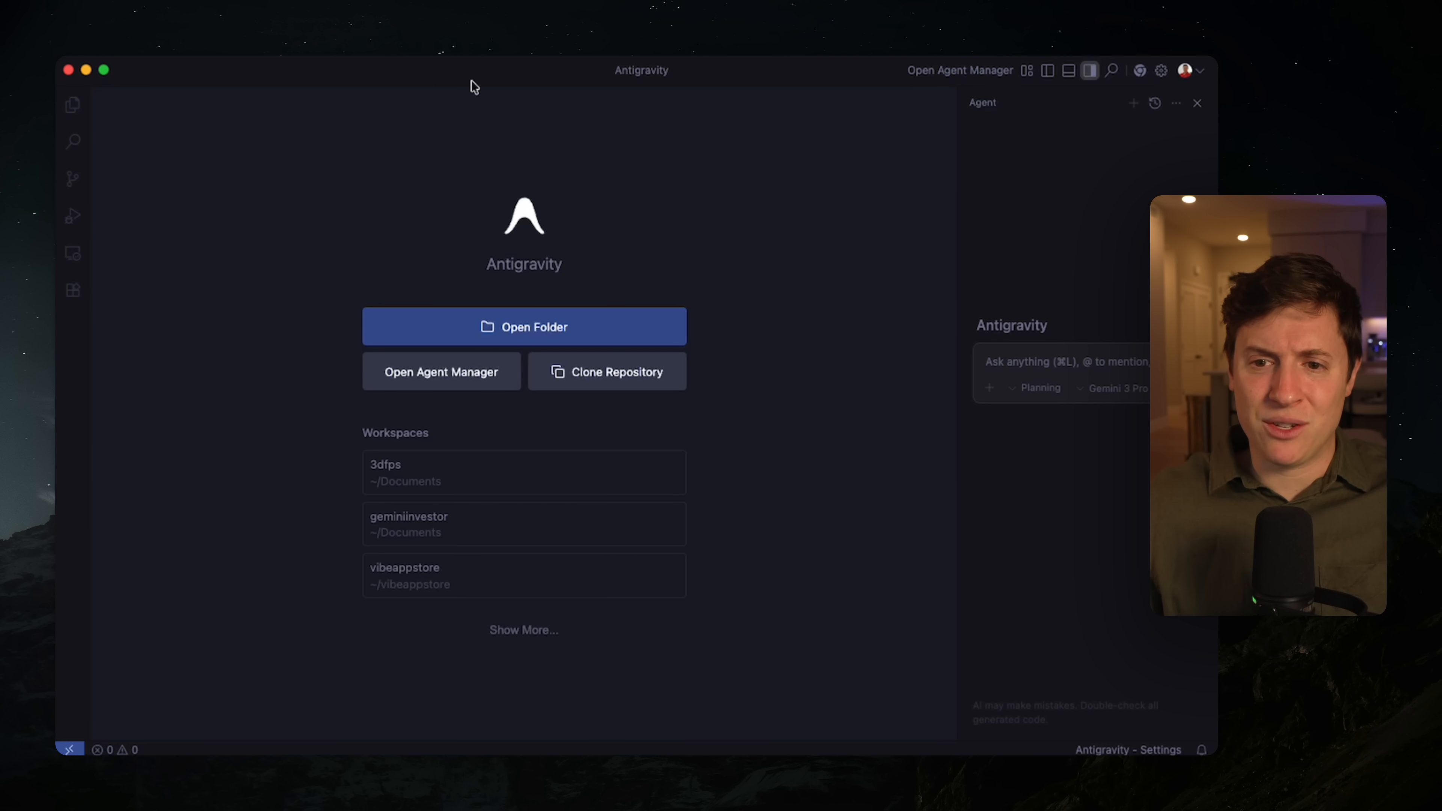
mouse_move(280, 467)
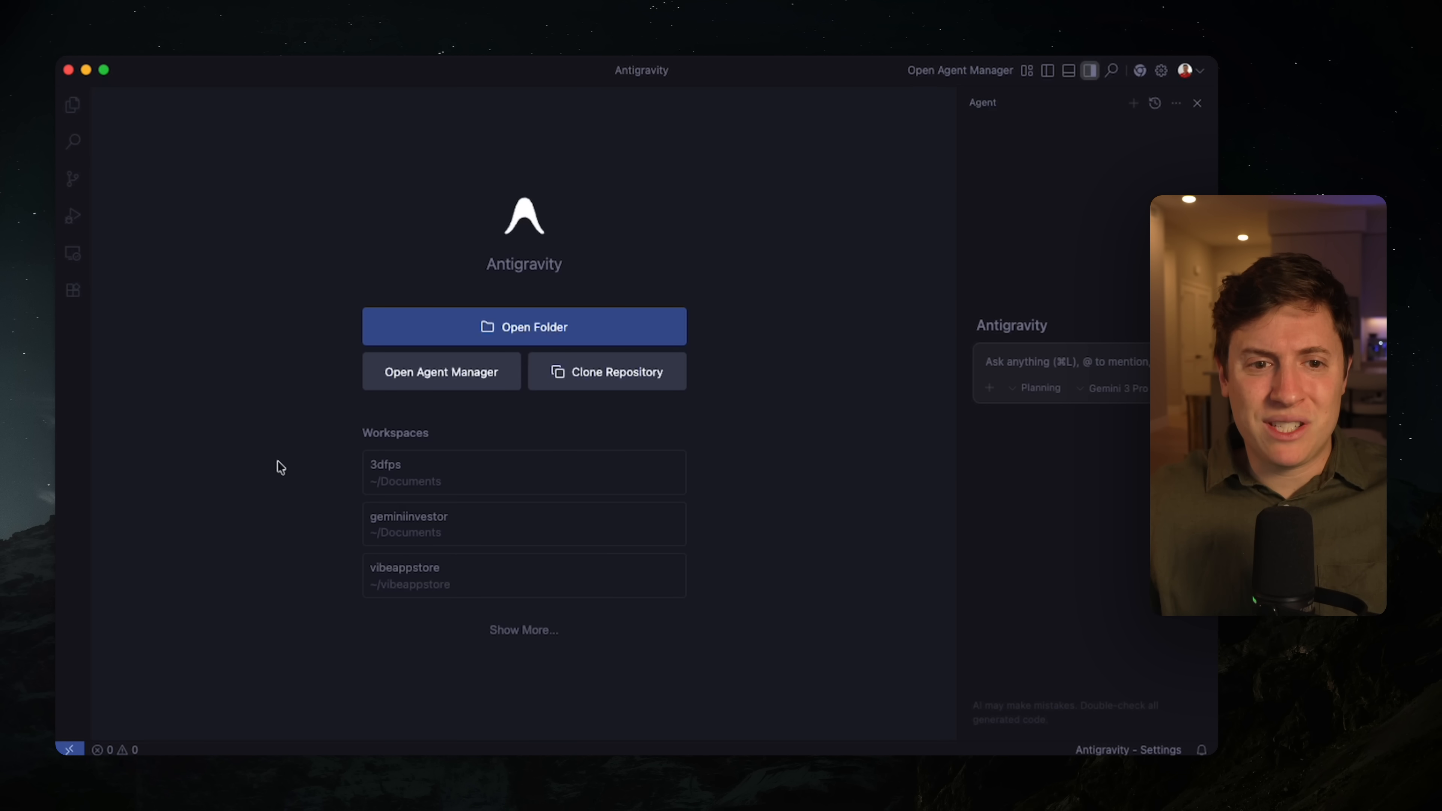
mouse_move(194, 301)
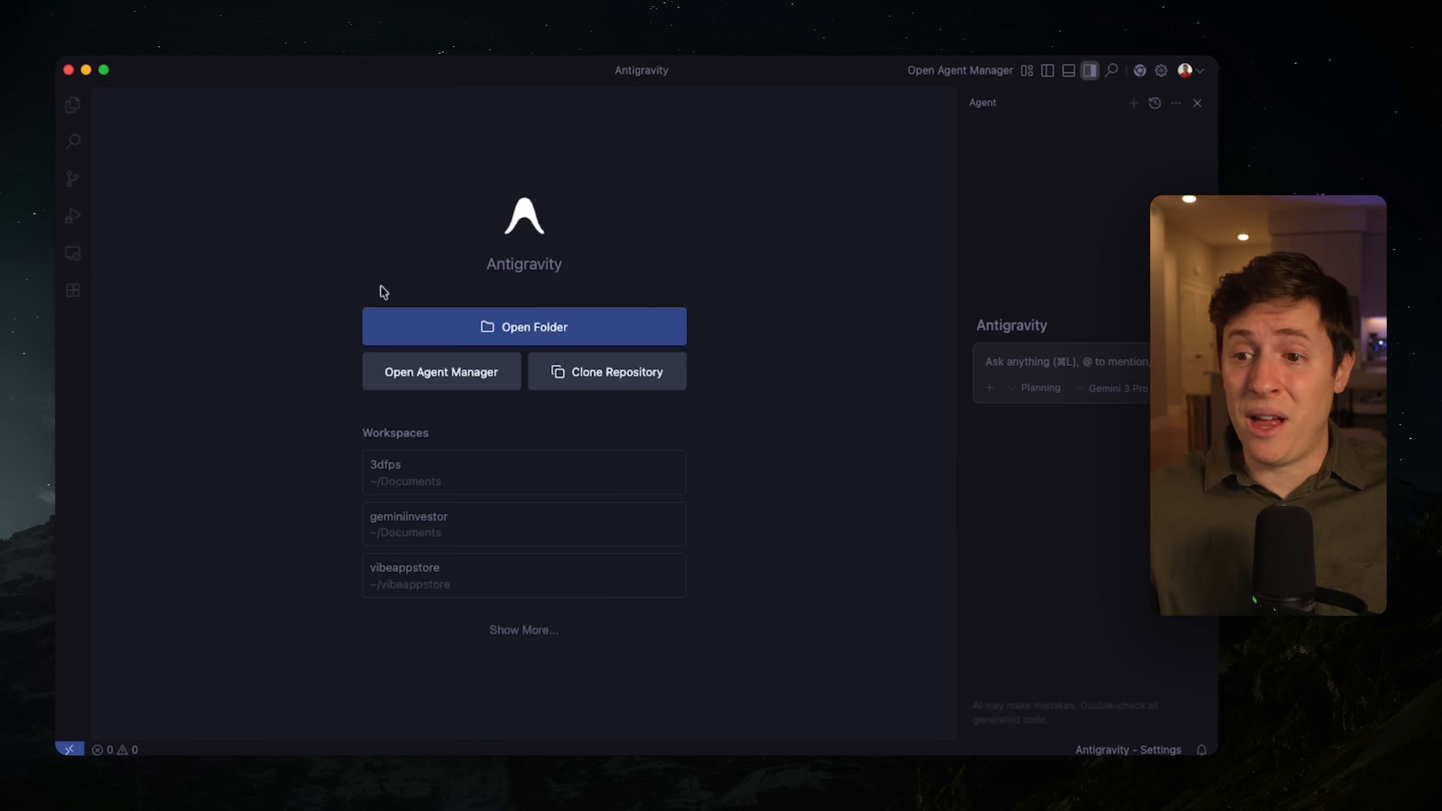
mouse_move(381, 257)
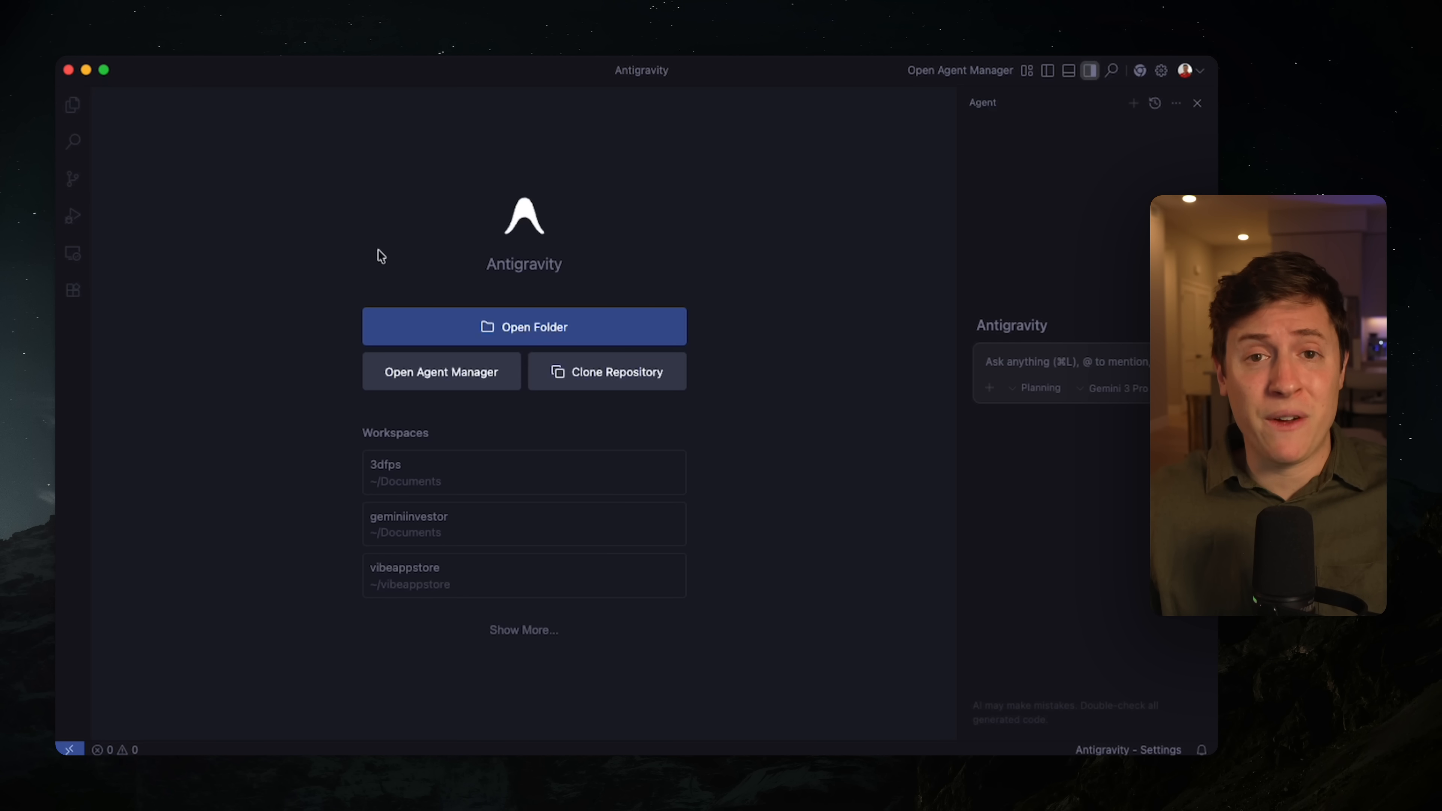
mouse_move(925, 156)
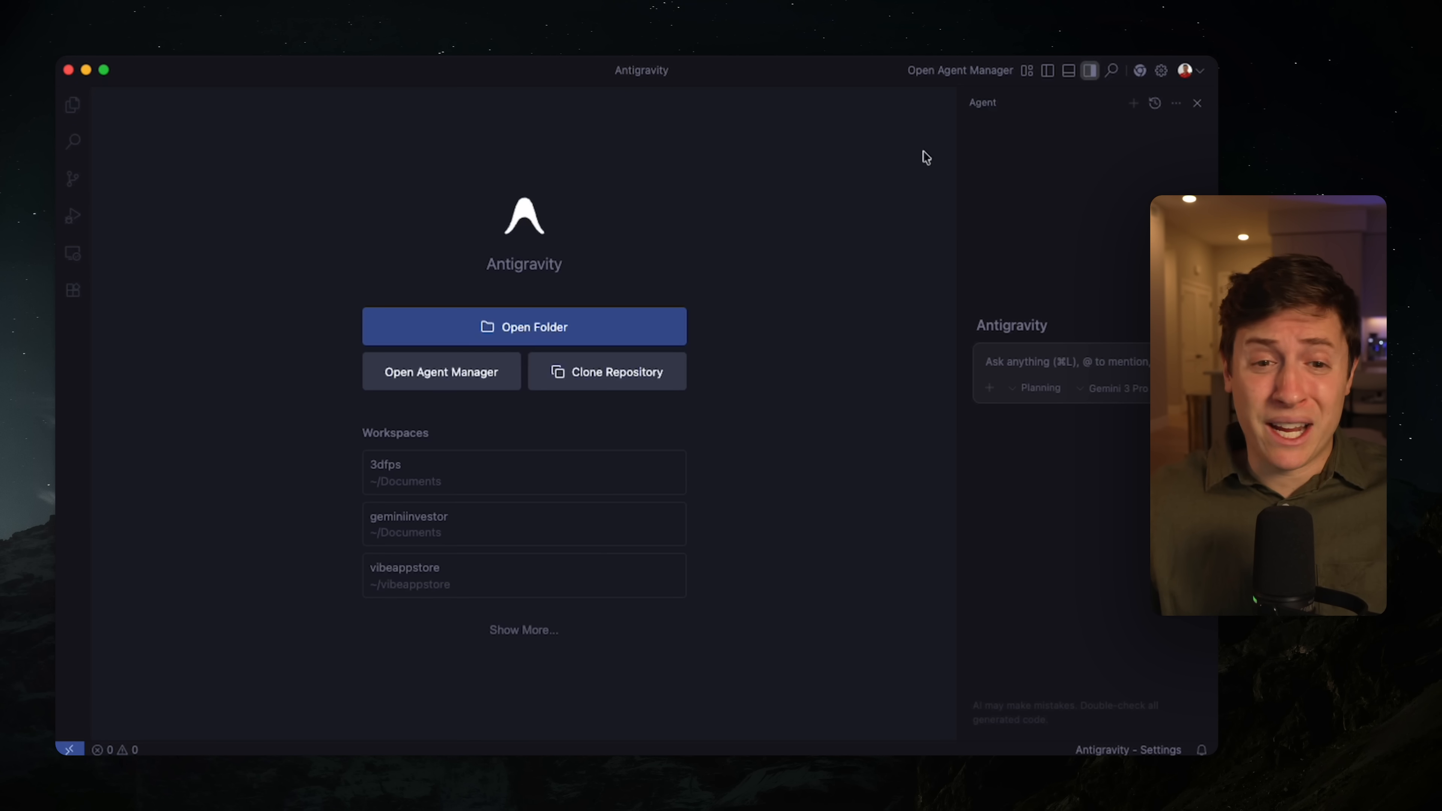
mouse_move(838, 505)
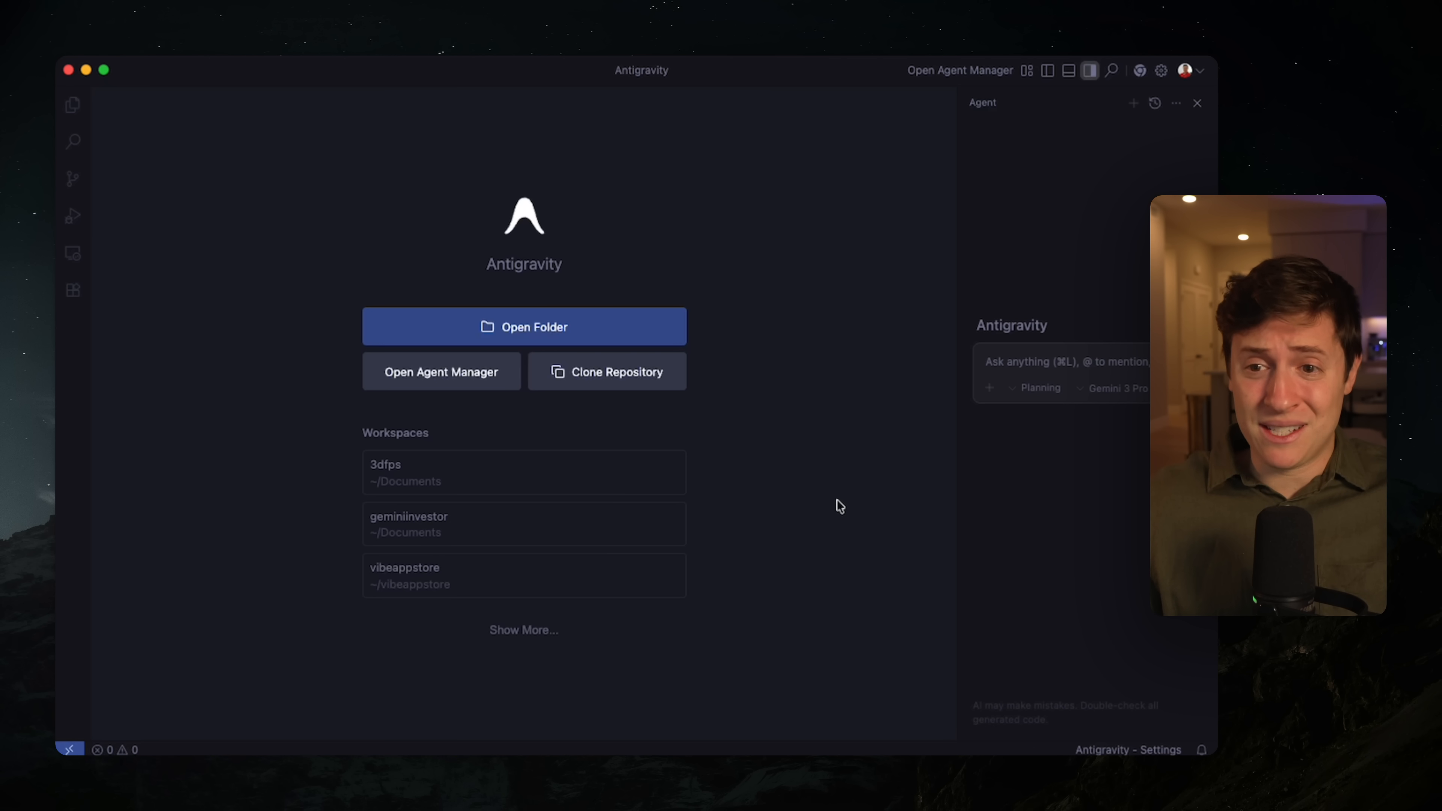
mouse_move(917, 135)
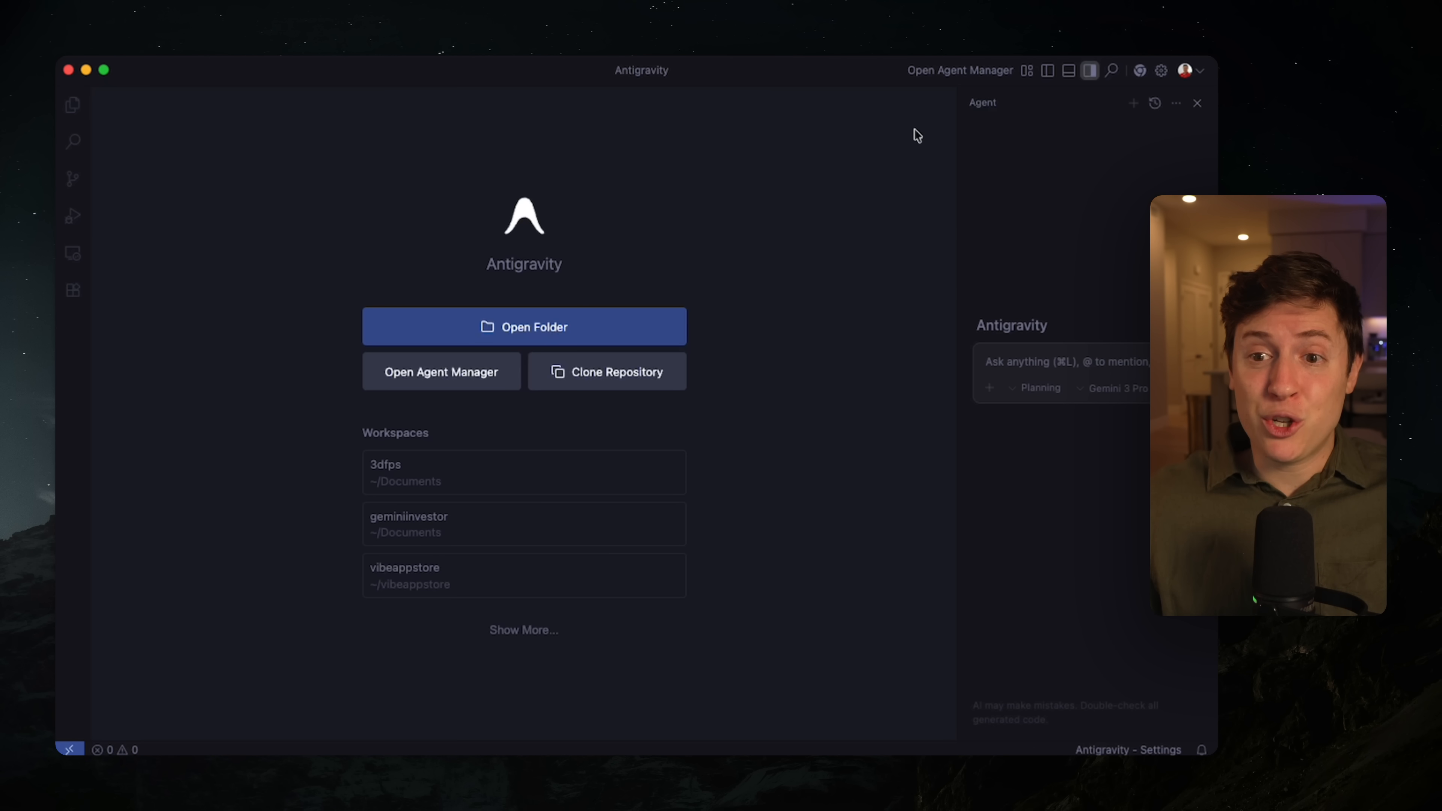
mouse_move(959, 70)
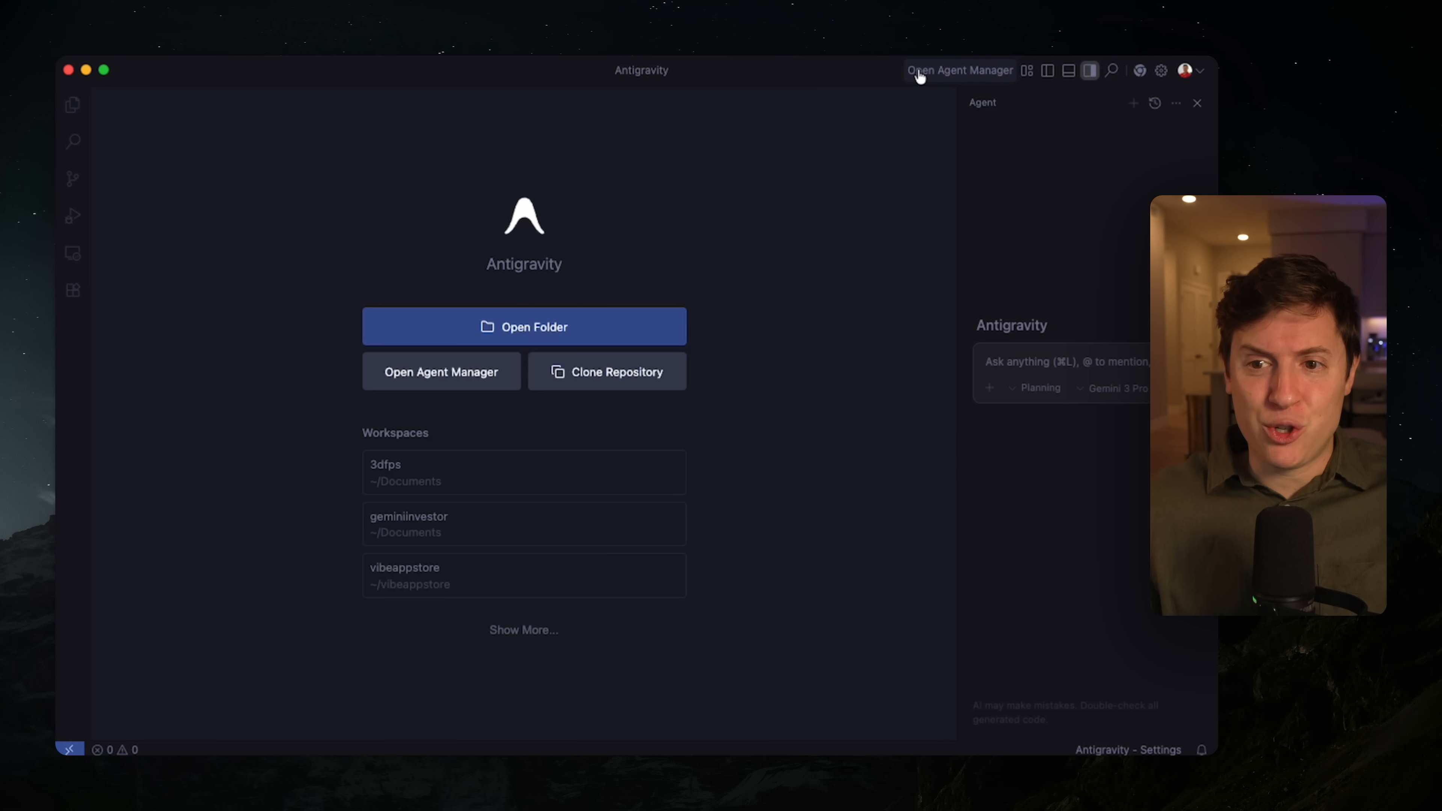
mouse_move(960, 70)
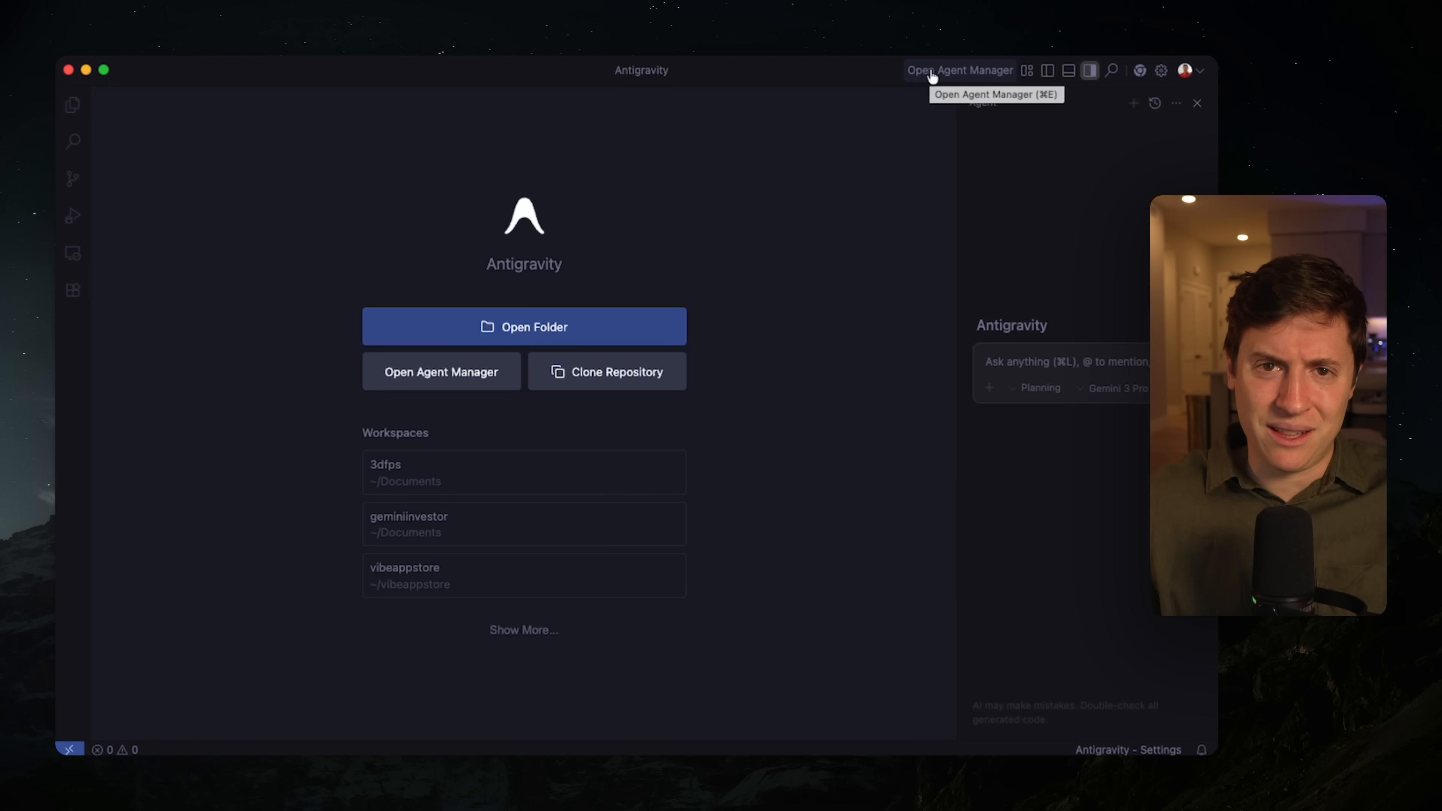
- Bring up the Agent Manager from the Antigravity toolbar
click(959, 70)
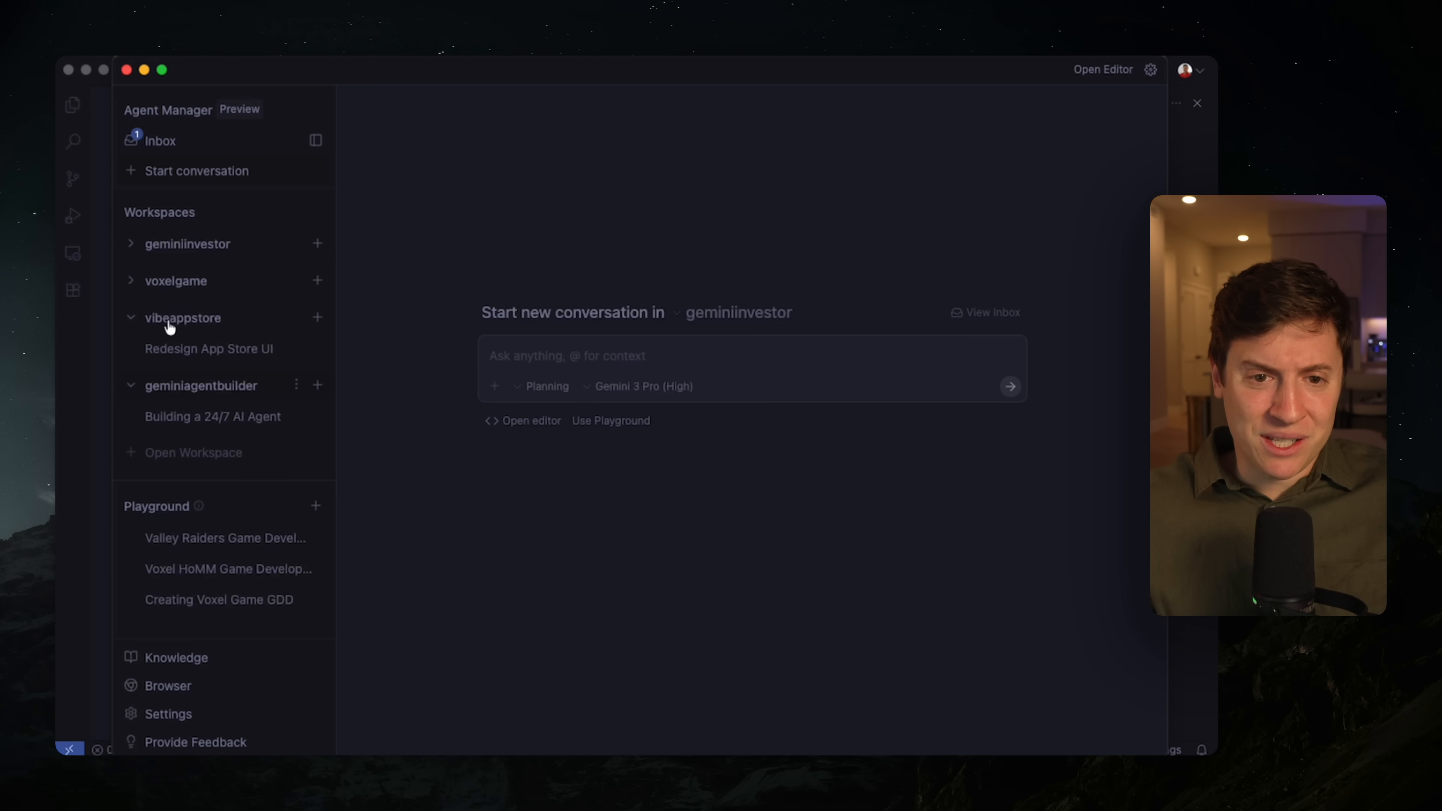
mouse_move(267, 505)
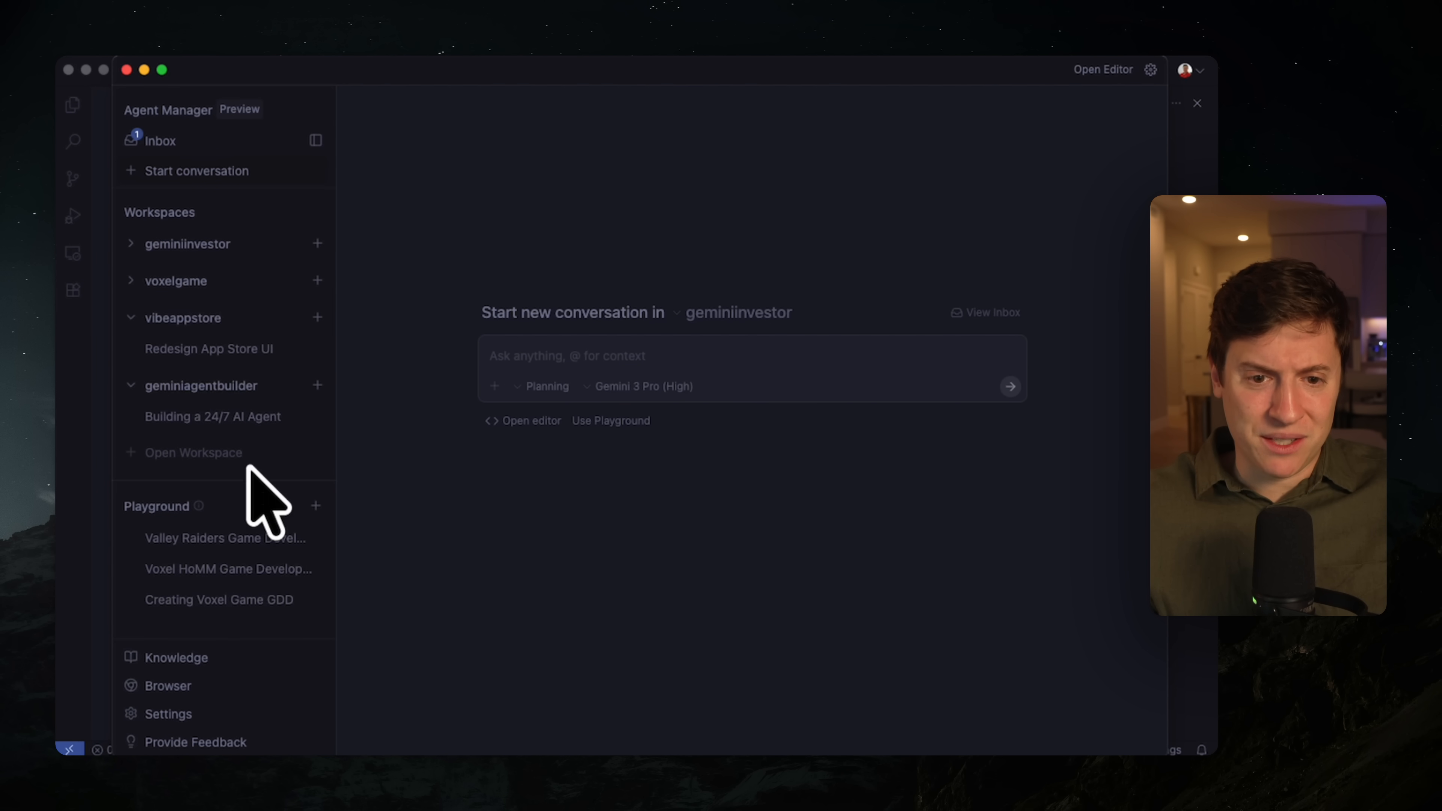
mouse_move(196, 484)
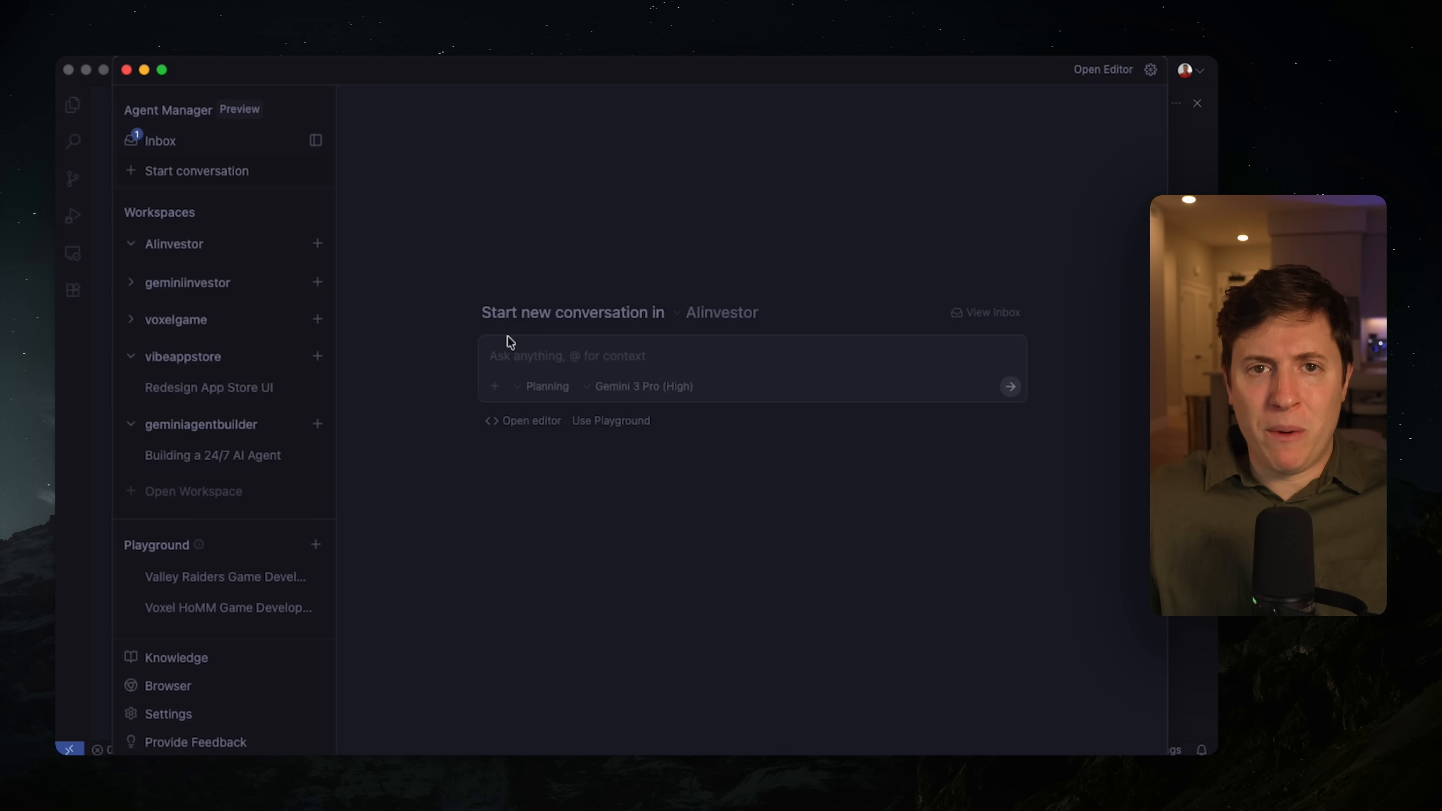
mouse_move(450, 295)
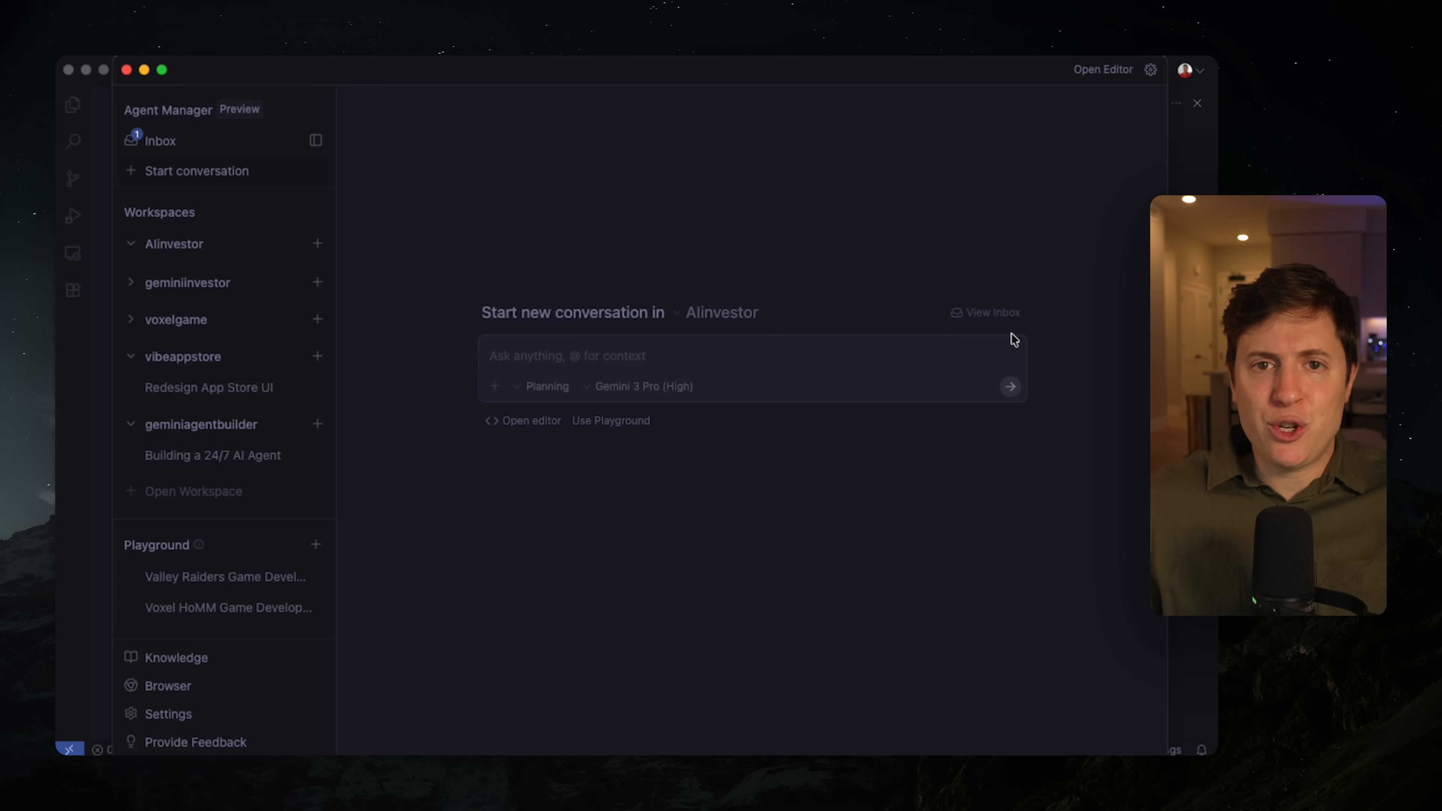
- Draft the prompt asking for a Next.js and Tailwind v3 investment web app plan
text(I want to build an investment web app using nextjs and tailwind v3. I want to be able to enter a stock ticker, then it shows me the price chart as well as all the latest news on the company. Use the screenshot attached as visual inspiration for what the app should look like. do not write any code, just build me the plan)
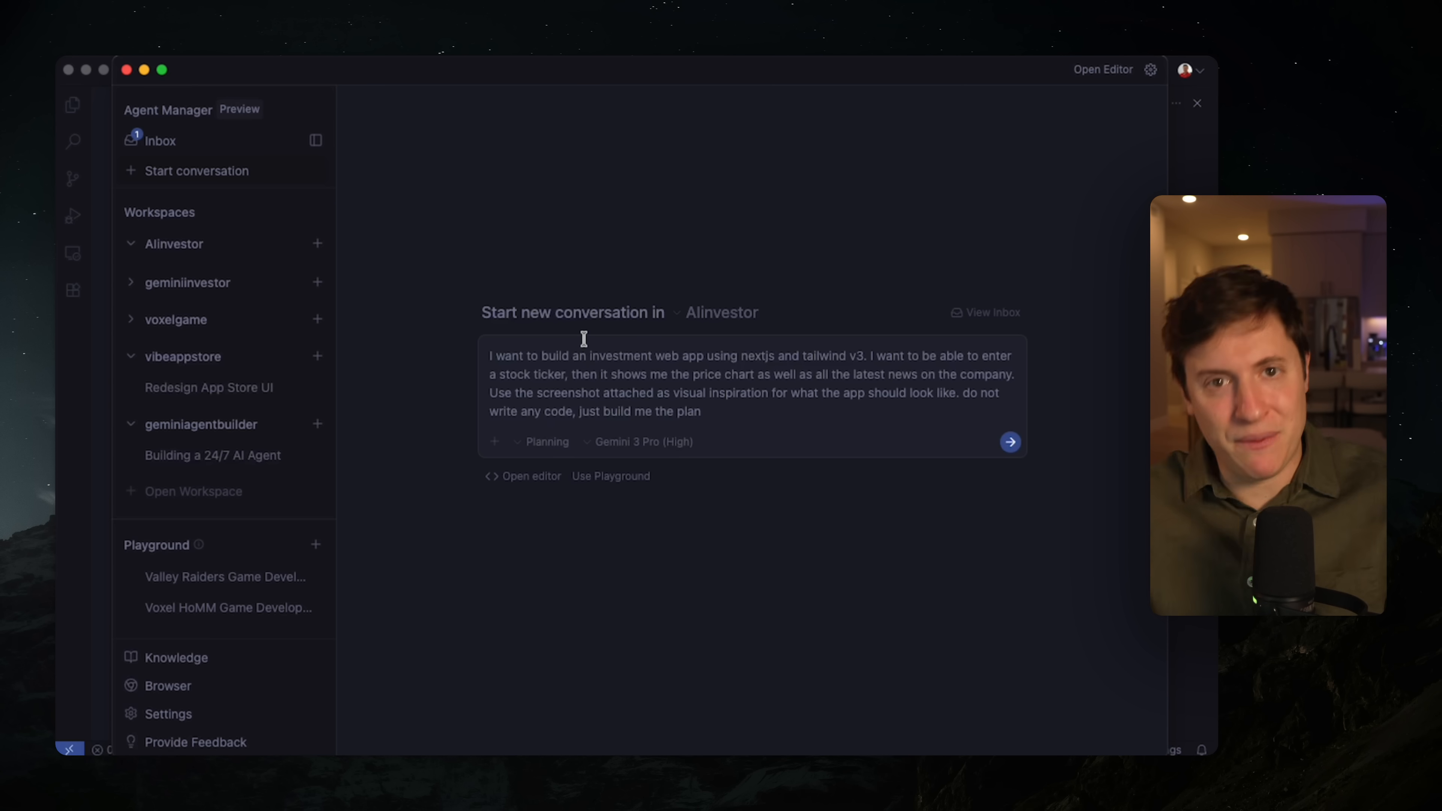
mouse_move(302, 249)
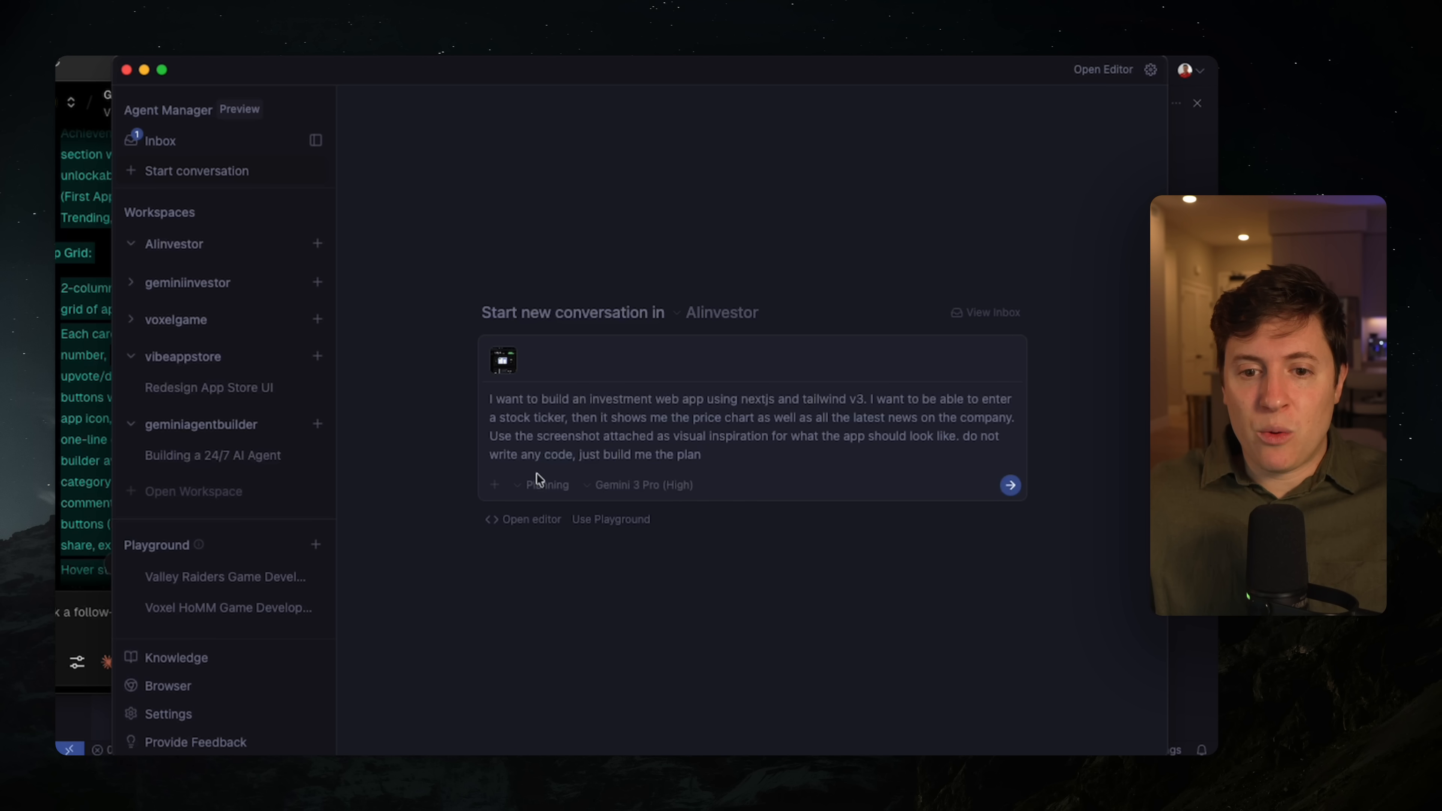
- Keep the conversation in Planning mode and finish the prompt with 'just build me the plan'
click(544, 484)
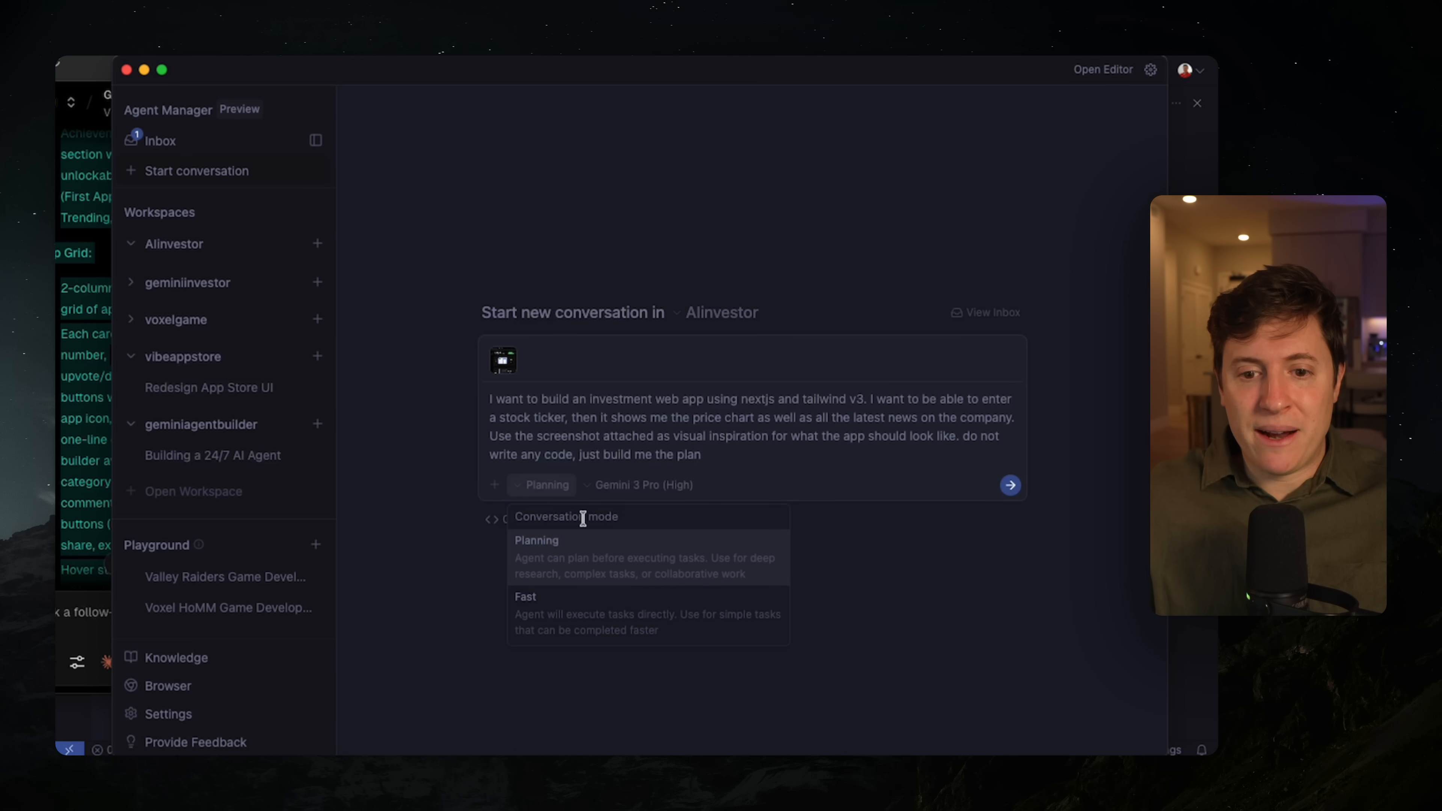
mouse_move(652, 619)
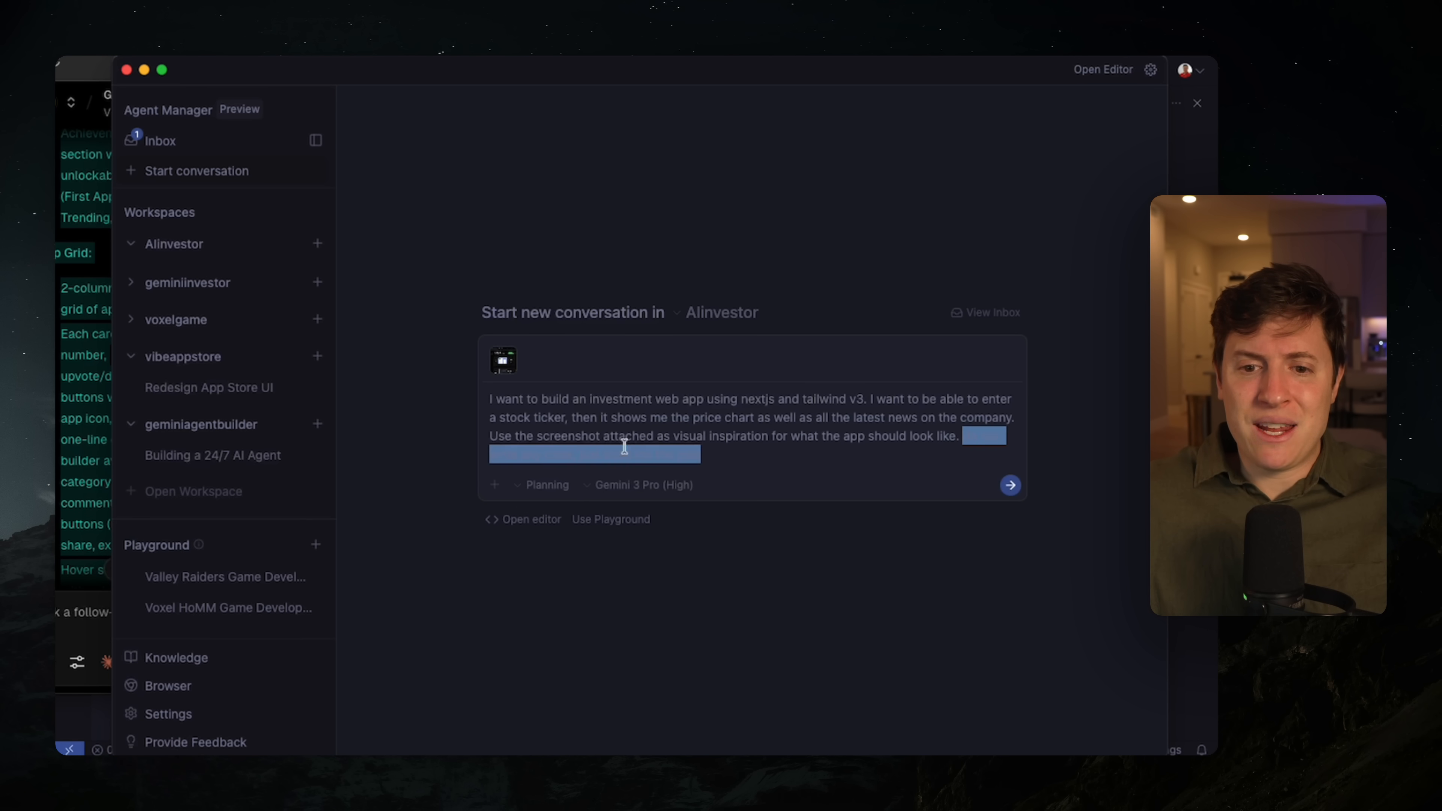
text(just build me the plan)
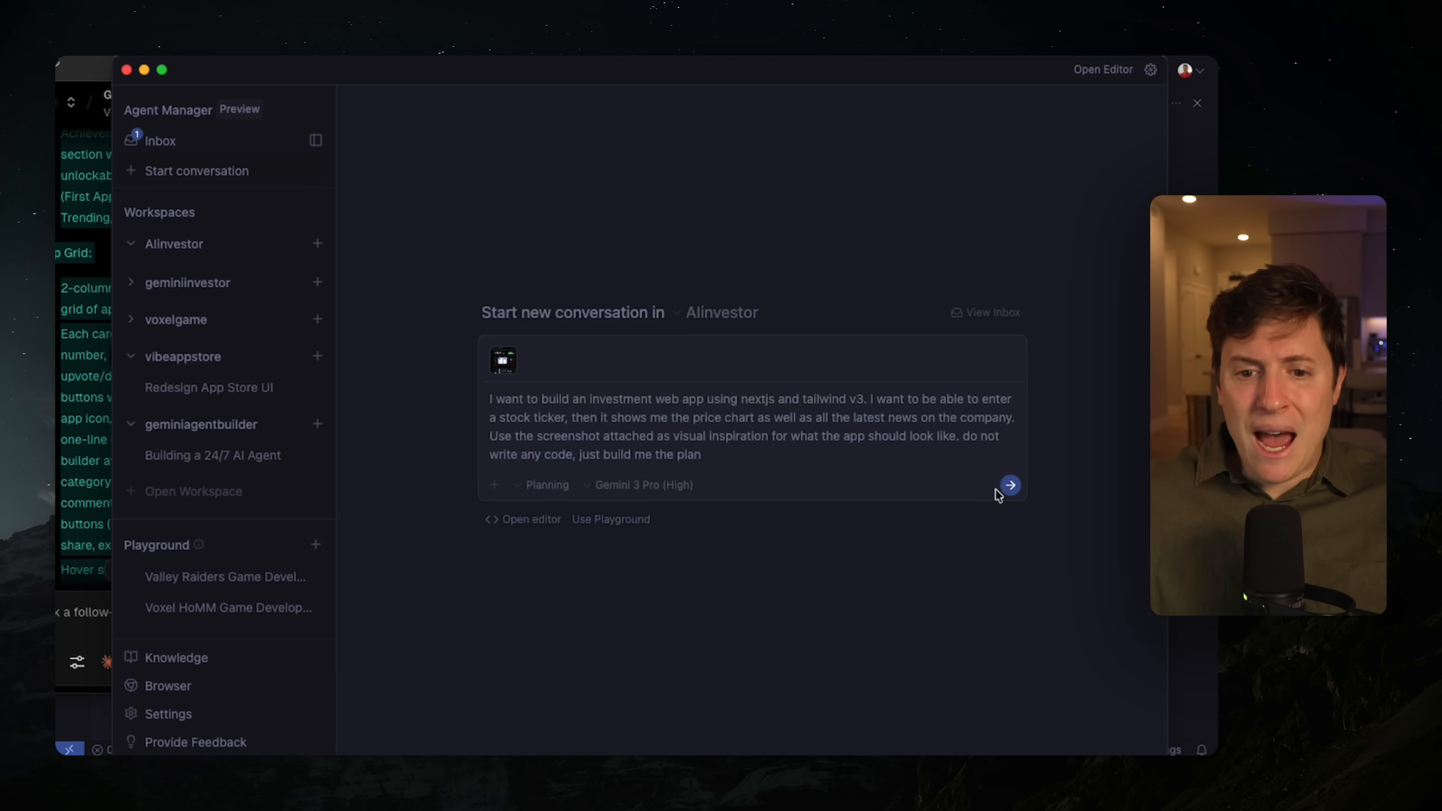
- Submit the investment app request and scroll the returned task list and plan
click(1008, 486)
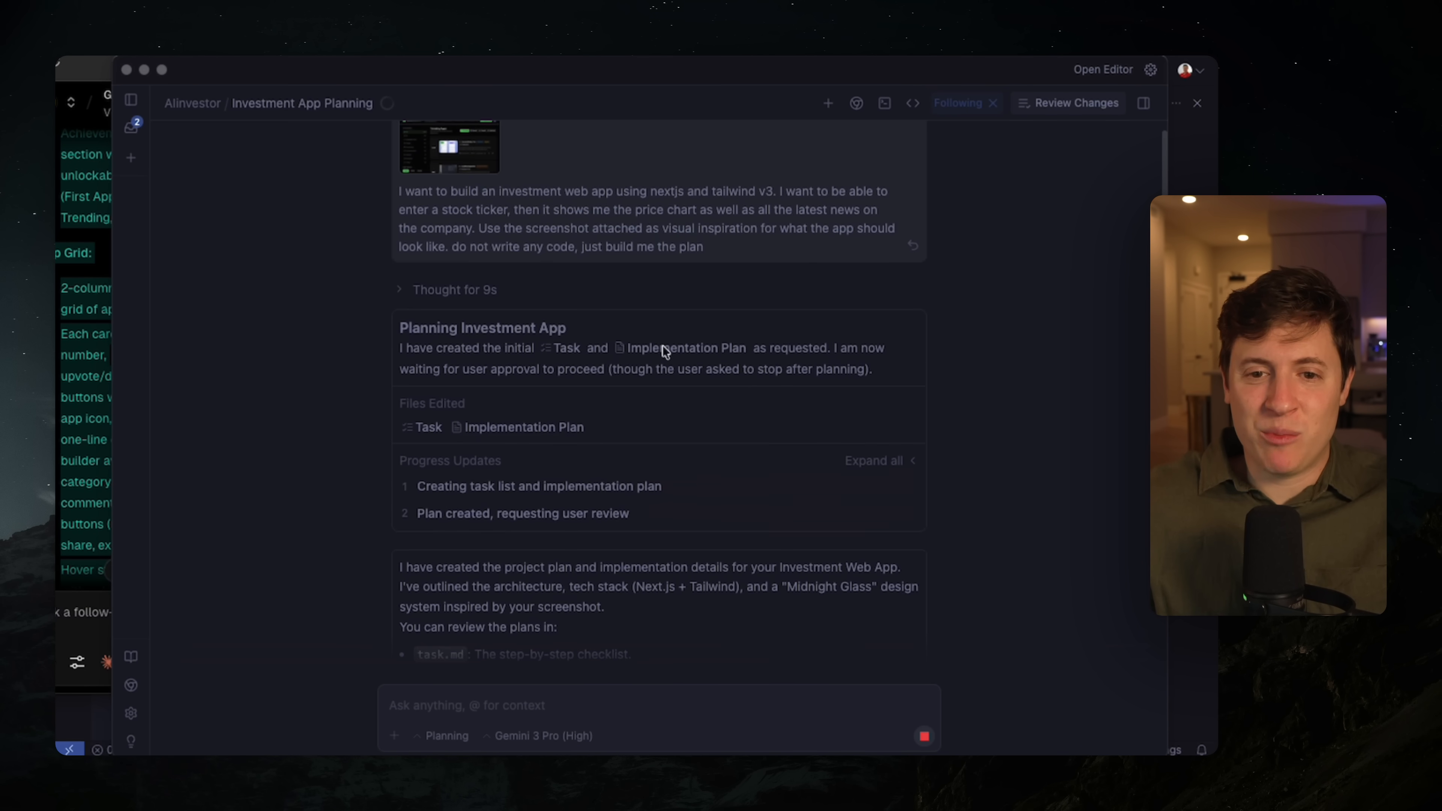
scroll(down, 3)
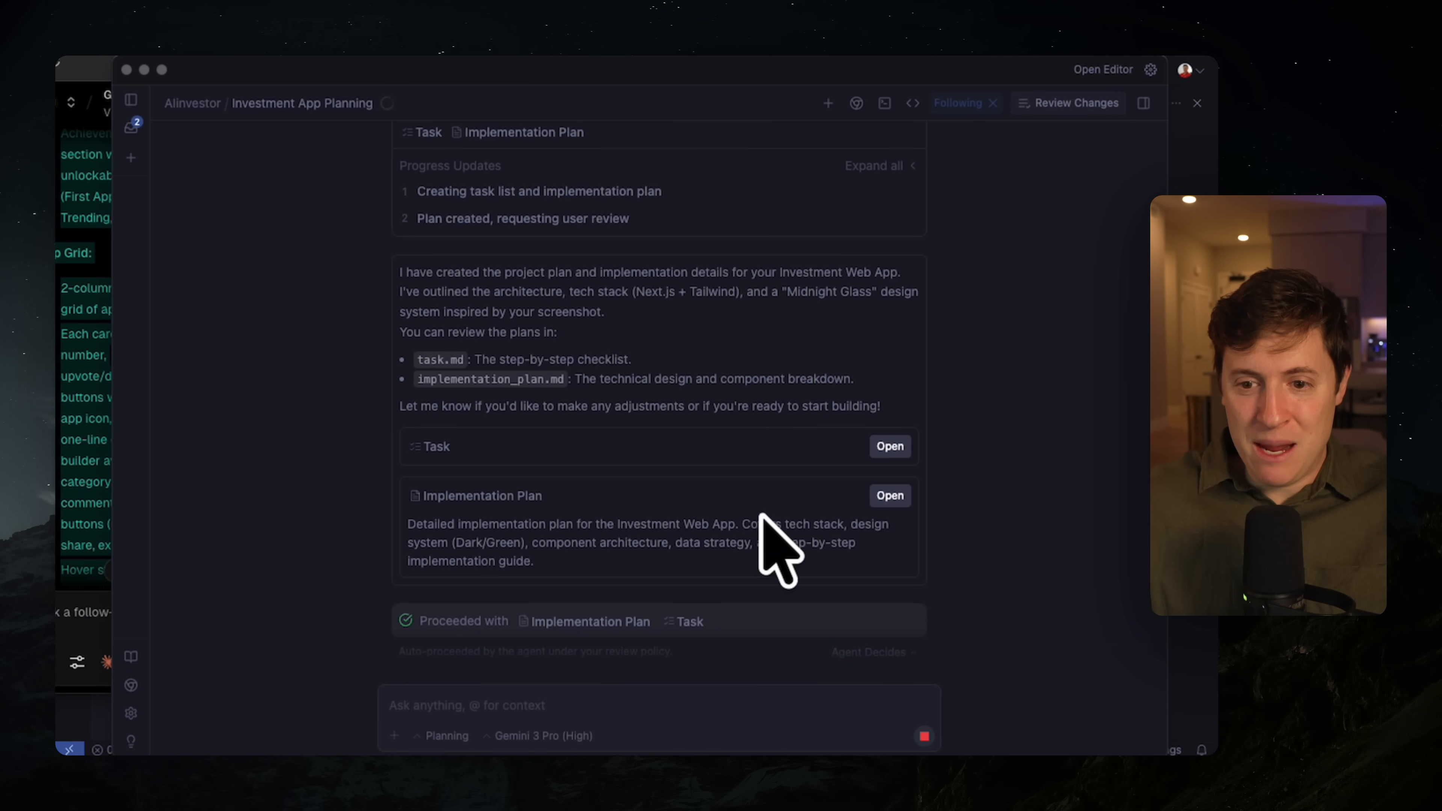
- Review the Implementation Plan in the side panel and return to the conversation list
click(887, 495)
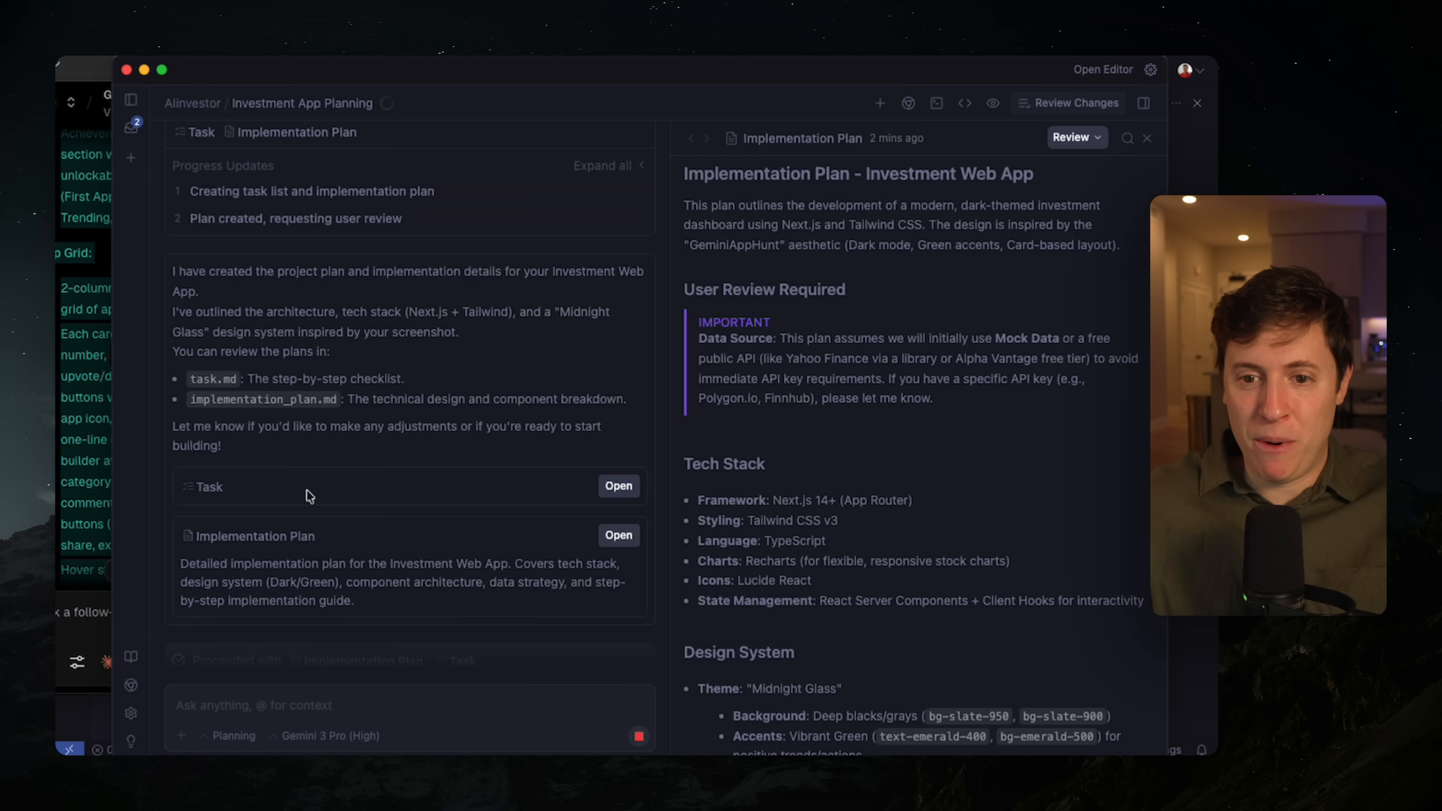
mouse_move(1077, 378)
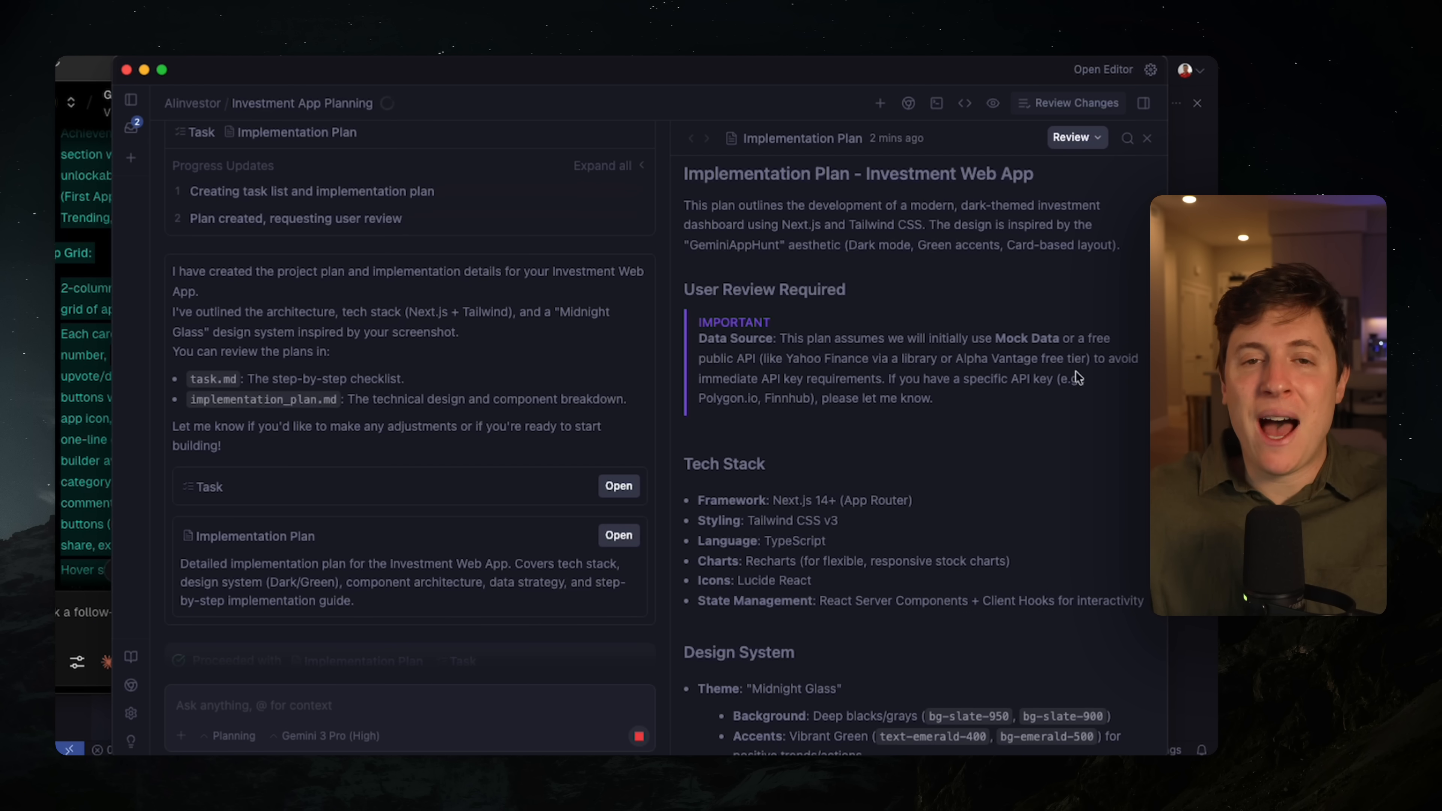
scroll(down, 3)
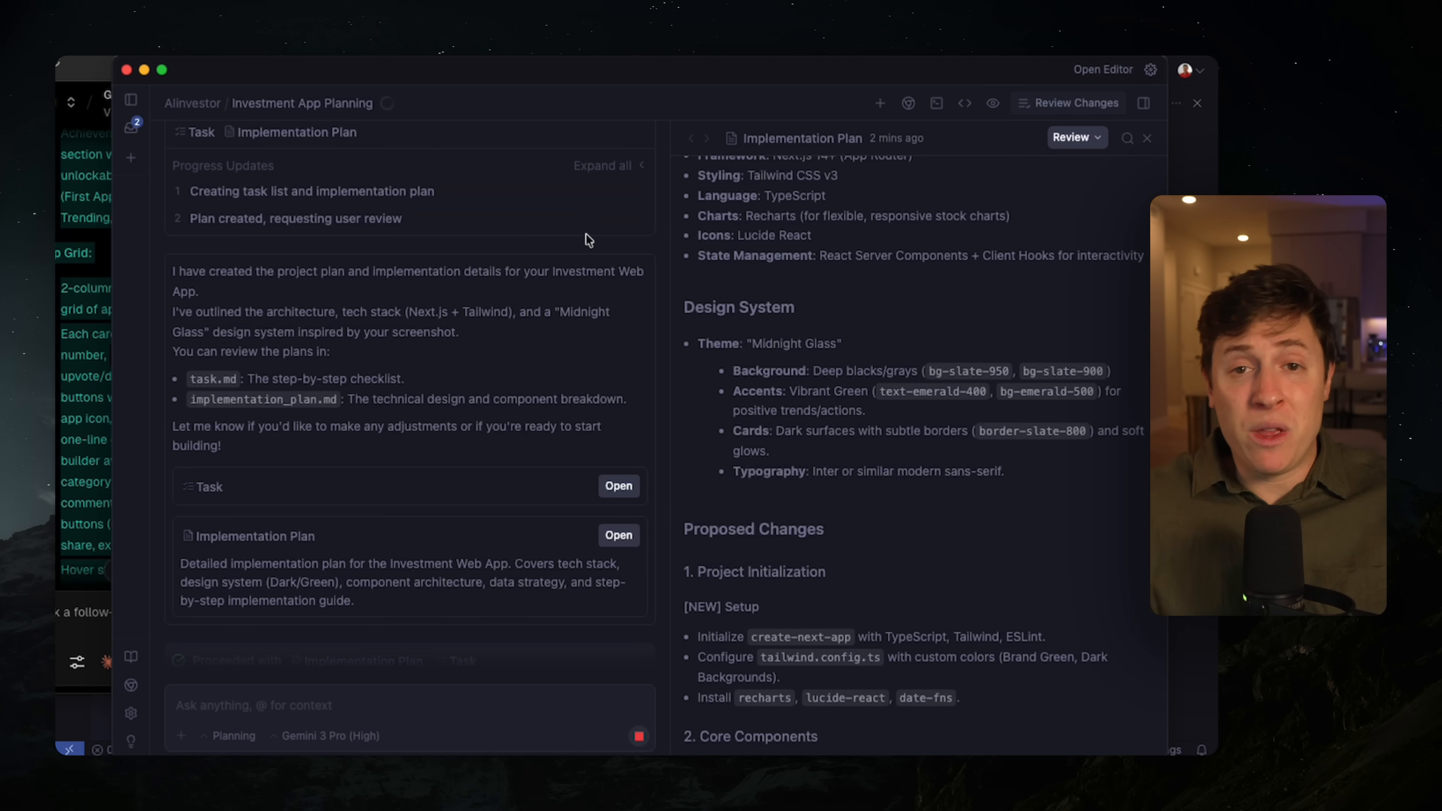
mouse_move(508, 344)
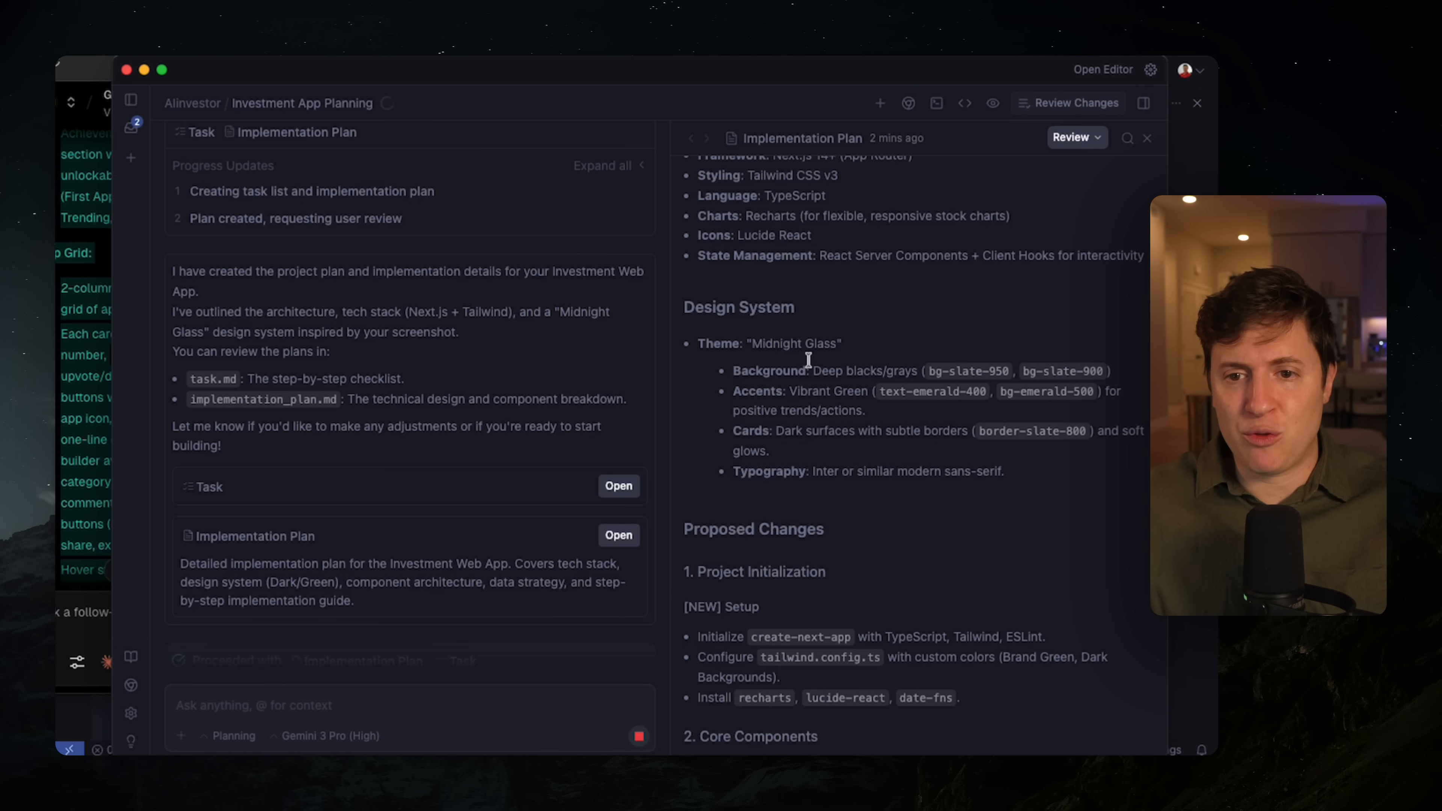
mouse_move(798, 273)
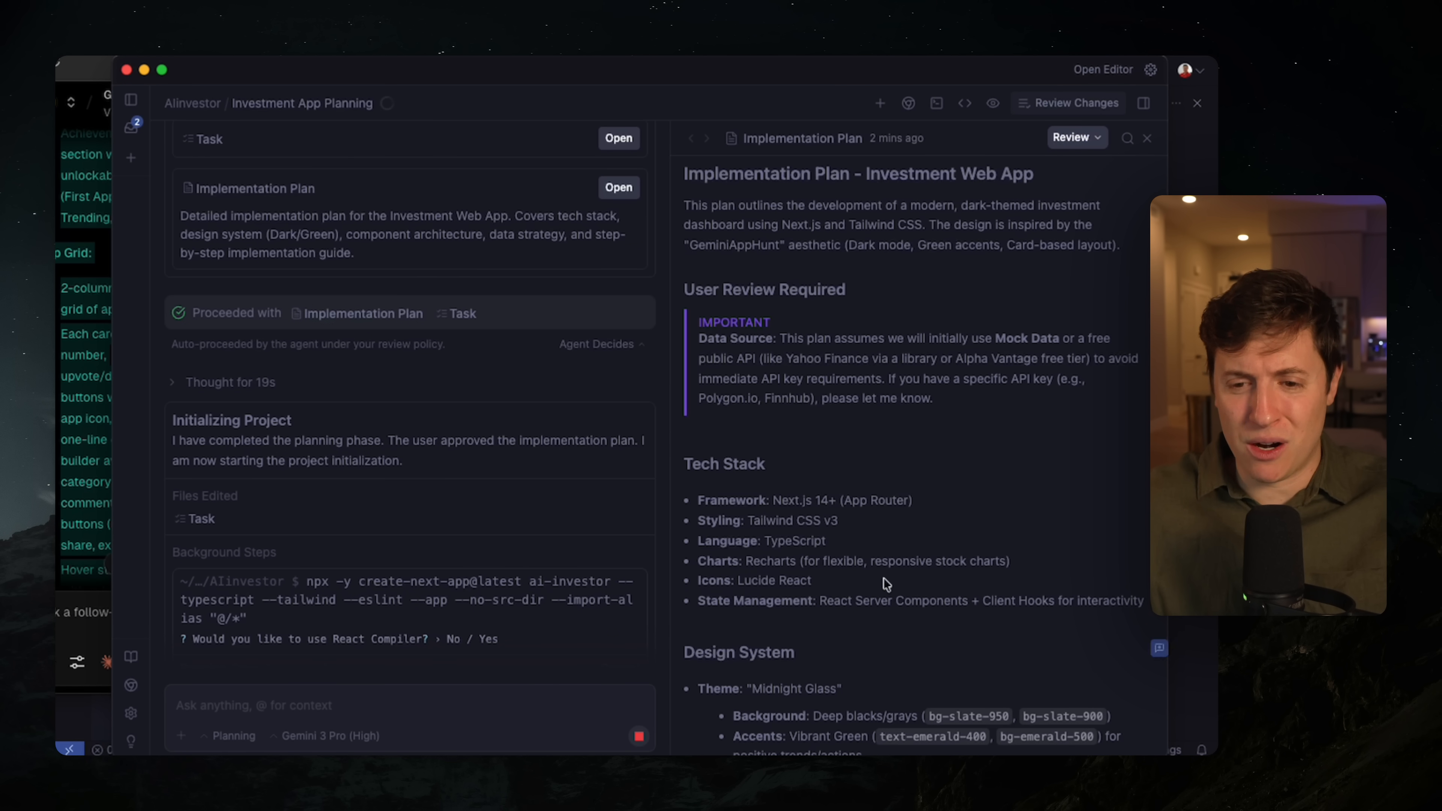
scroll(down, 3)
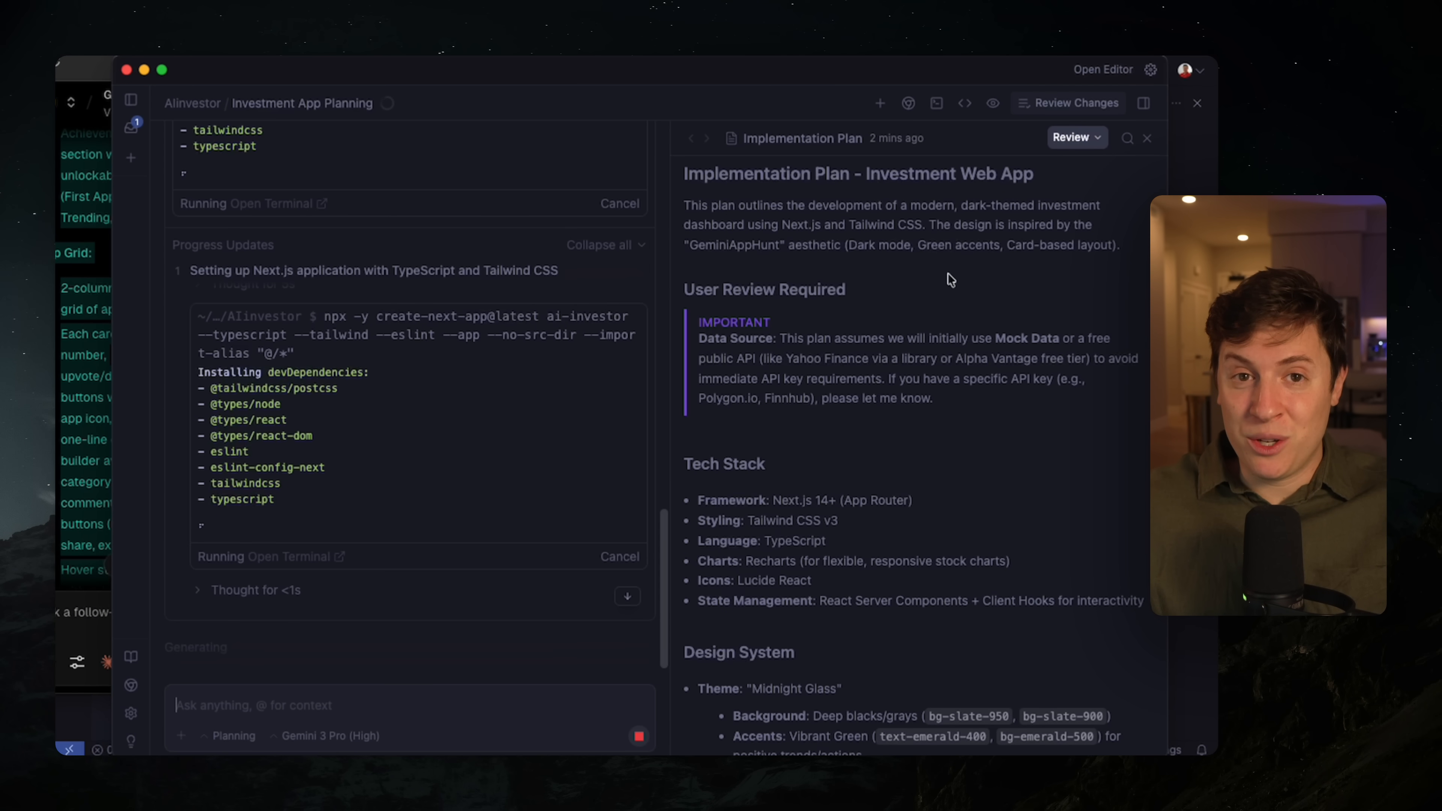
mouse_move(931, 480)
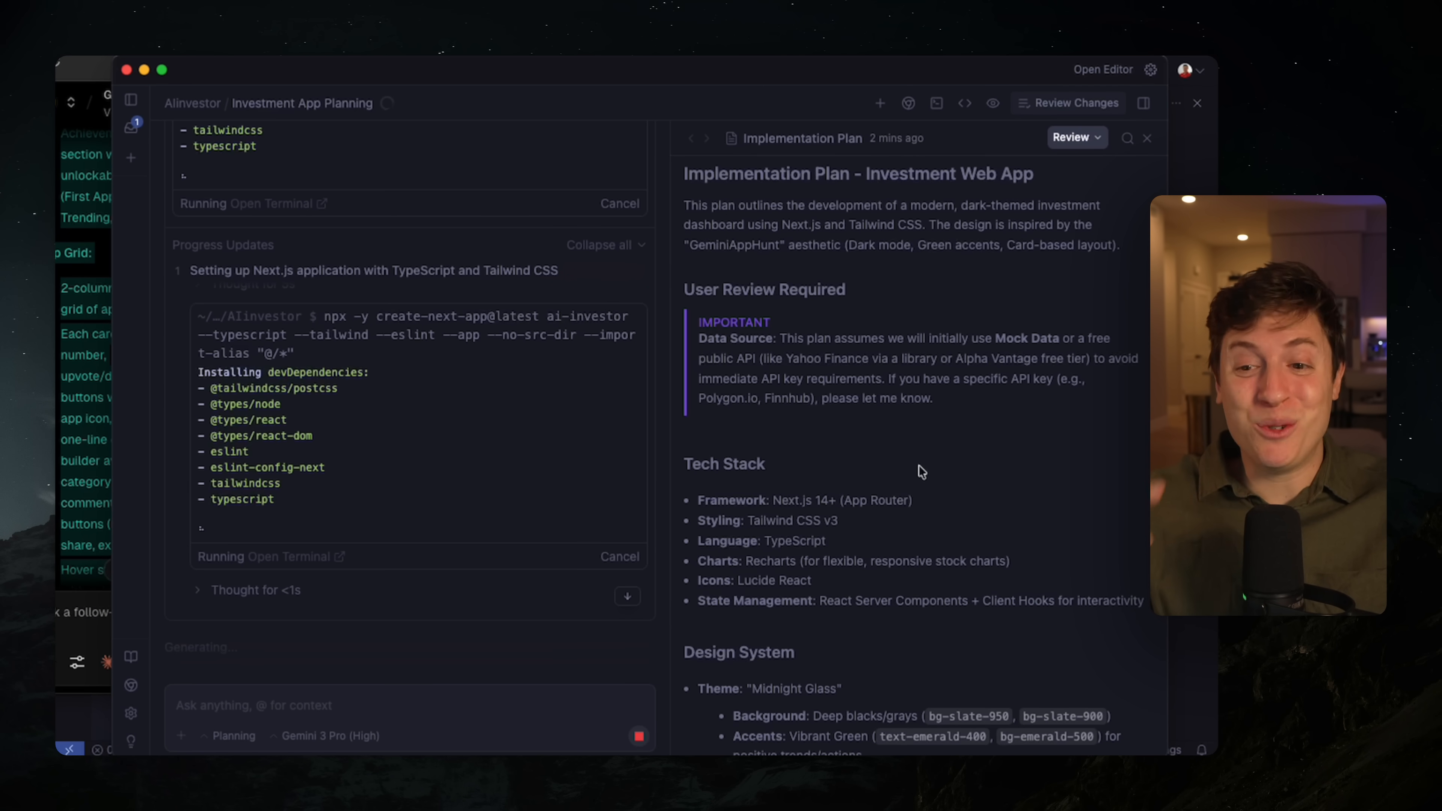
click(131, 100)
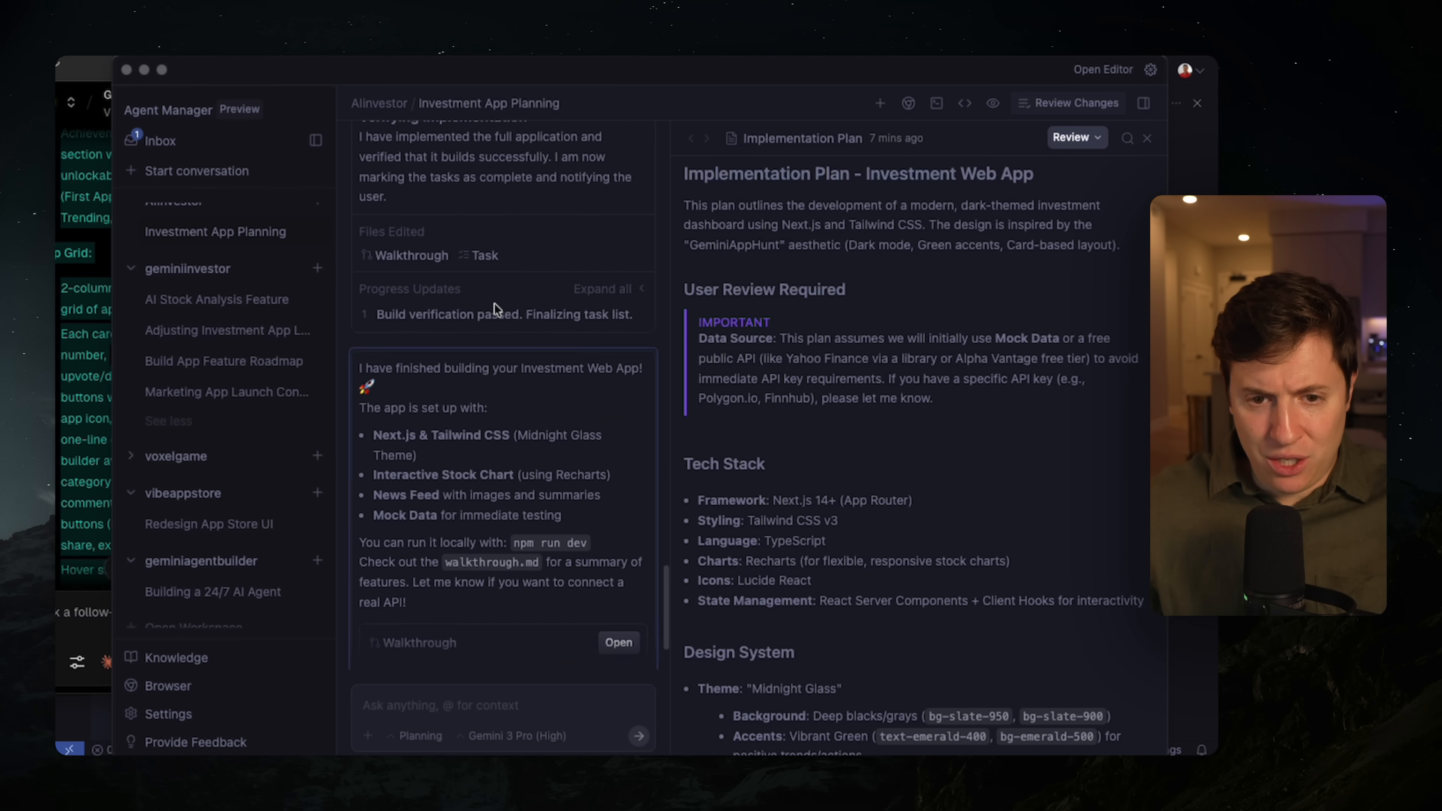
- Scroll to the agent's final message and review the Walkthrough of the finished app
scroll(down, 3)
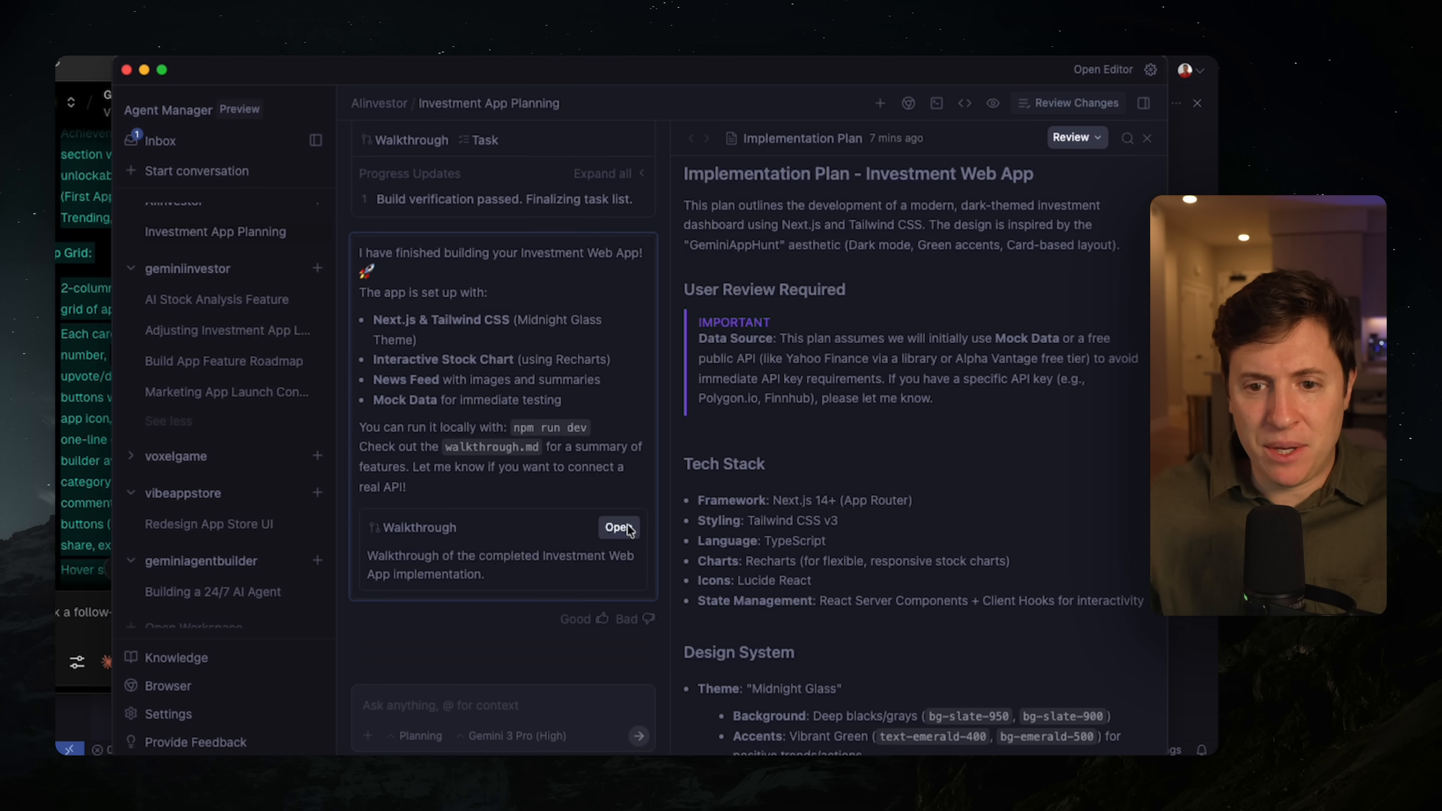
click(618, 527)
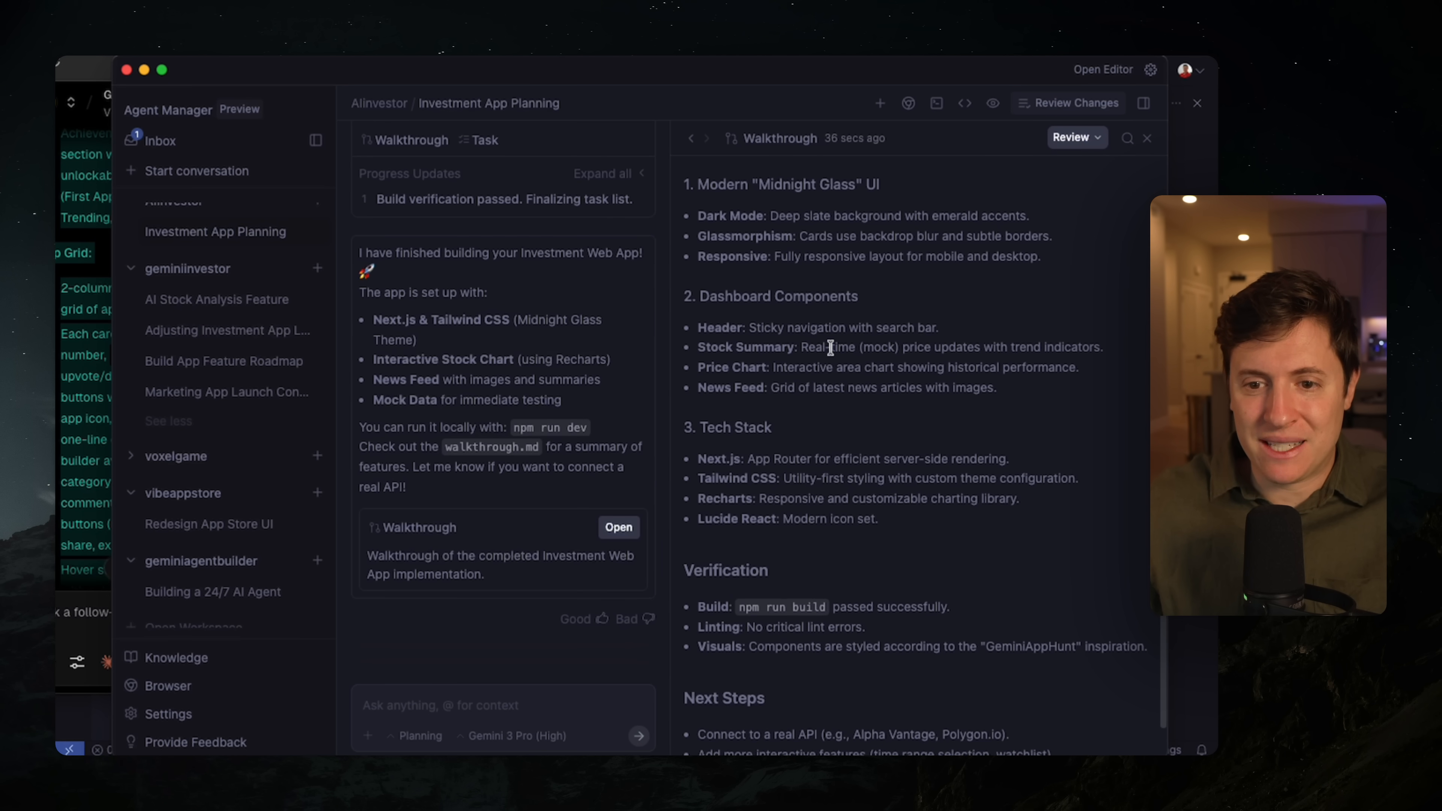
scroll(down, 3)
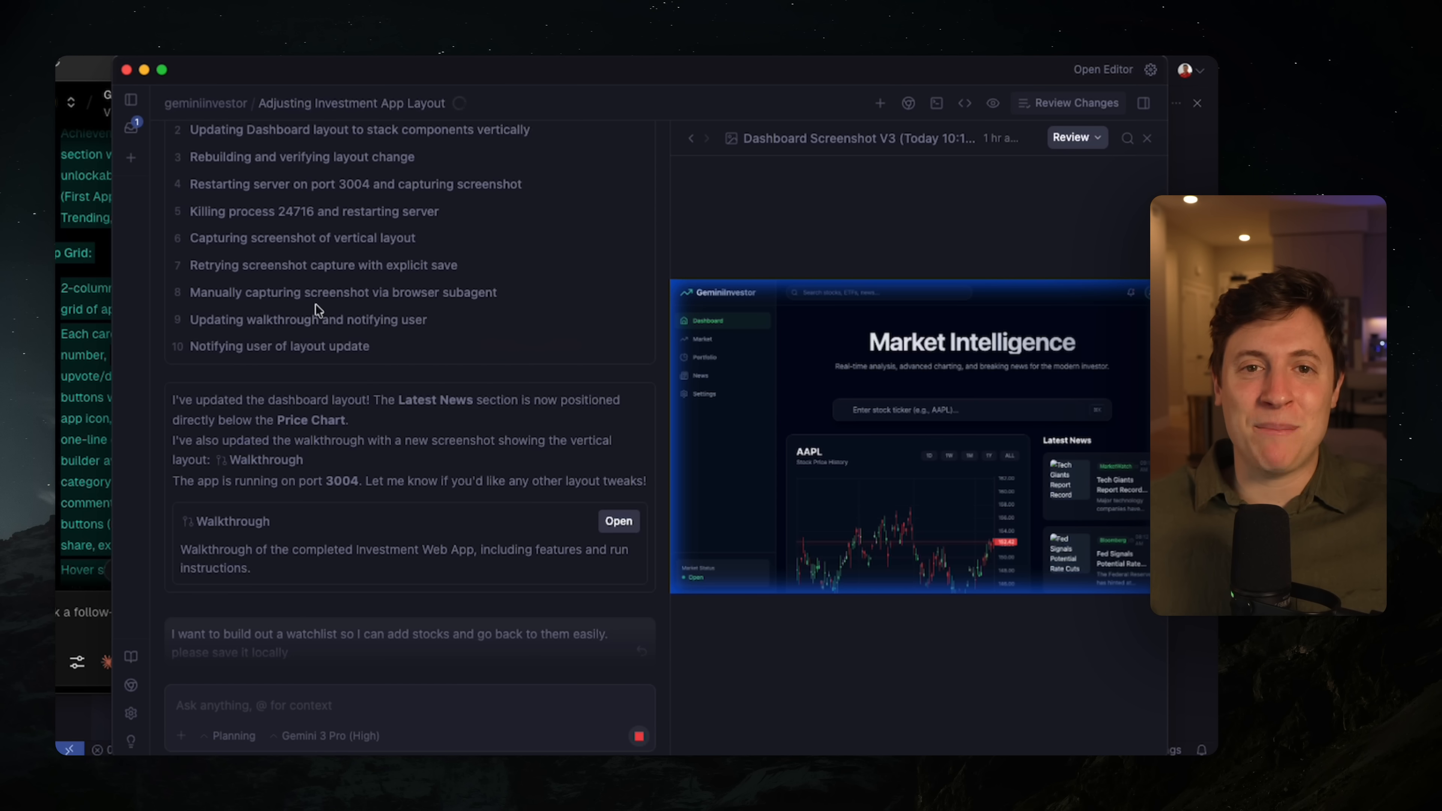
mouse_move(570, 210)
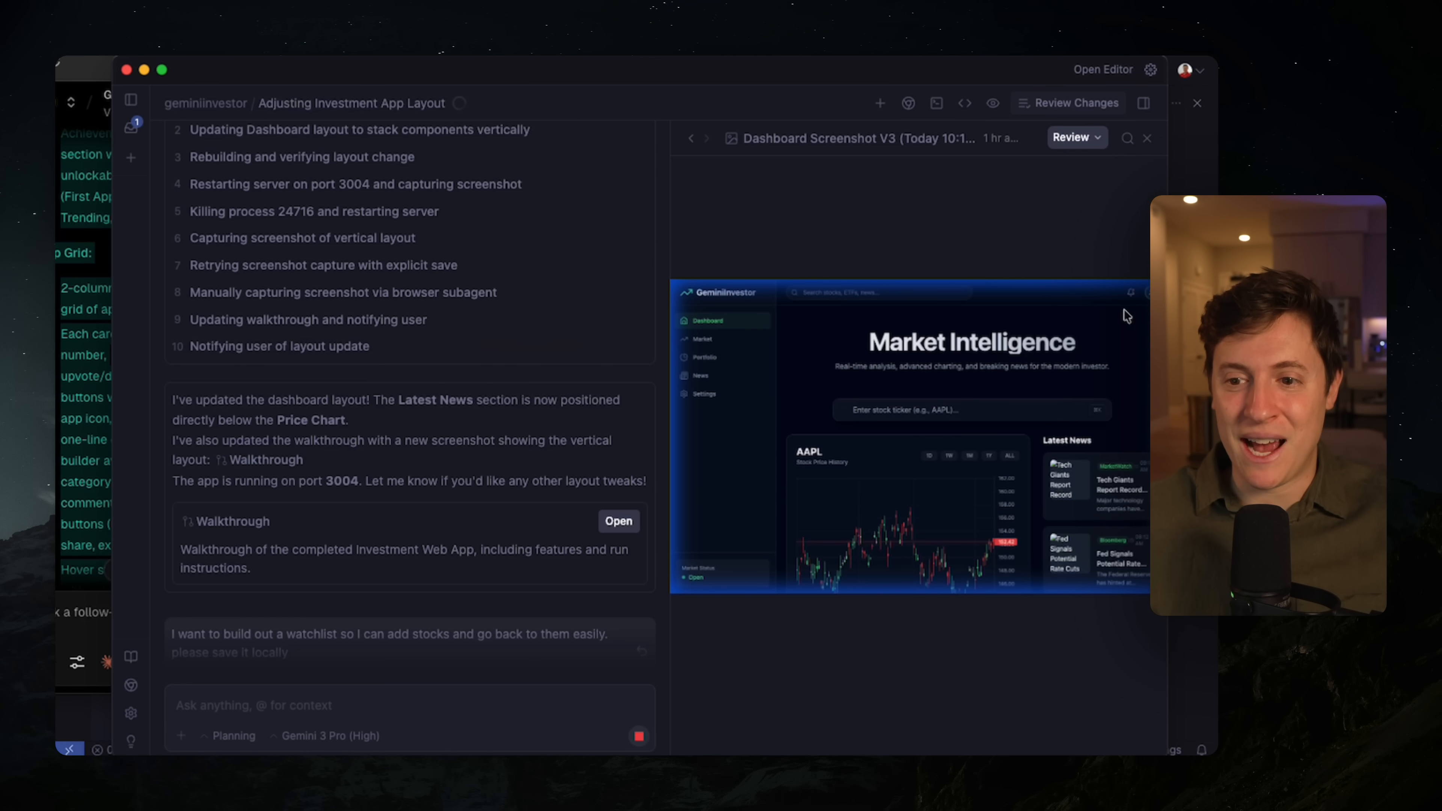
mouse_move(1094, 643)
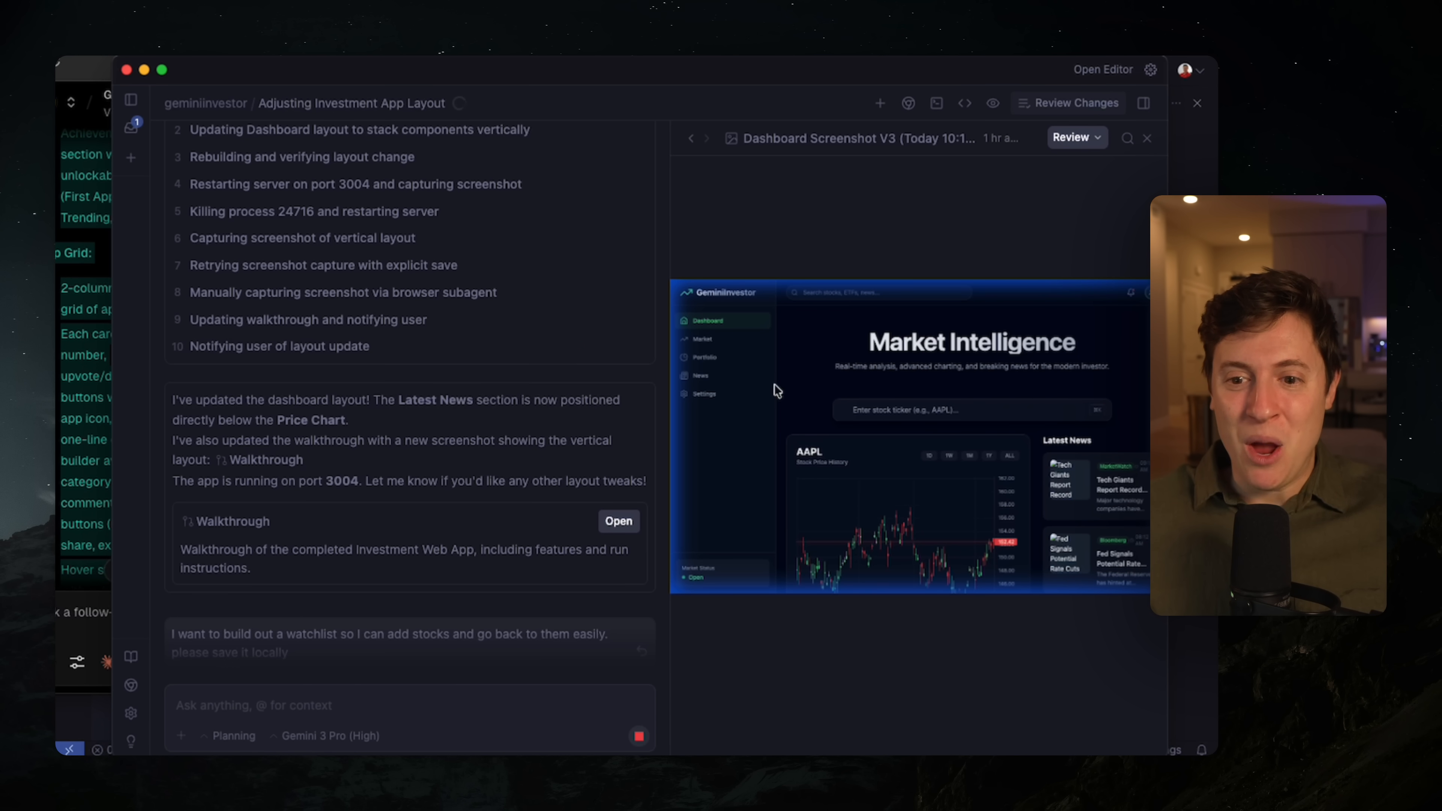
mouse_move(864, 554)
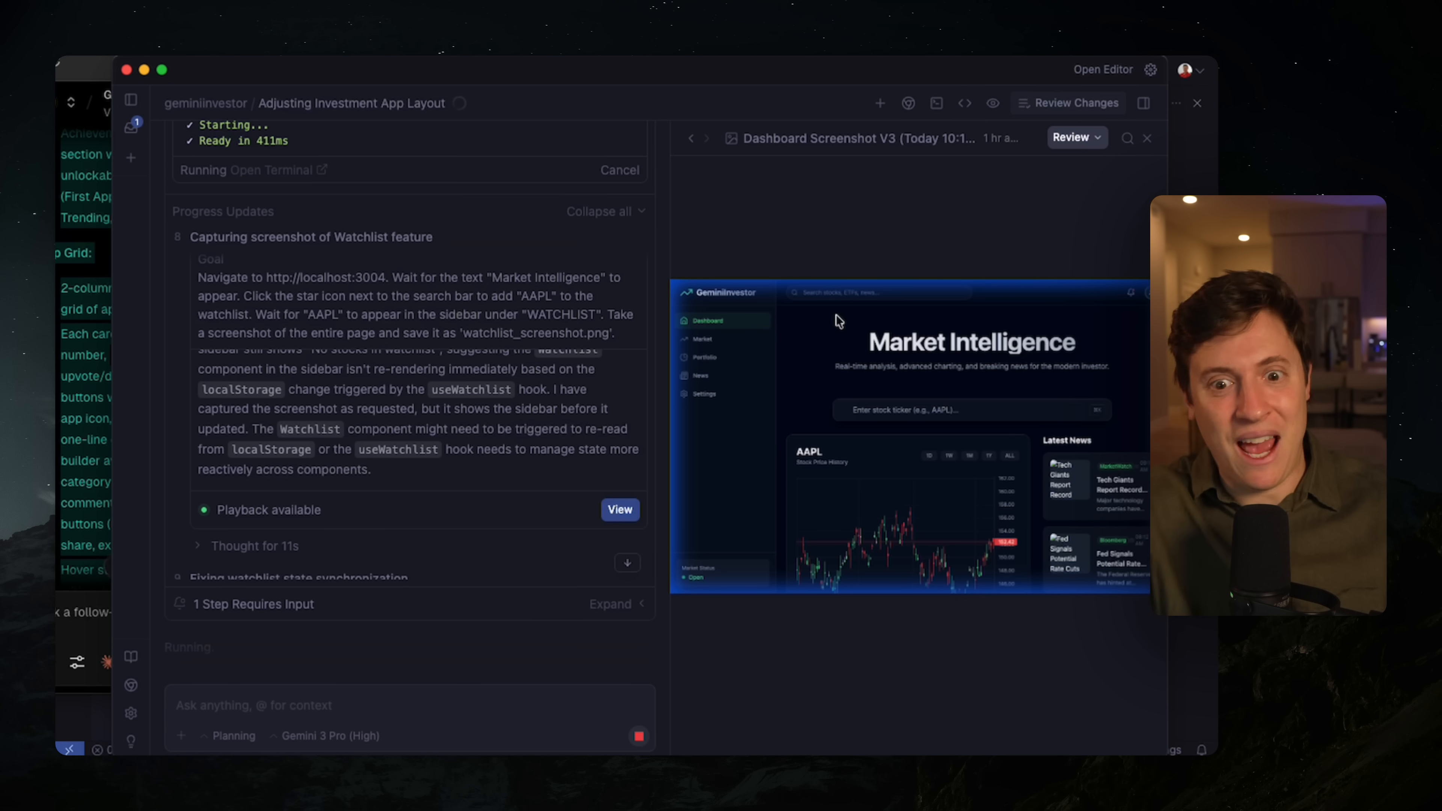
mouse_move(786, 283)
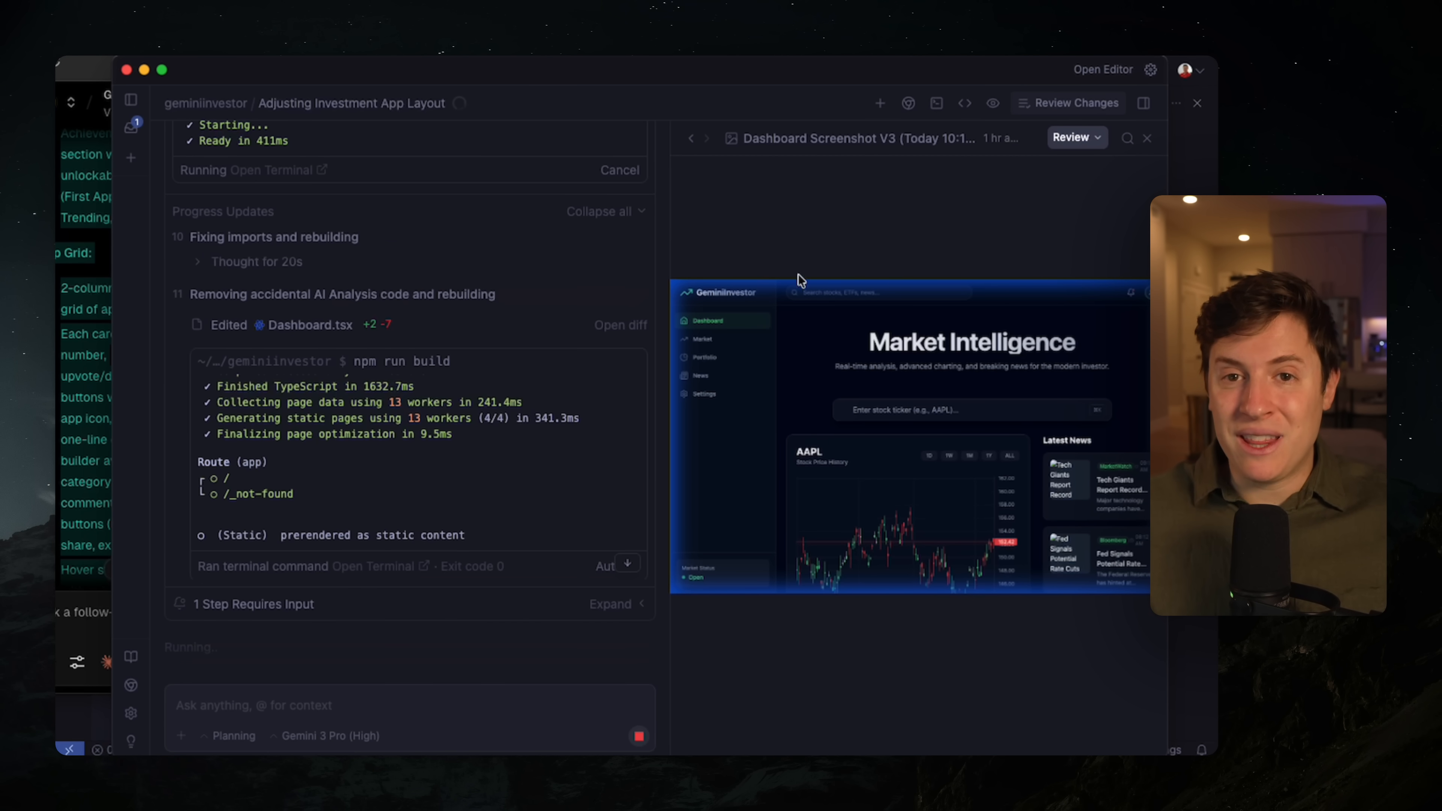
mouse_move(975, 242)
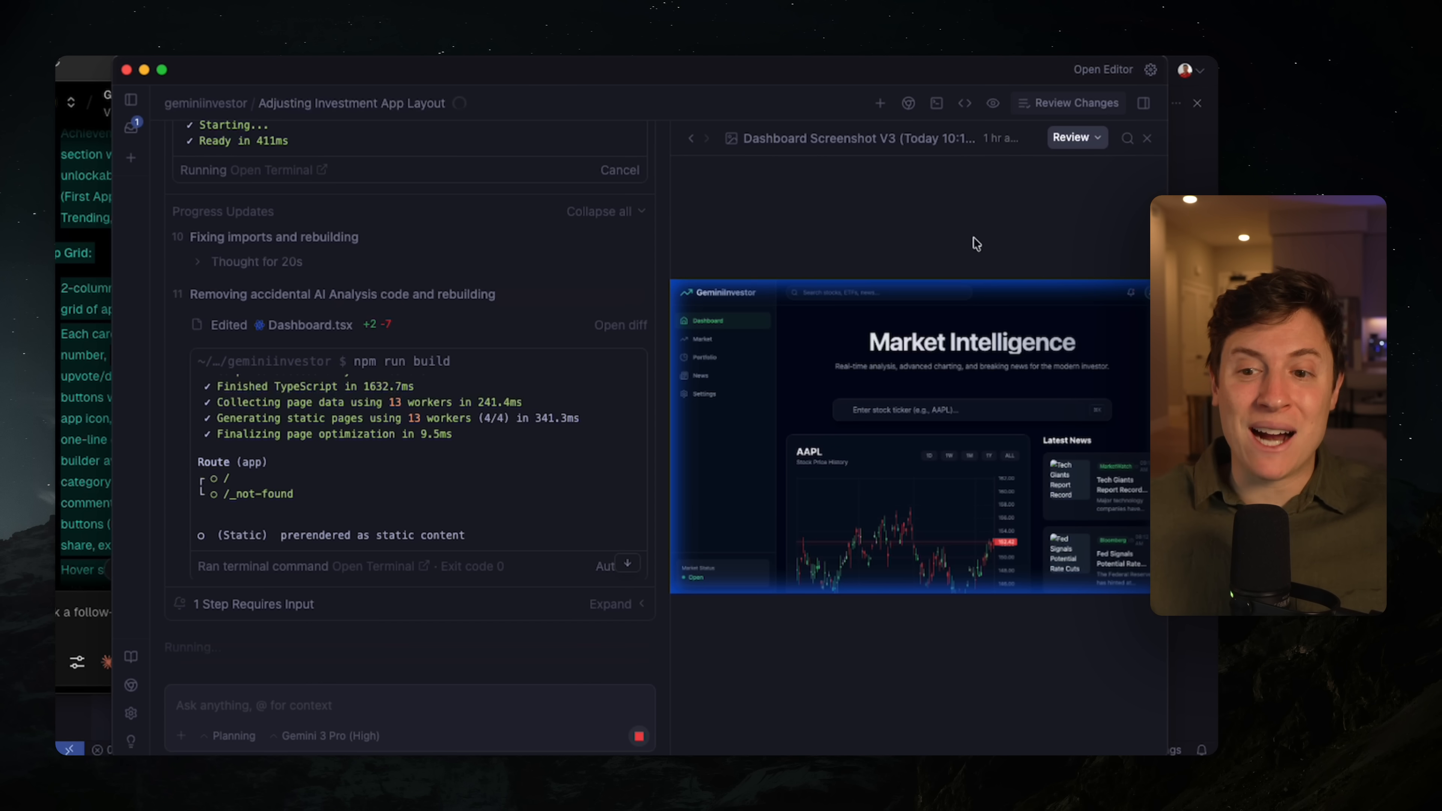
mouse_move(722, 413)
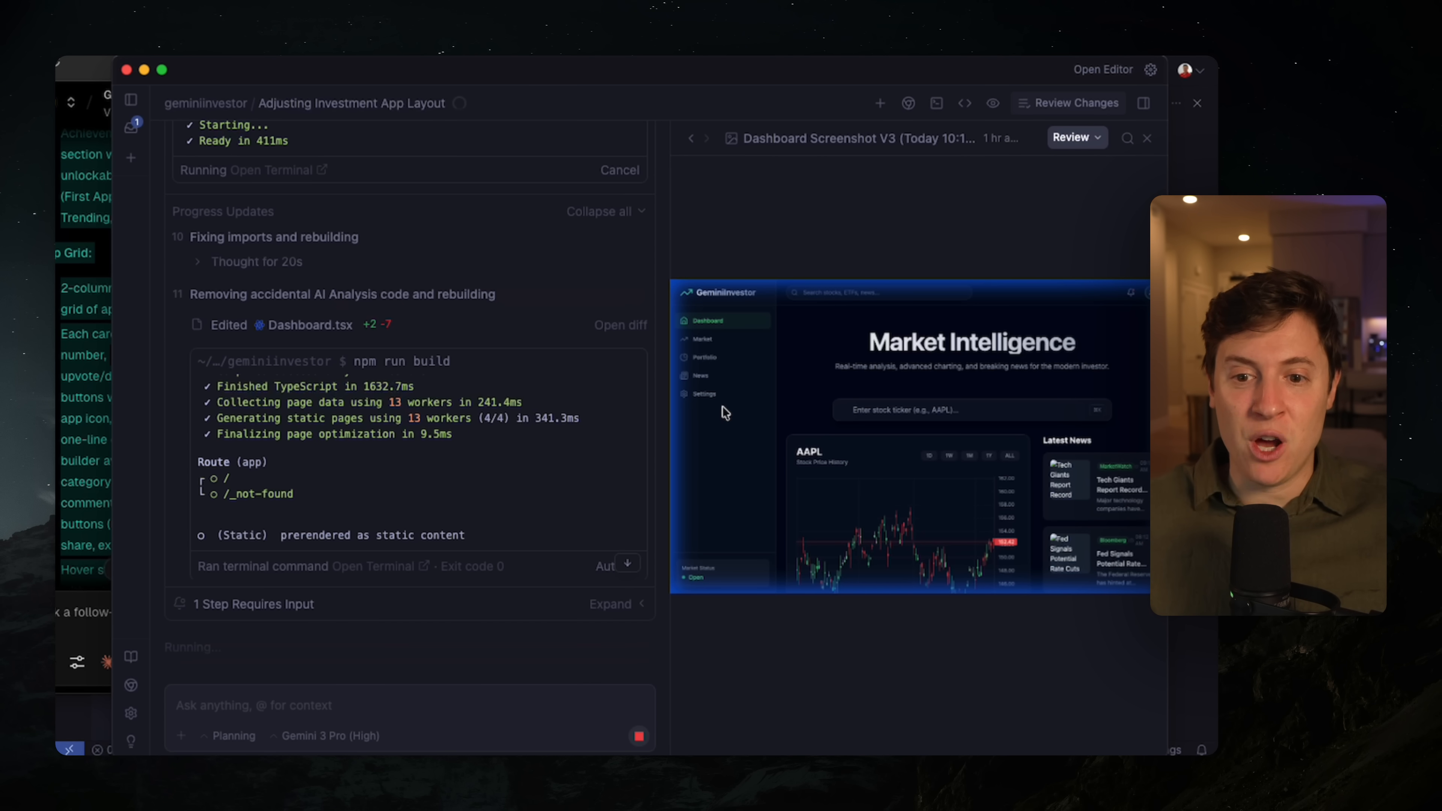
mouse_move(681, 409)
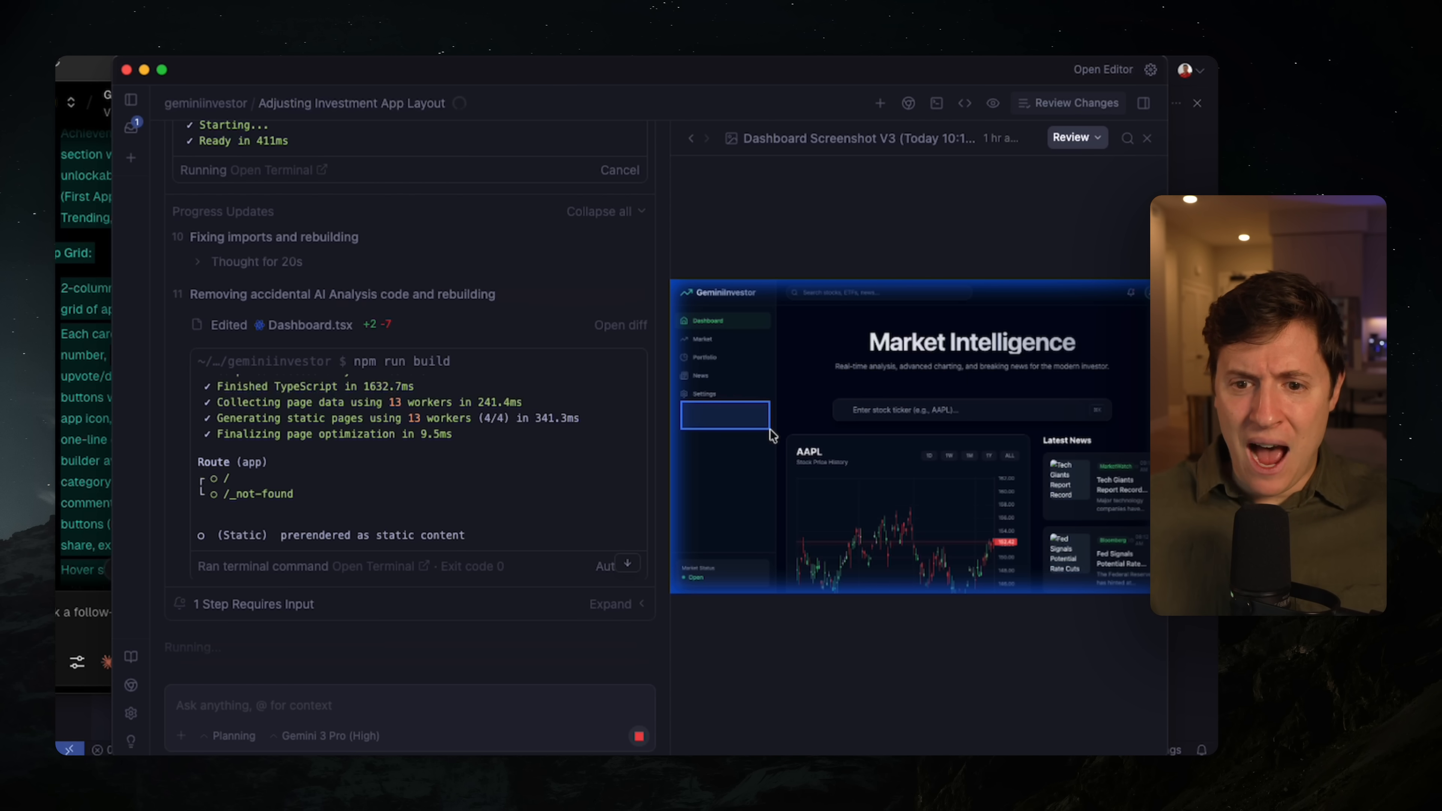
- Add the comment 'Add a crypto section' on the marked dashboard area and save it
click(725, 414)
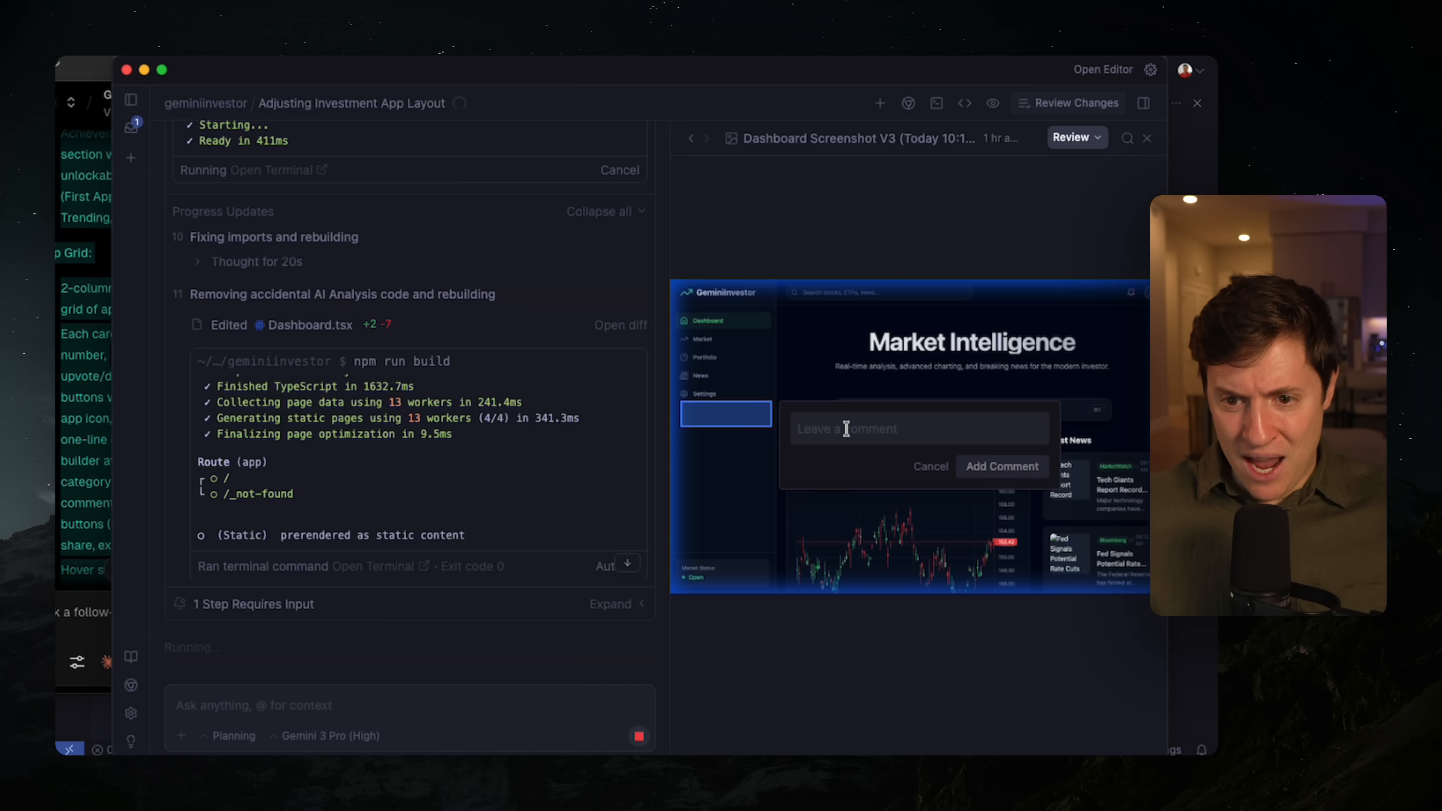
text(Add a)
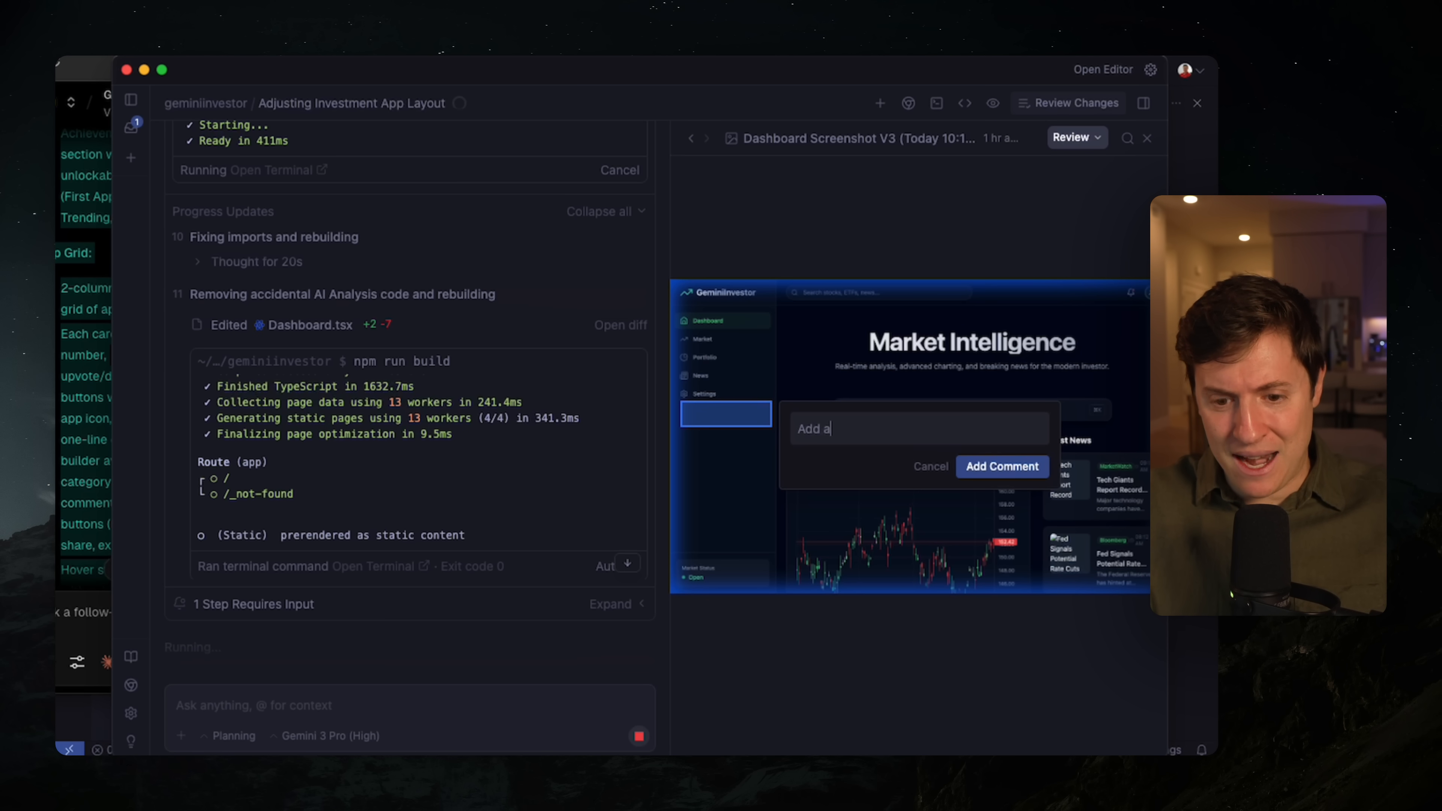
text(crypto sectio)
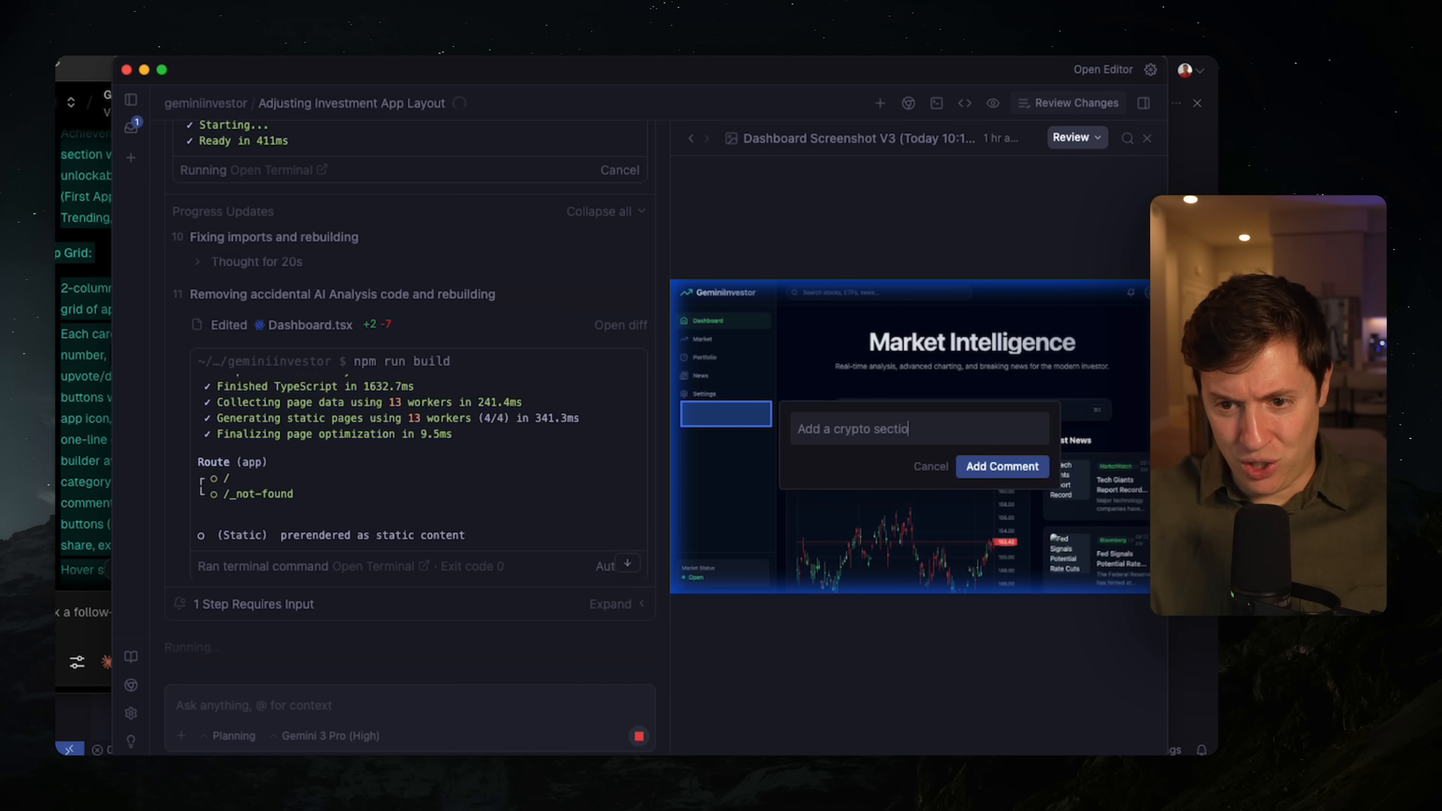
click(1001, 466)
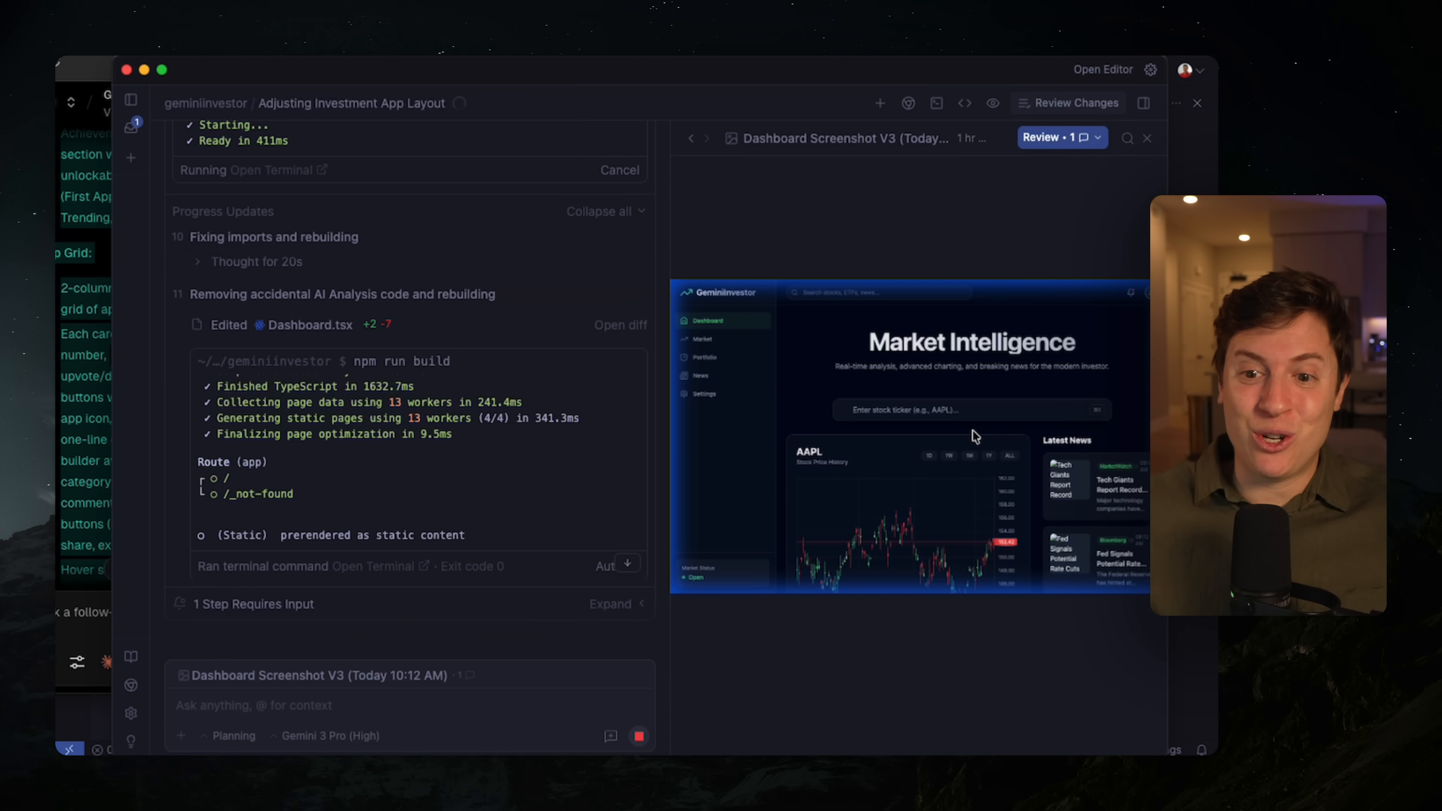
mouse_move(835, 359)
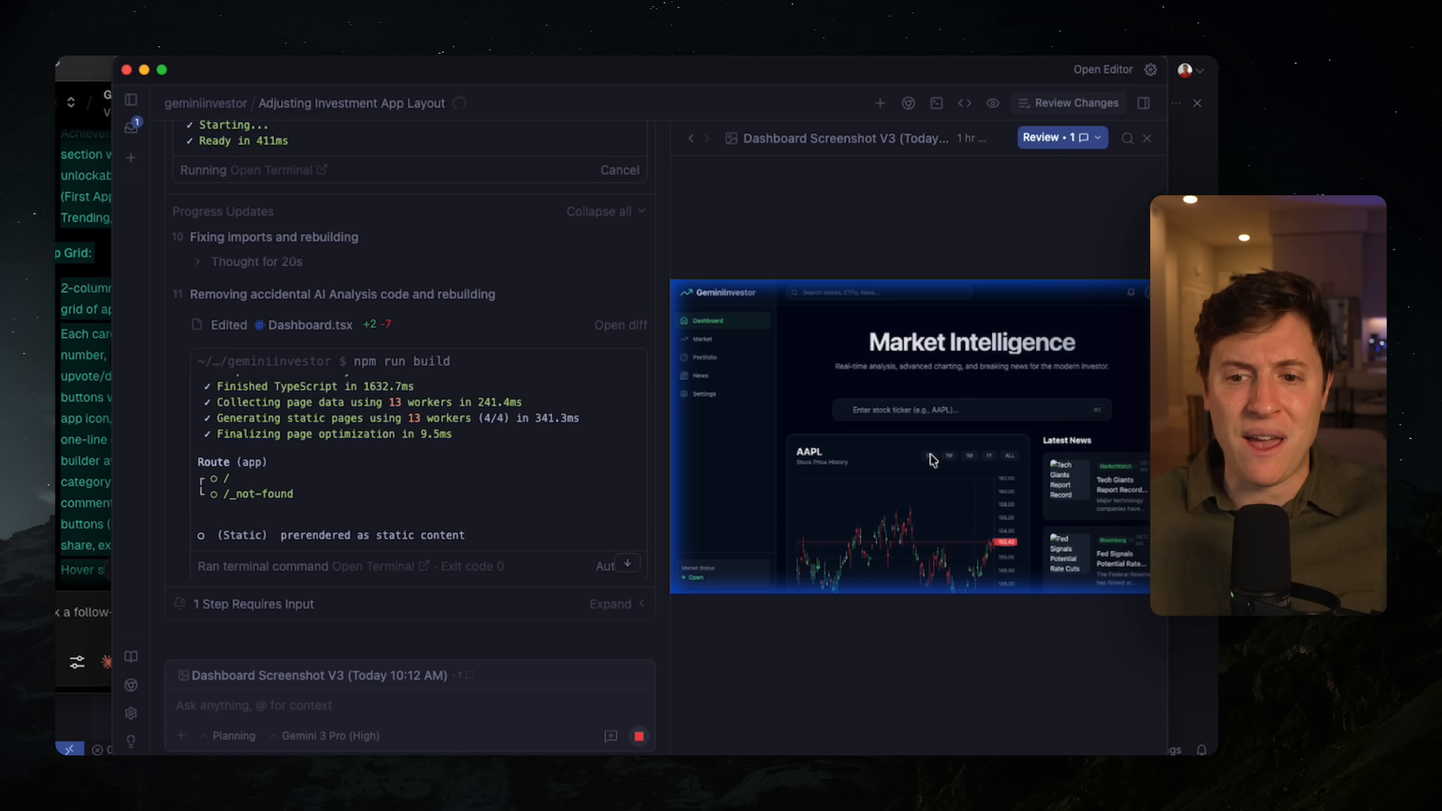
mouse_move(786, 557)
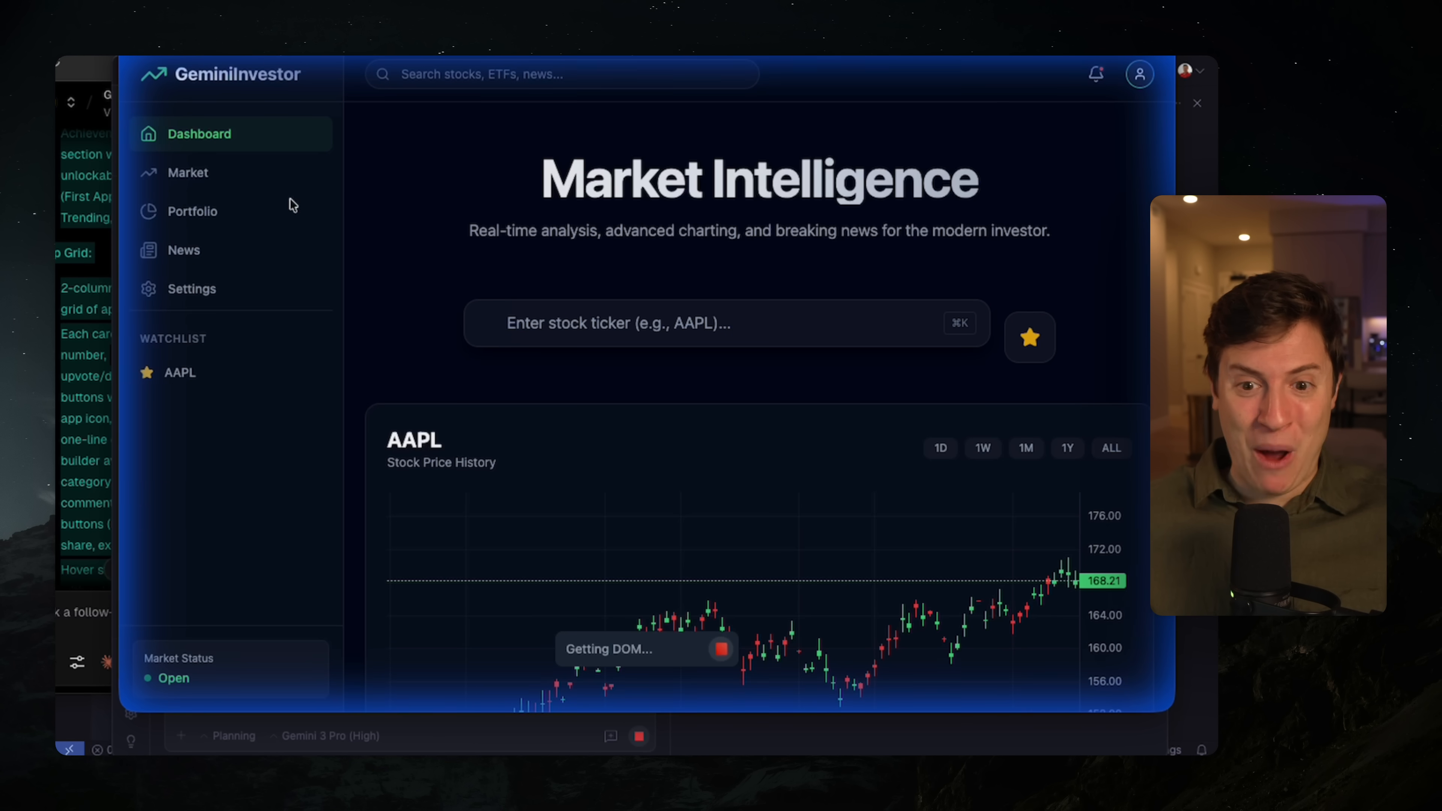
mouse_move(348, 175)
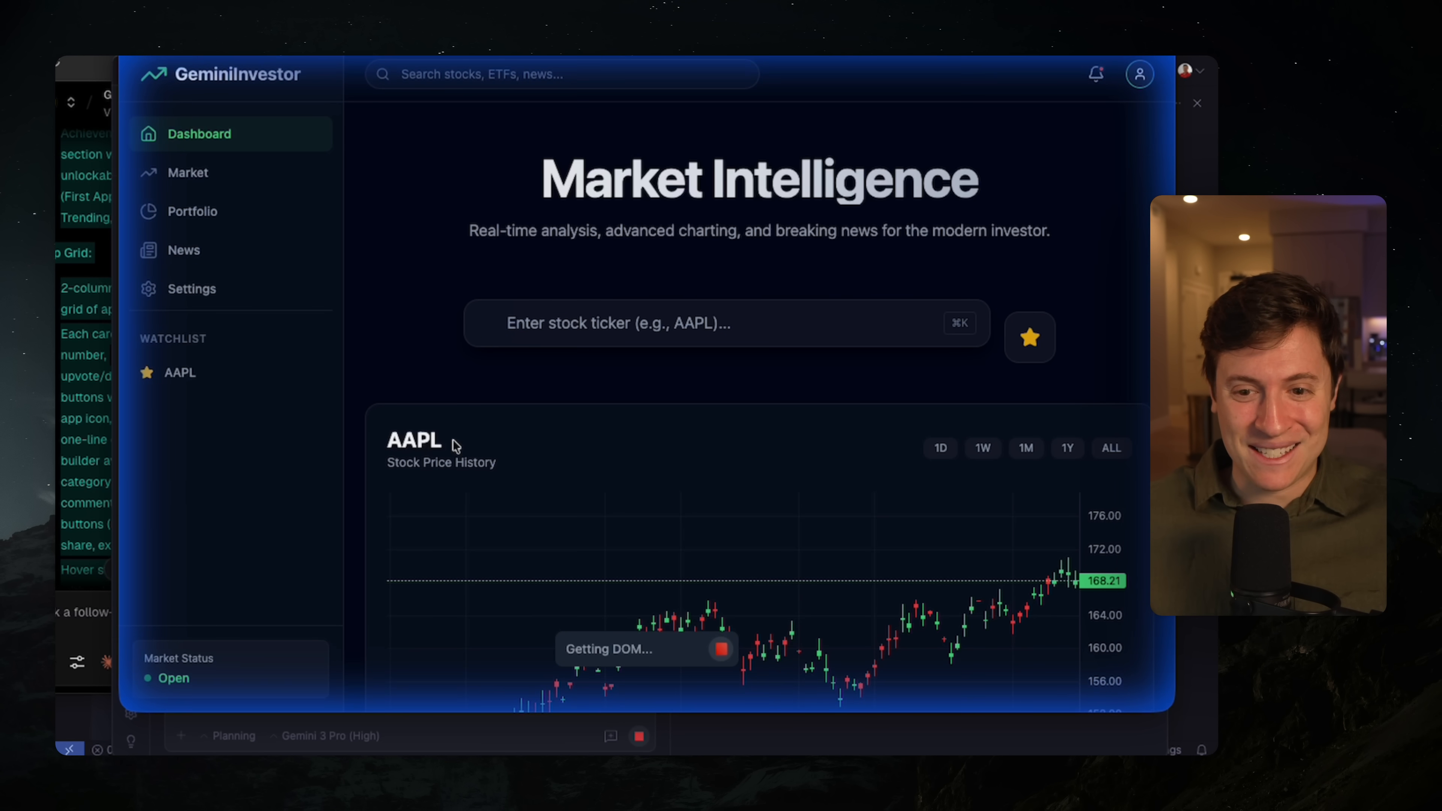
mouse_move(565, 351)
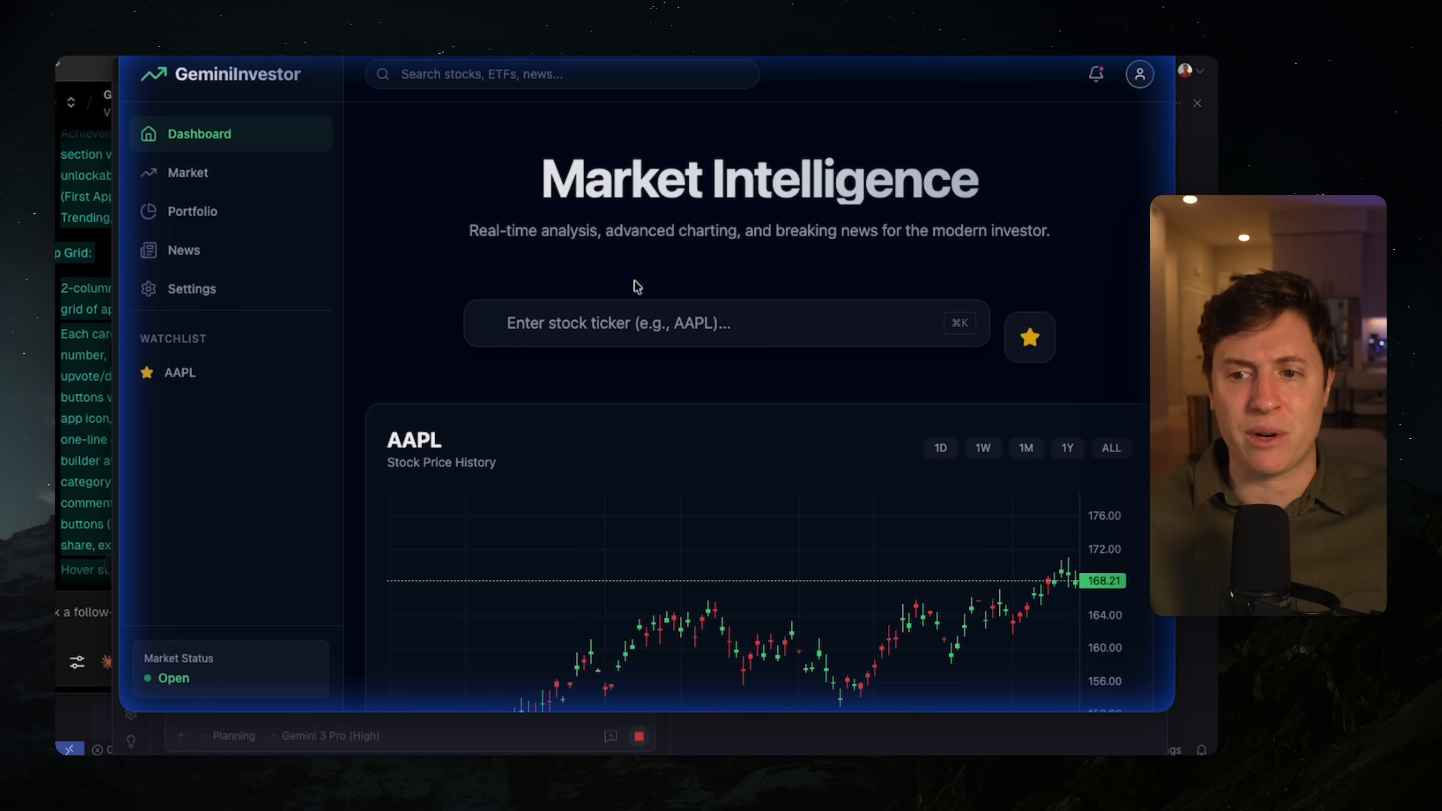
- Review the GeminiInvestor Market Intelligence dashboard with AAPL in the watchlist
click(1029, 337)
text(I want you to be a product manager agent. Take a look at our app and build me a roadmap of more features we can build)
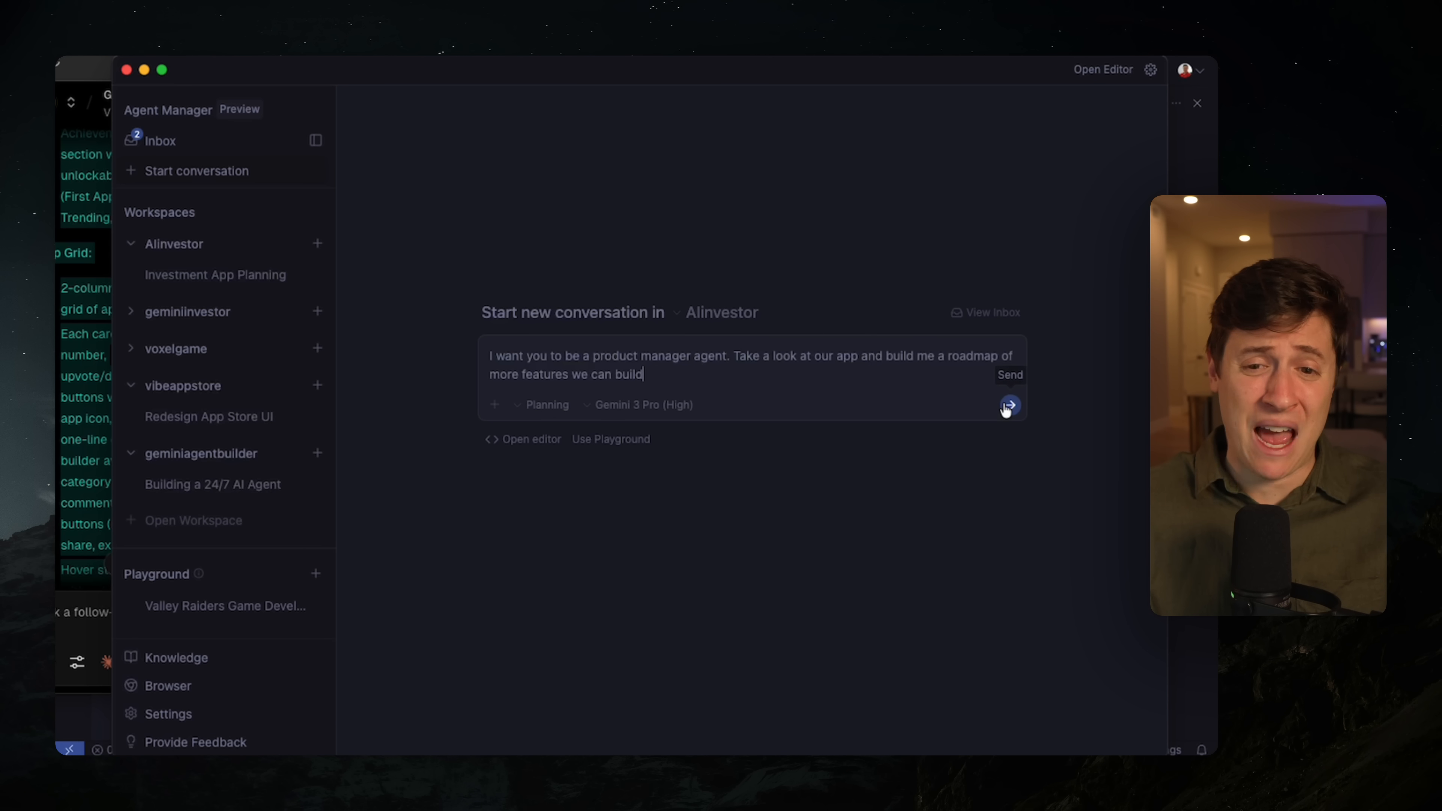
- Send the product-manager roadmap request and start another new AIinvestor conversation
click(1008, 405)
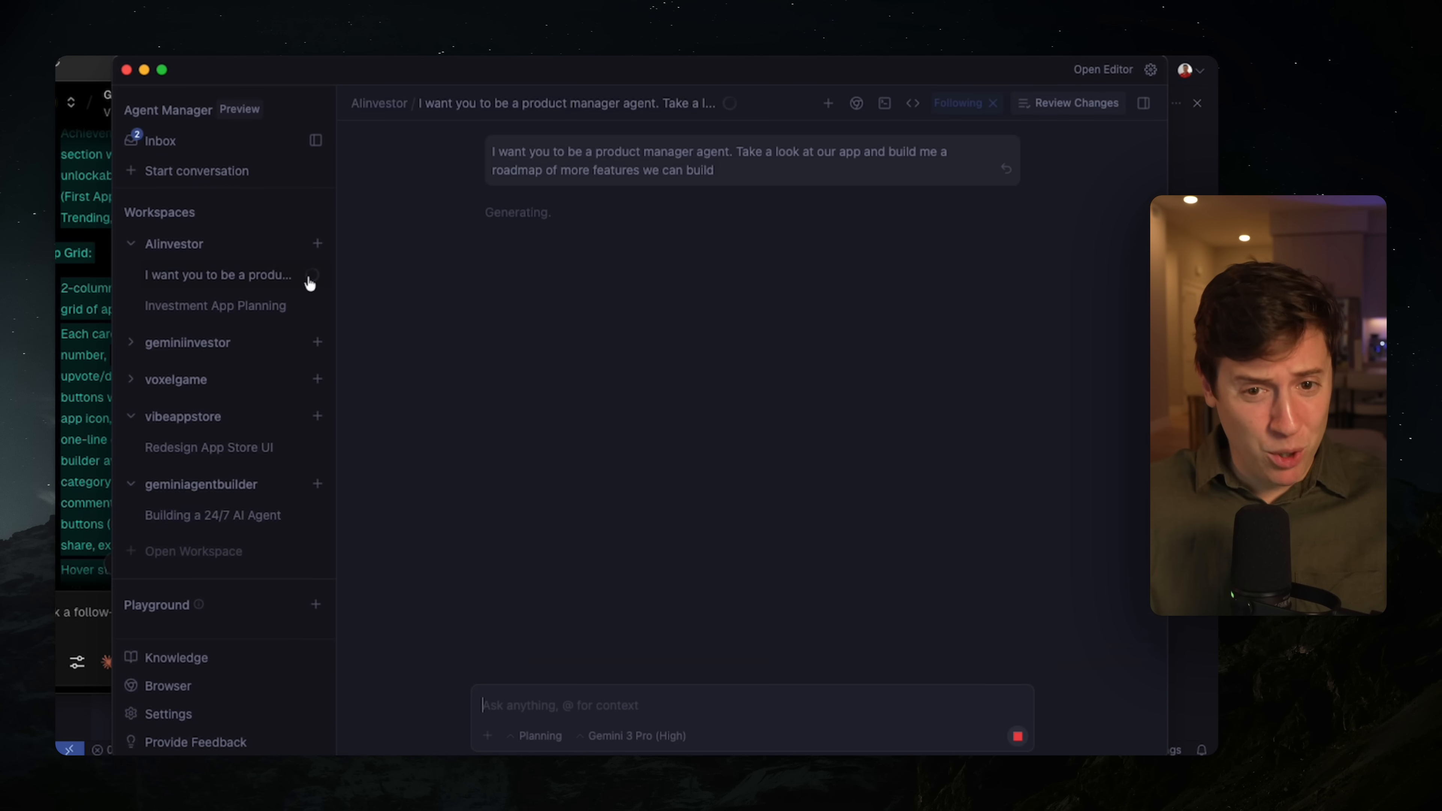
click(317, 244)
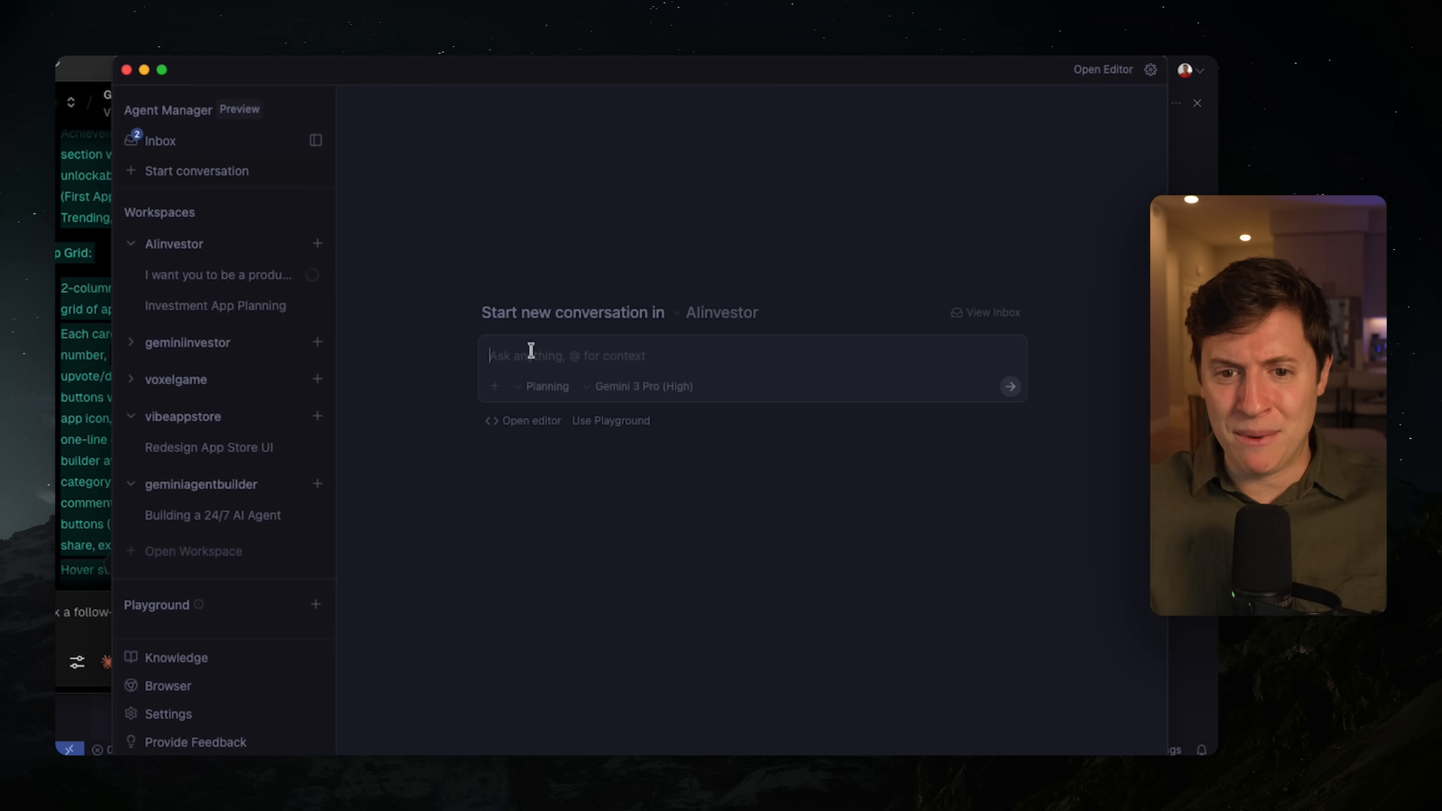
- Send the marketing-agent request for a blog post, 5 tweets and a distribution plan
text(I want you to be a marketing agent. Write me a blog post and 5 tweets announcing our app and all the features. Then give me a plan for sending all this content out)
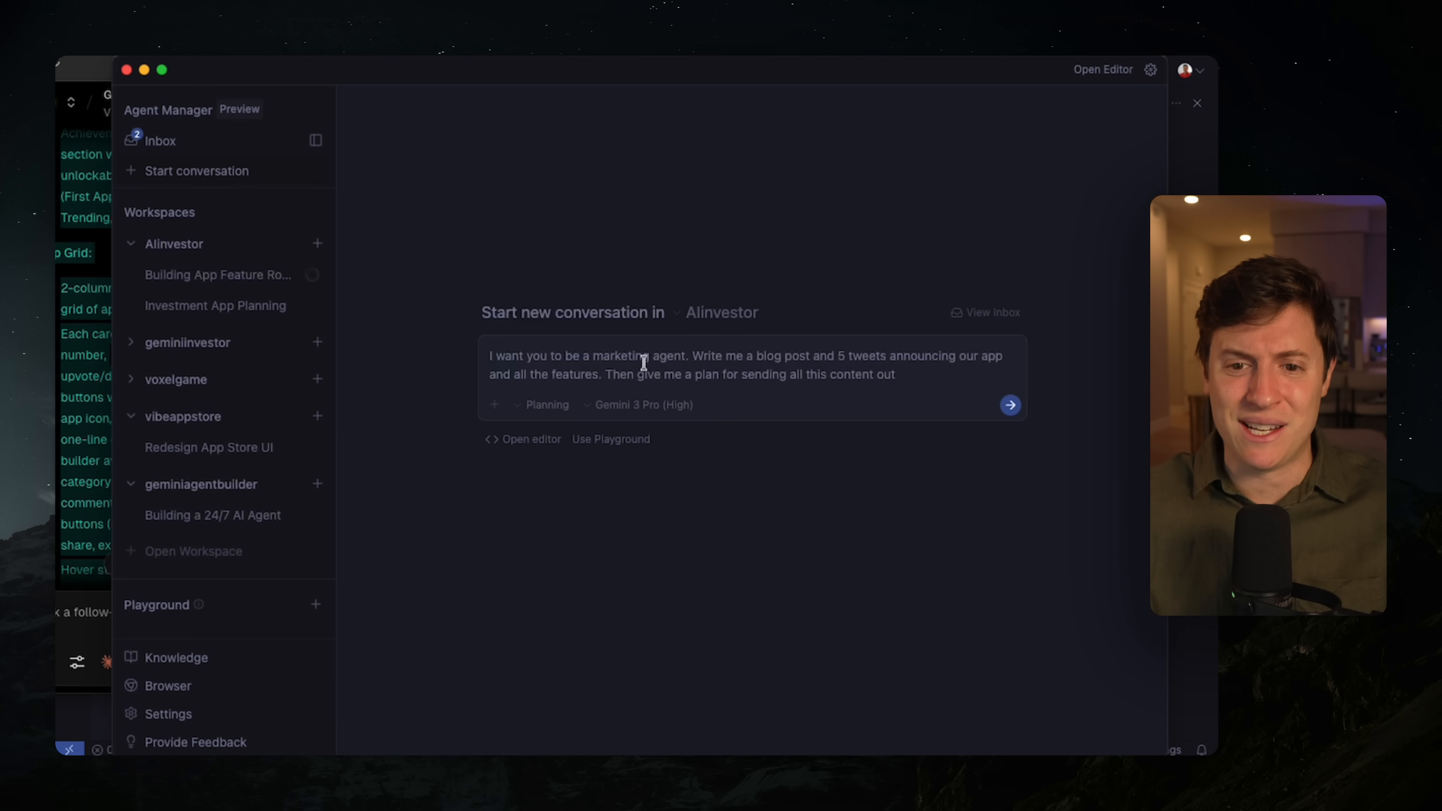
mouse_move(1009, 406)
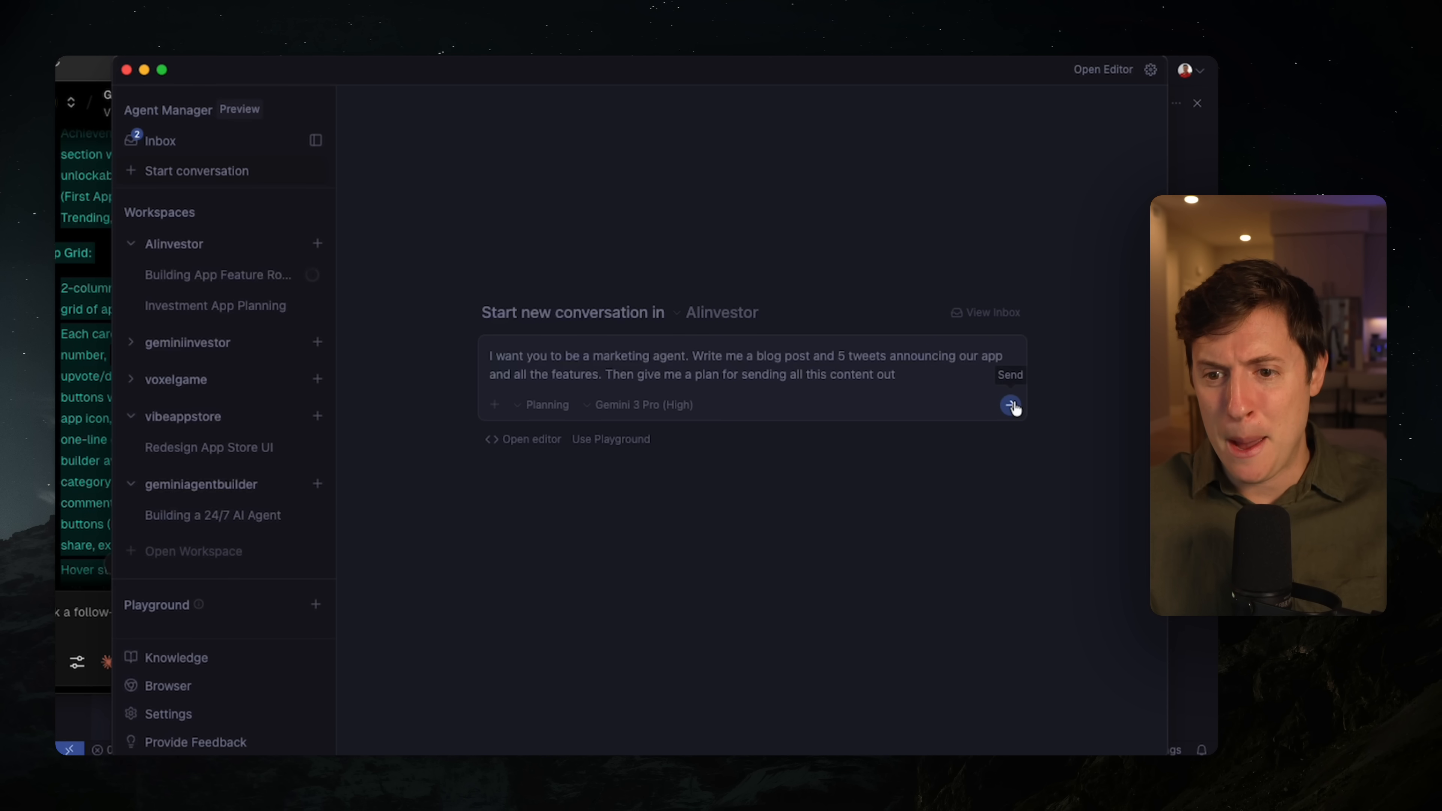
click(1011, 404)
text(Allow us to add the amount of shares we own to each stock so we can track out portfolio)
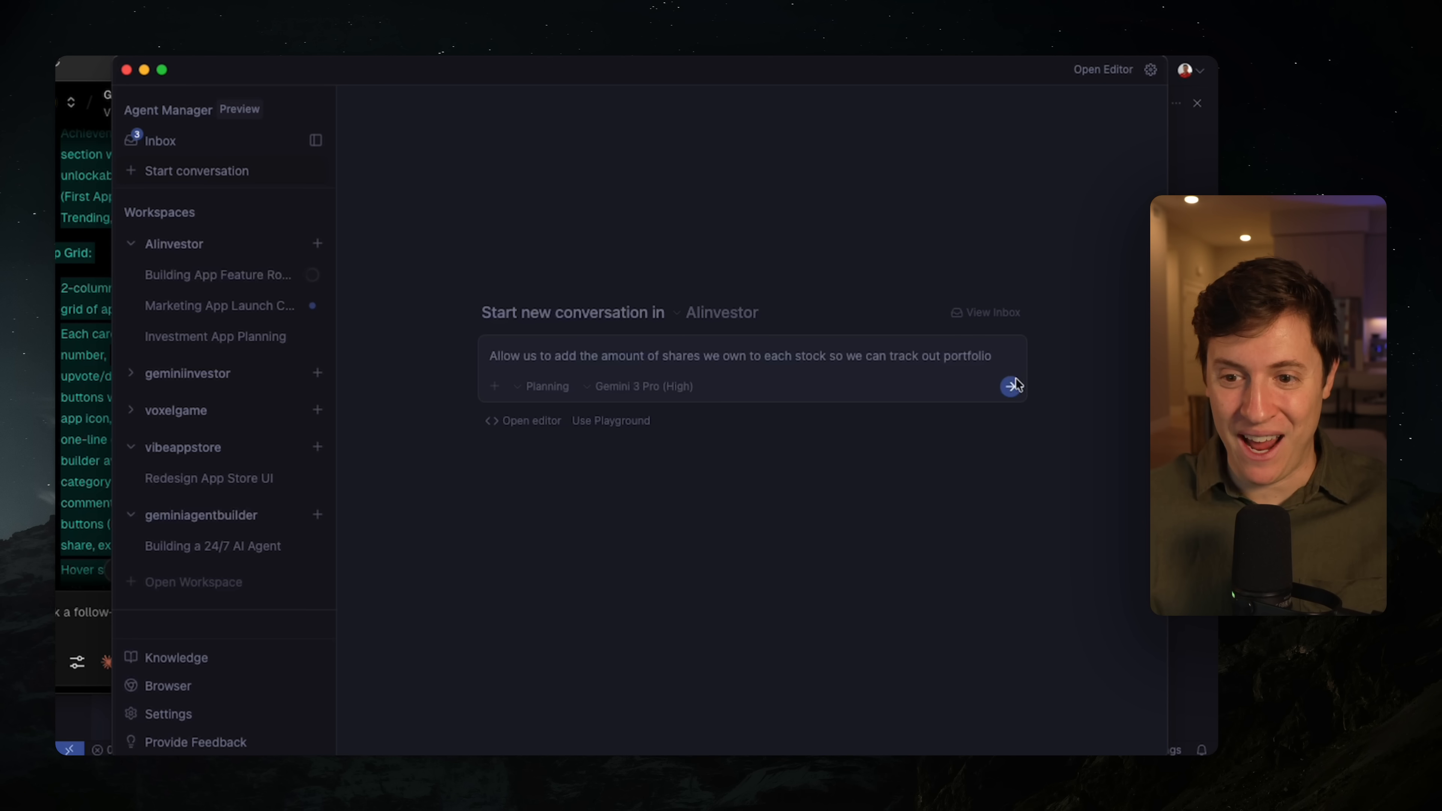
- Send the request to let users record shares owned per stock in AIinvestor
click(1012, 385)
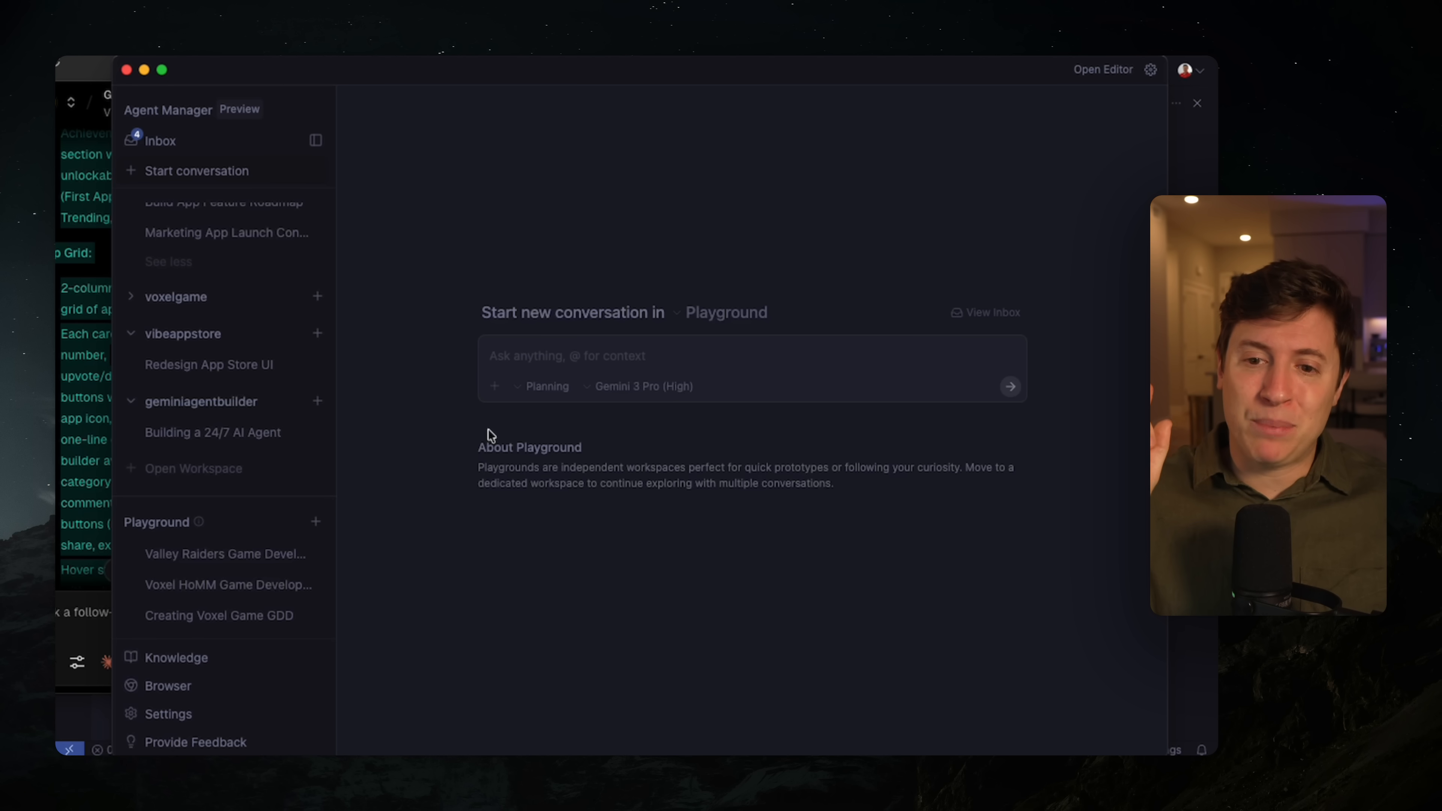
mouse_move(544, 367)
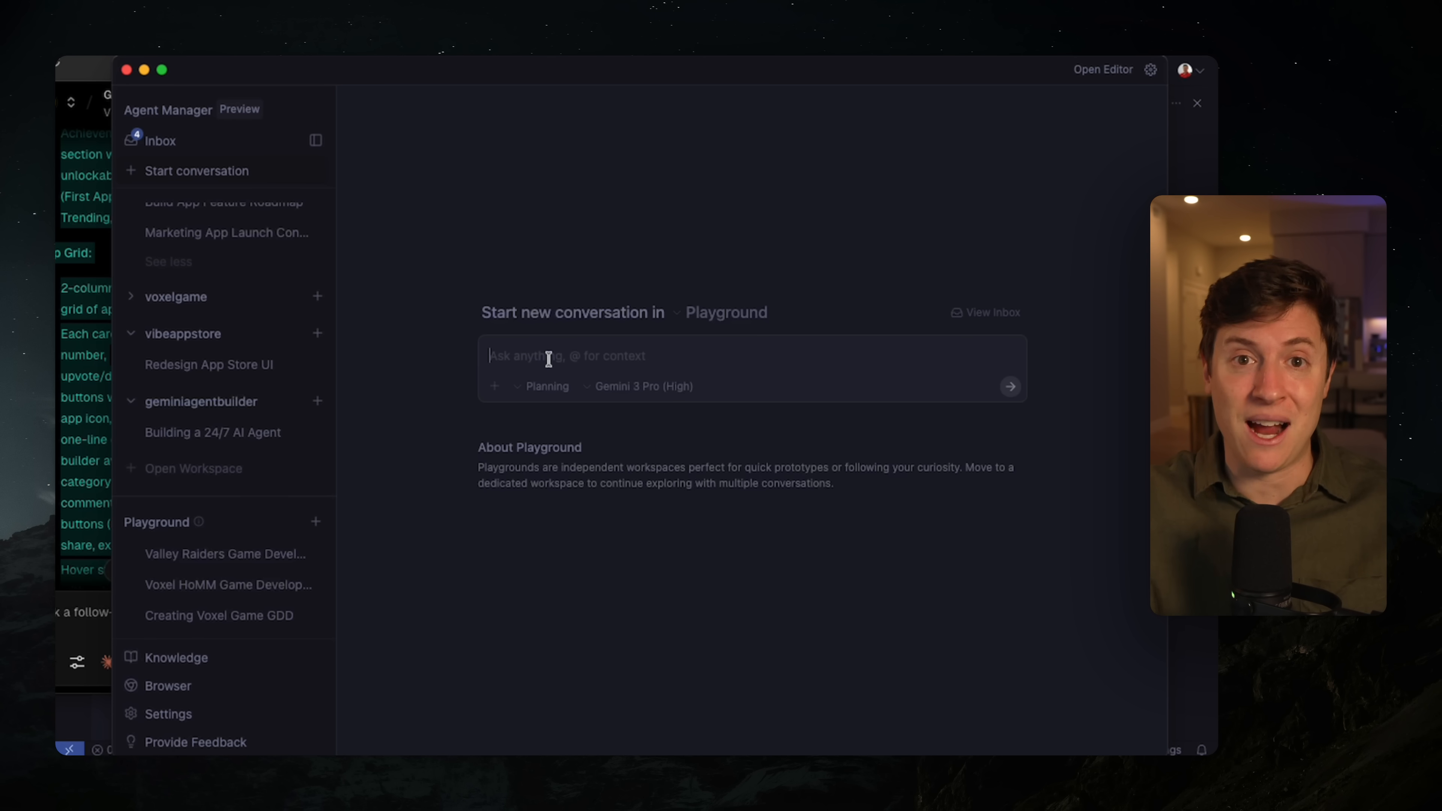
- Ask the Playground agent for a cool, stylish 3D first-person shooter game using three.js
text(I wantr to build a 3D first person shooter game using threejs. Make it cool and stylistic)
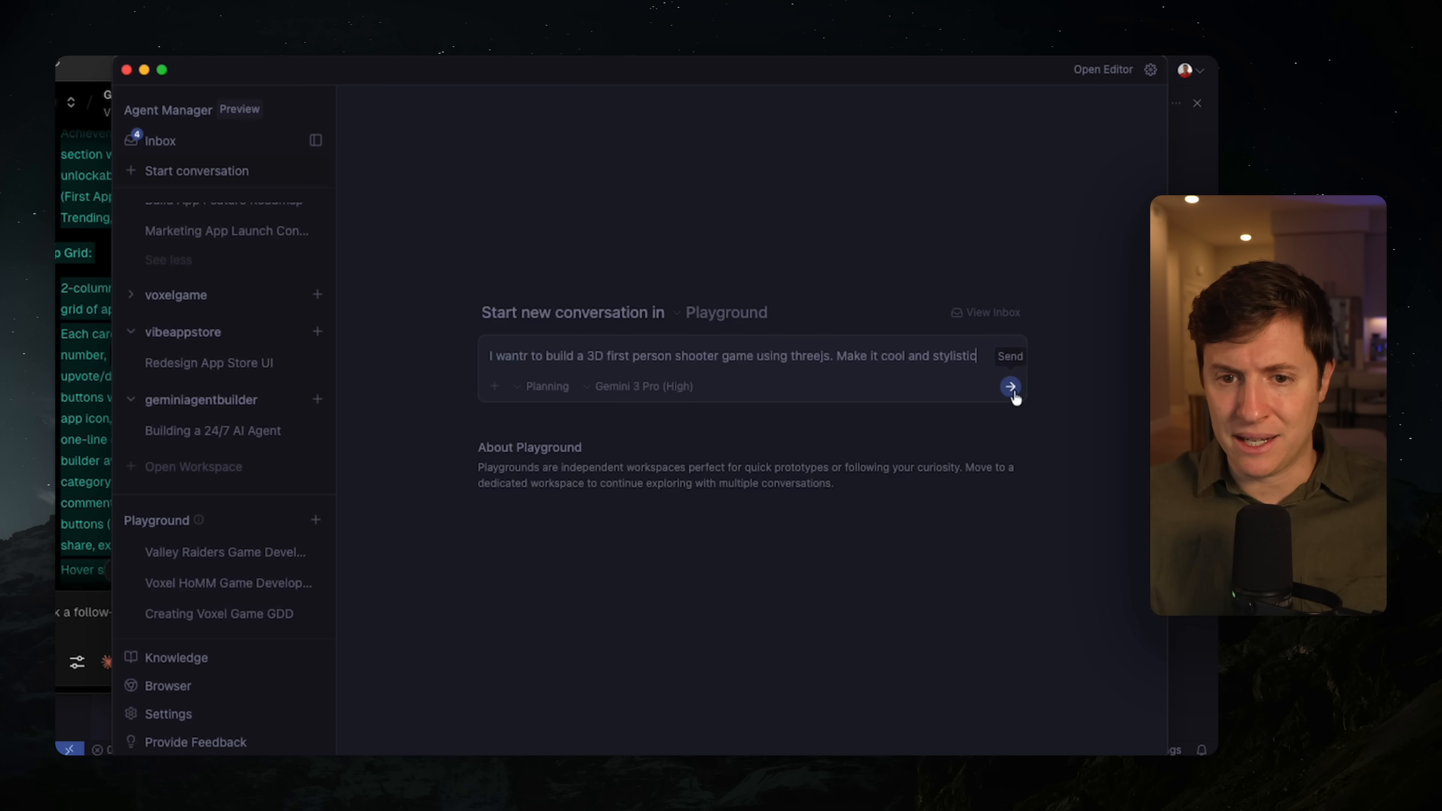
click(1009, 385)
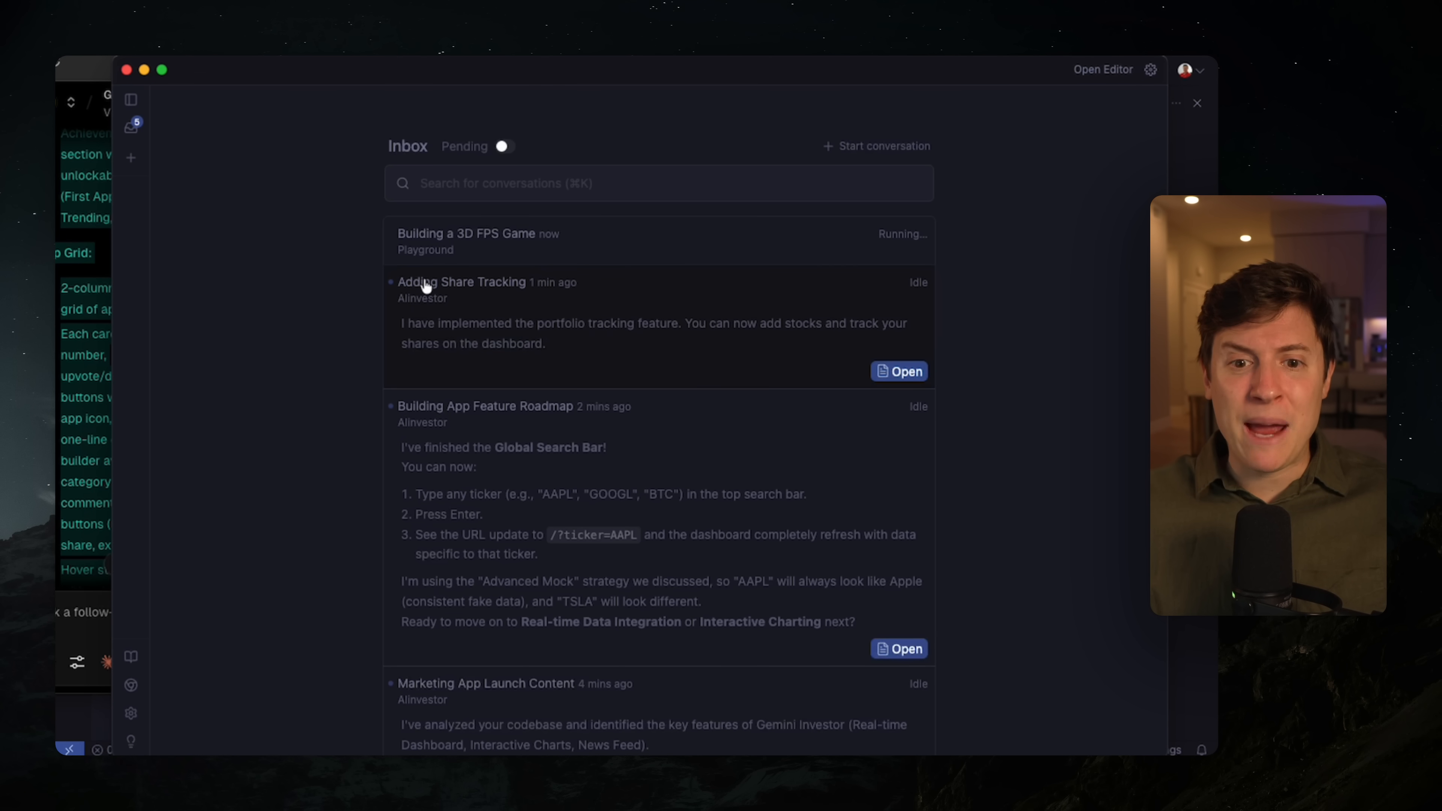
mouse_move(504, 304)
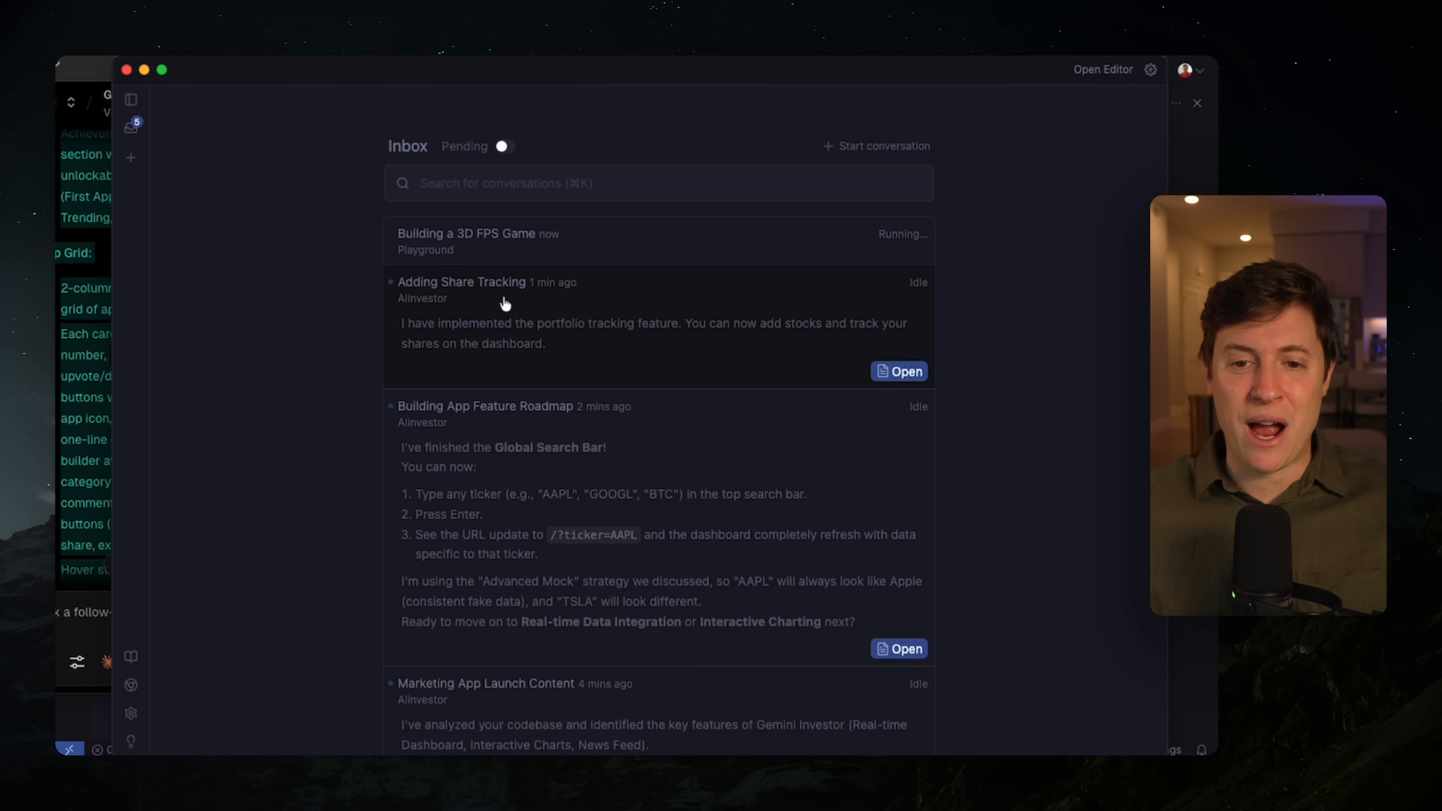
mouse_move(607, 328)
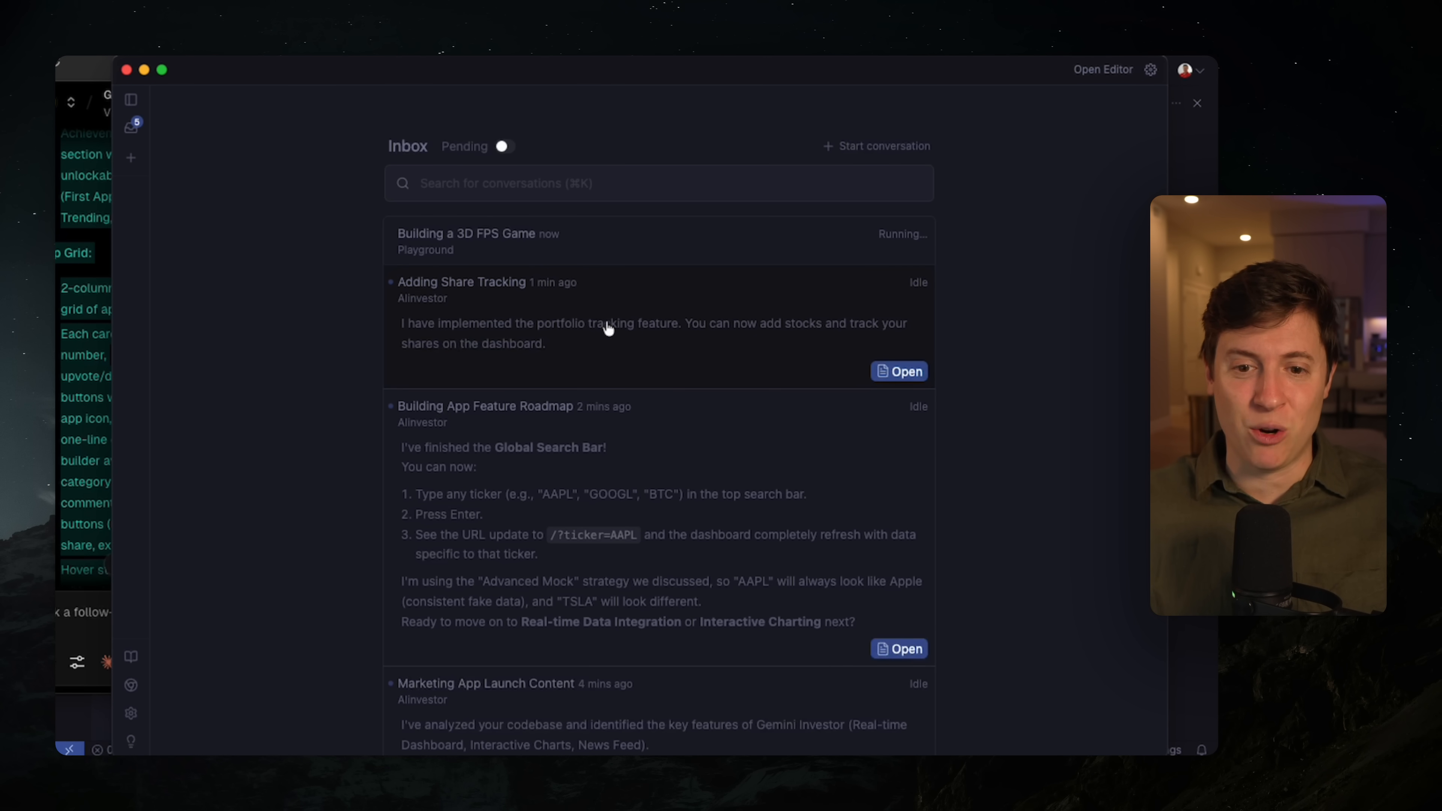
- Bring up the Global Search Bar walkthrough from the Building App Feature Roadmap entry and read through it
scroll(down, 3)
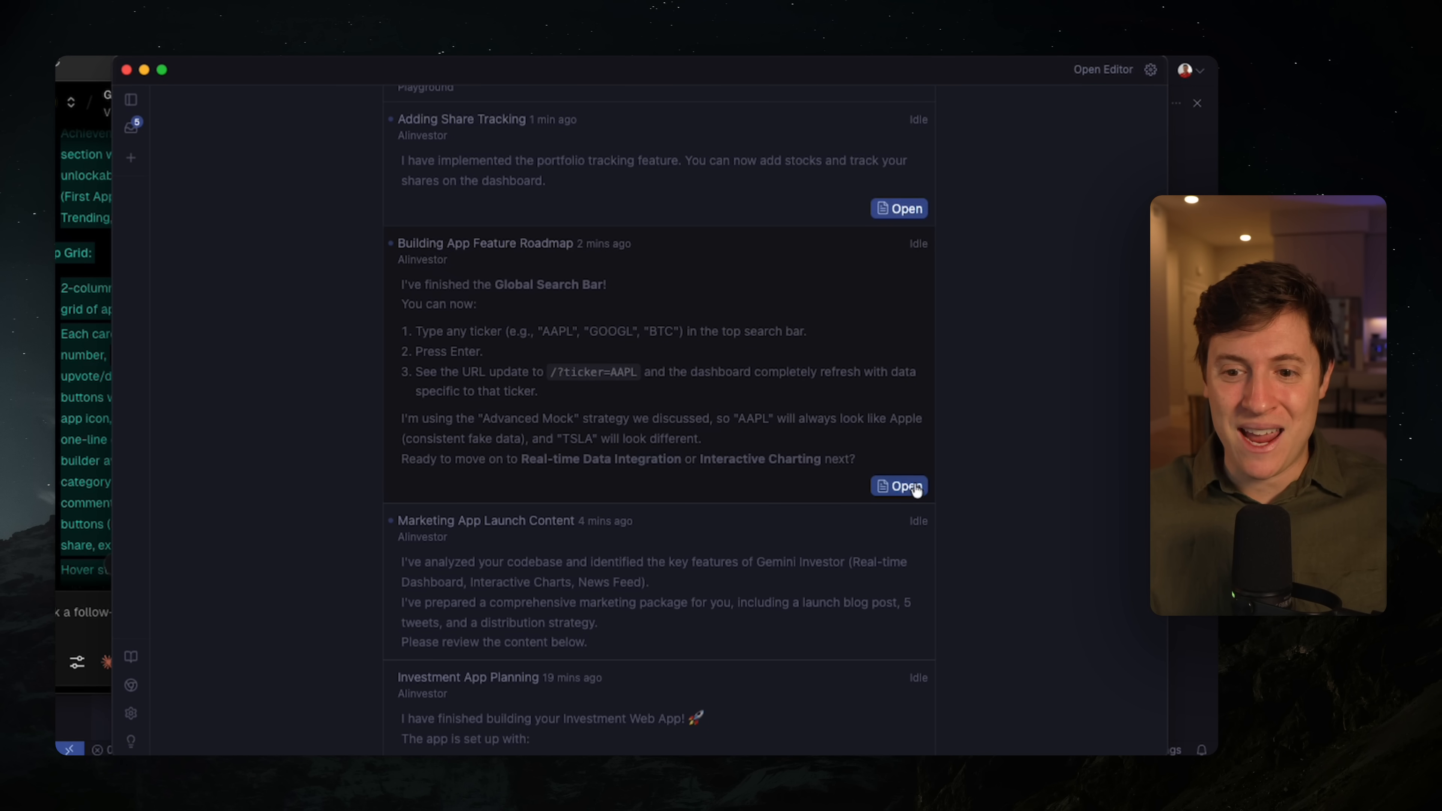
click(899, 487)
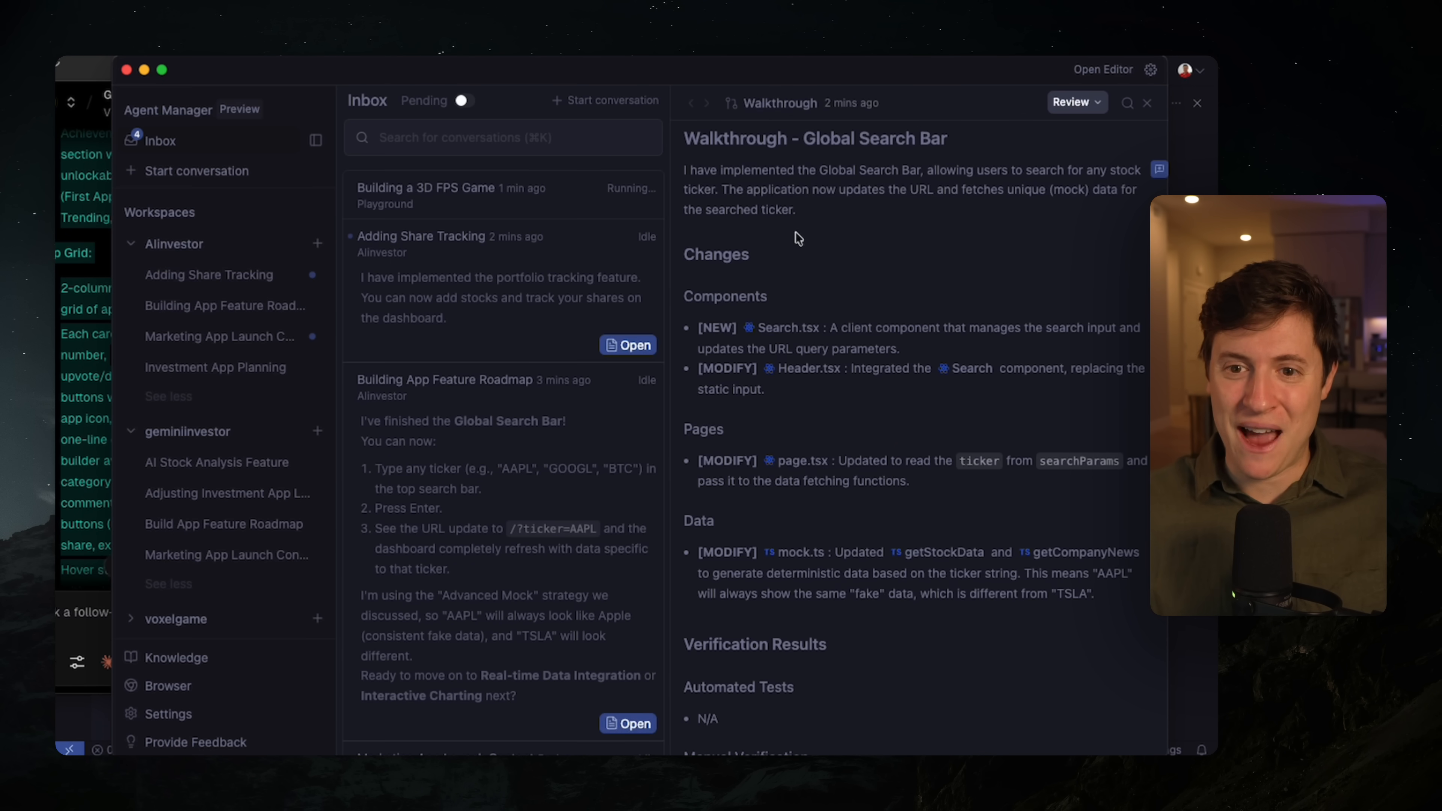
scroll(down, 3)
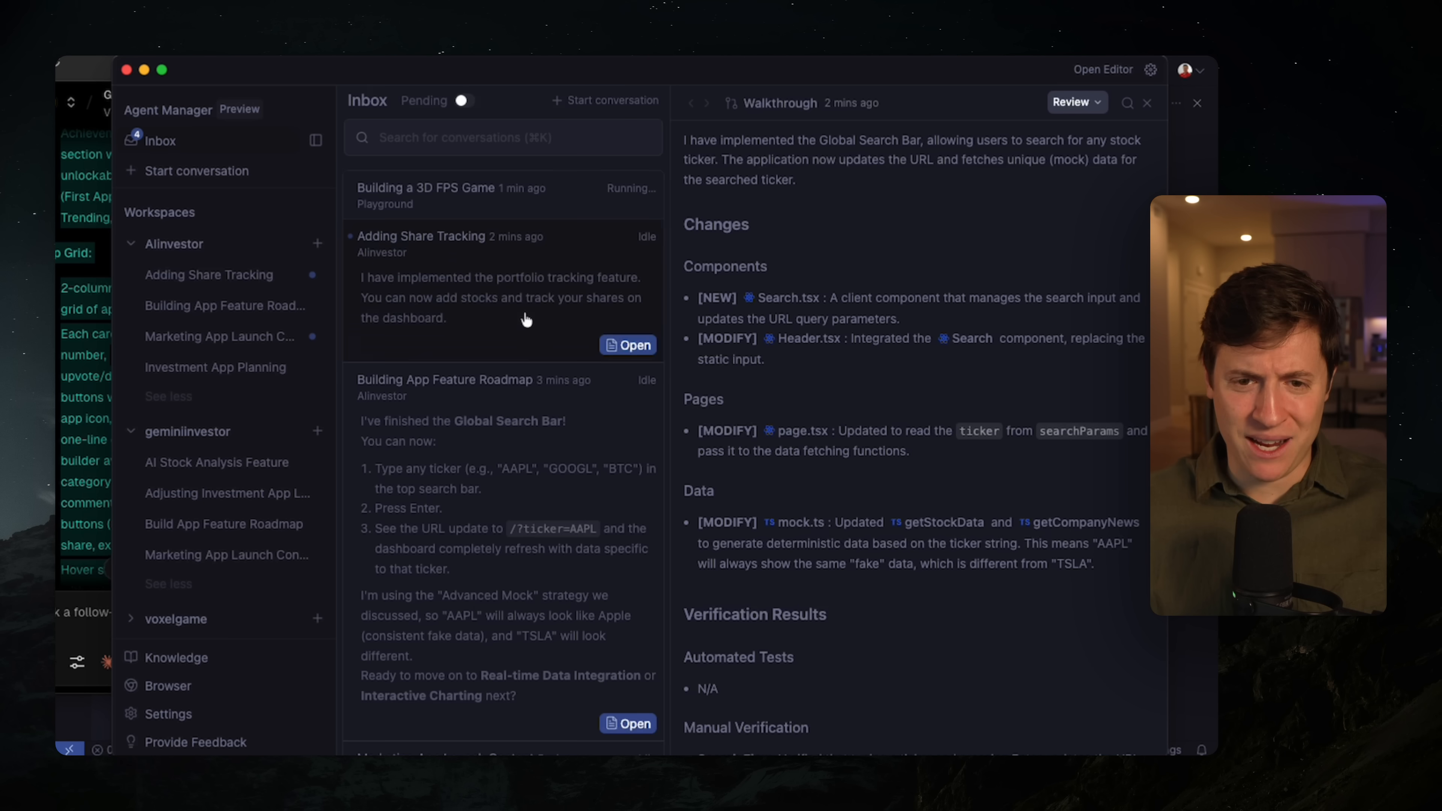
scroll(down, 3)
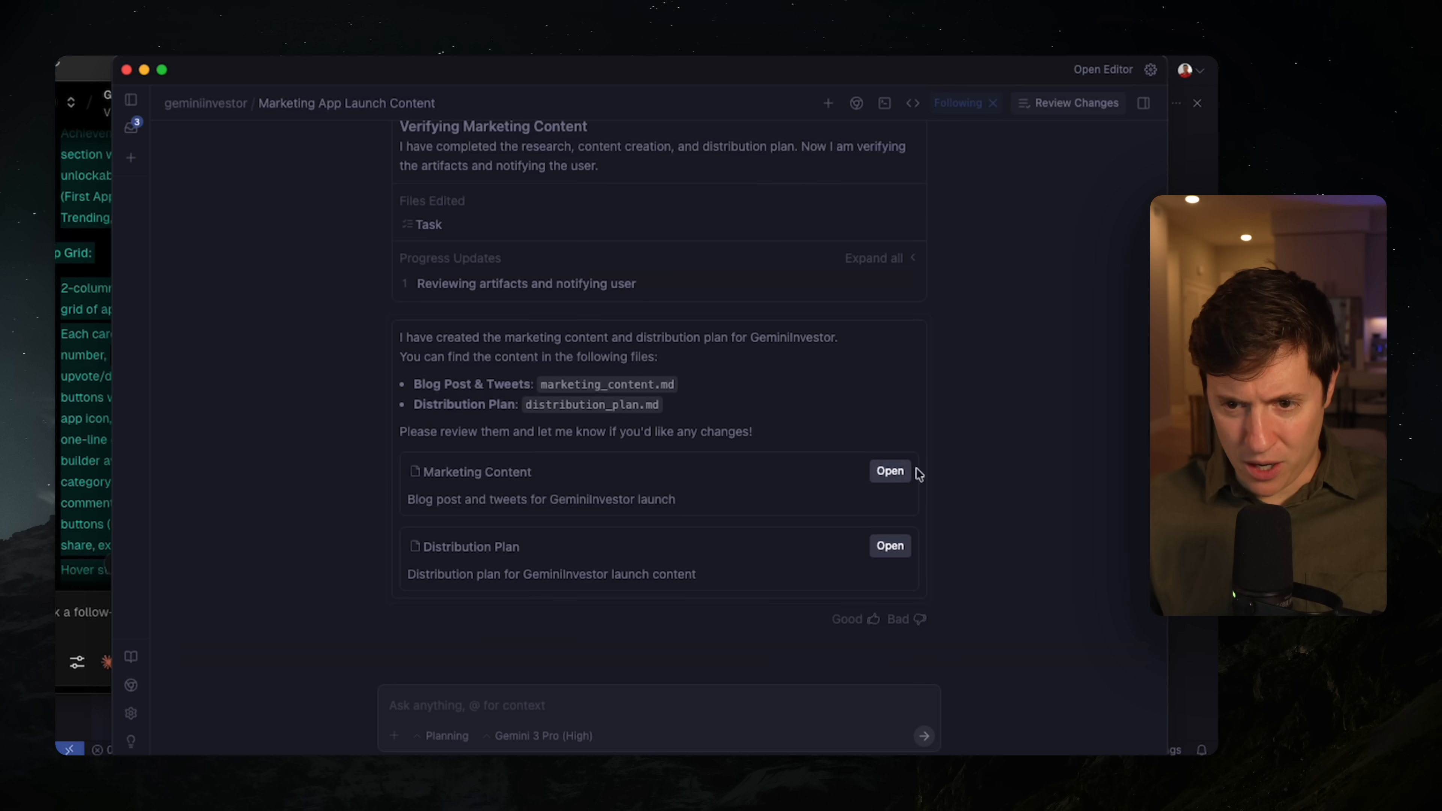
- View the Marketing Content document with the GeminiInvestor launch blog post and tweets
click(888, 471)
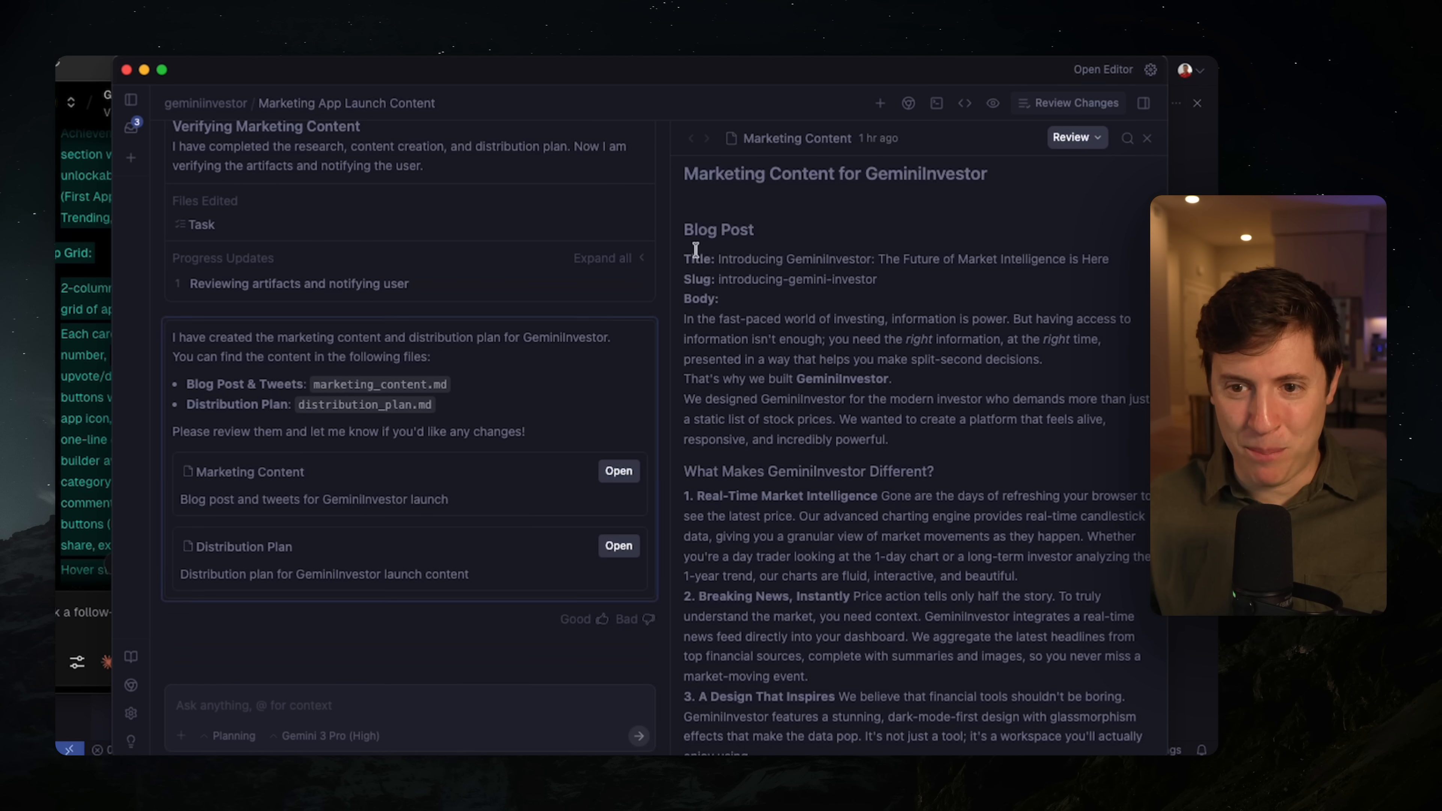
scroll(down, 3)
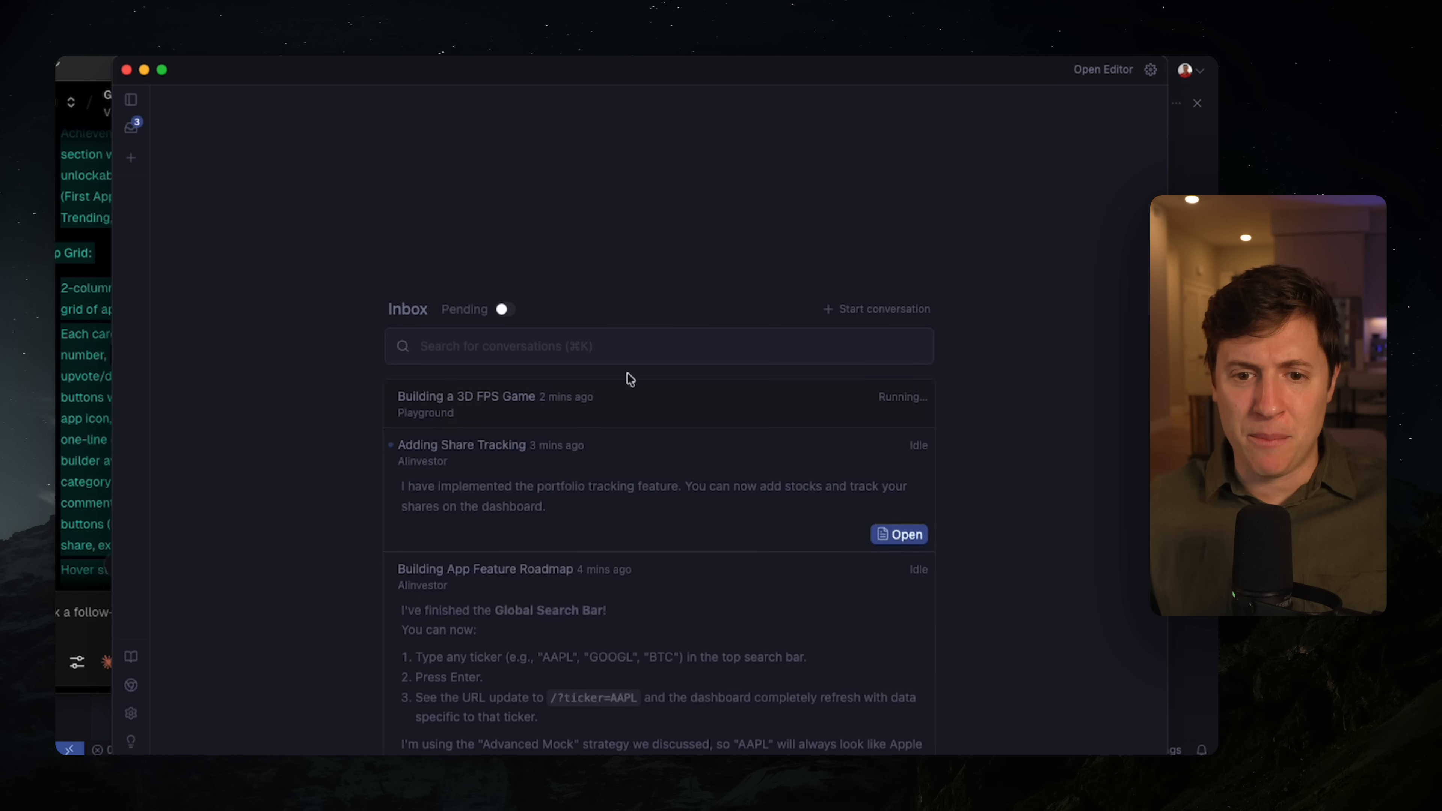
mouse_move(561, 234)
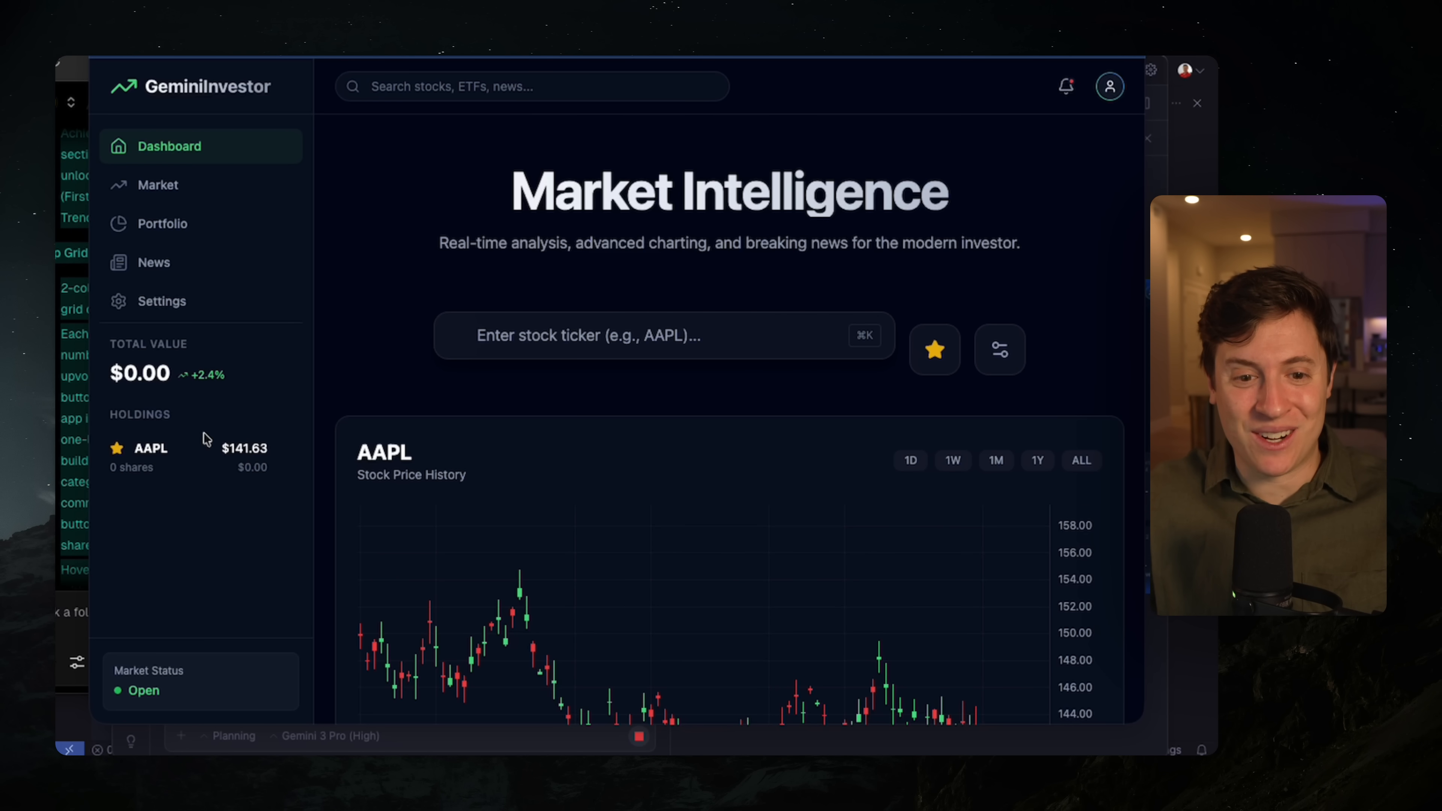
mouse_move(704, 342)
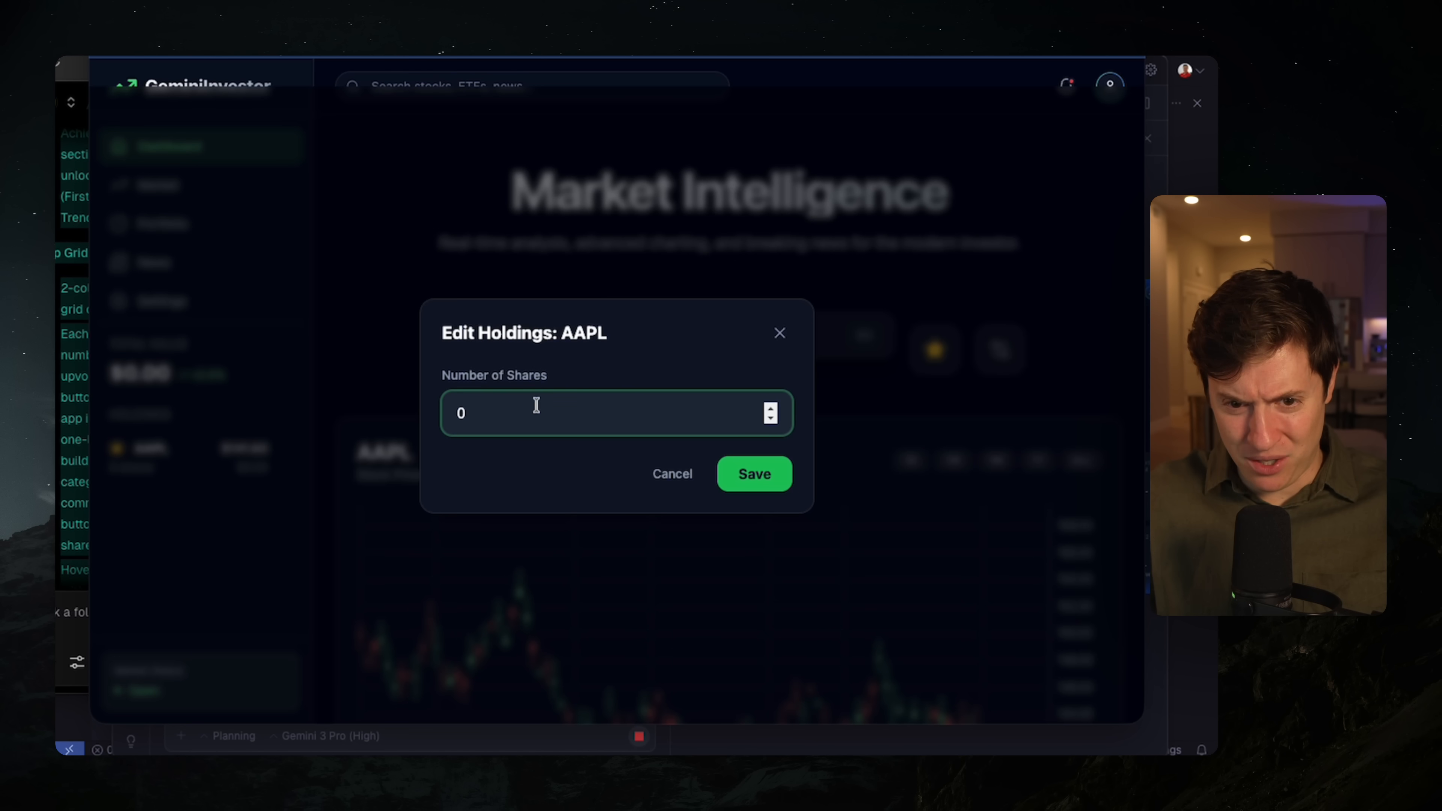
- Save 1000 as the number of AAPL shares so the portfolio total updates
text(100)
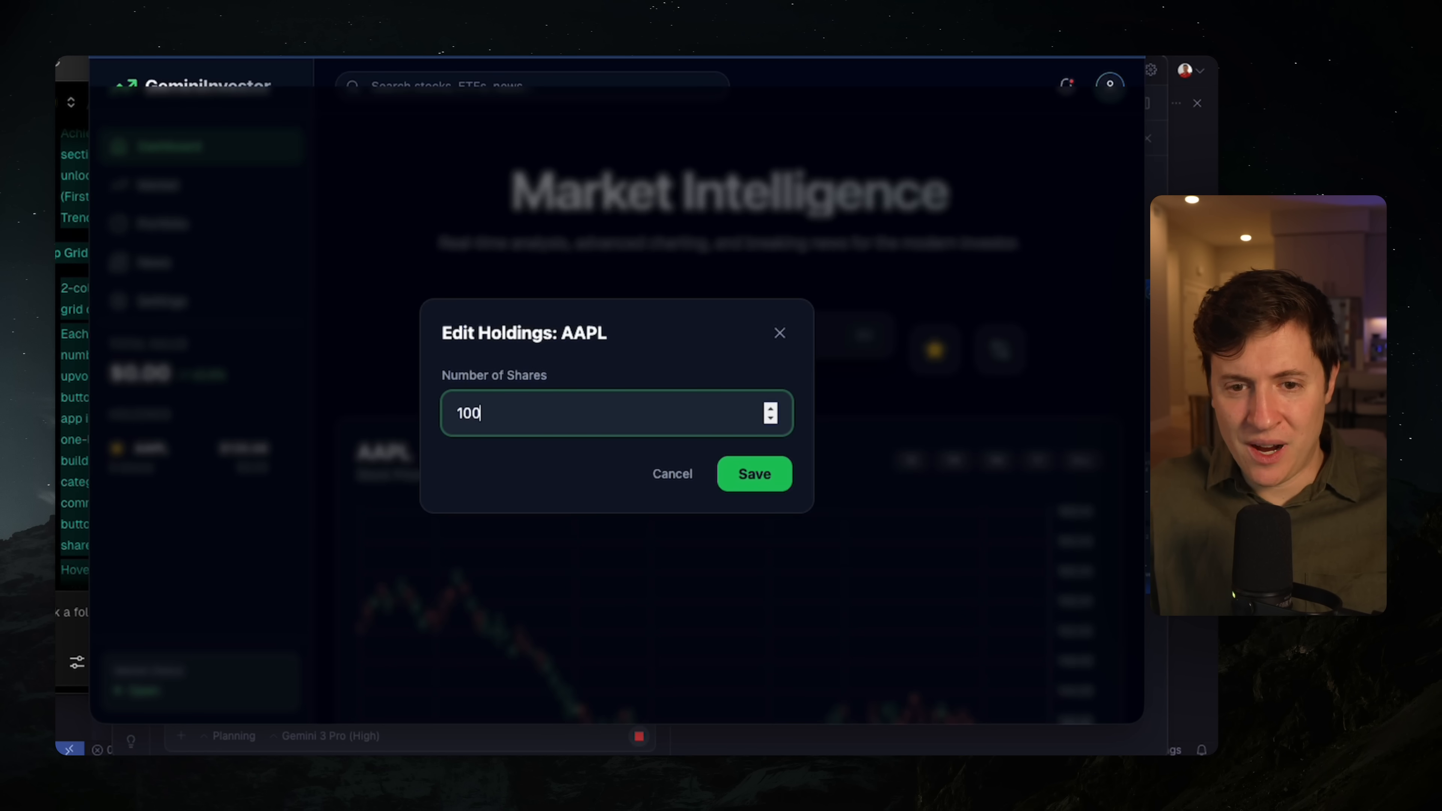
text(0)
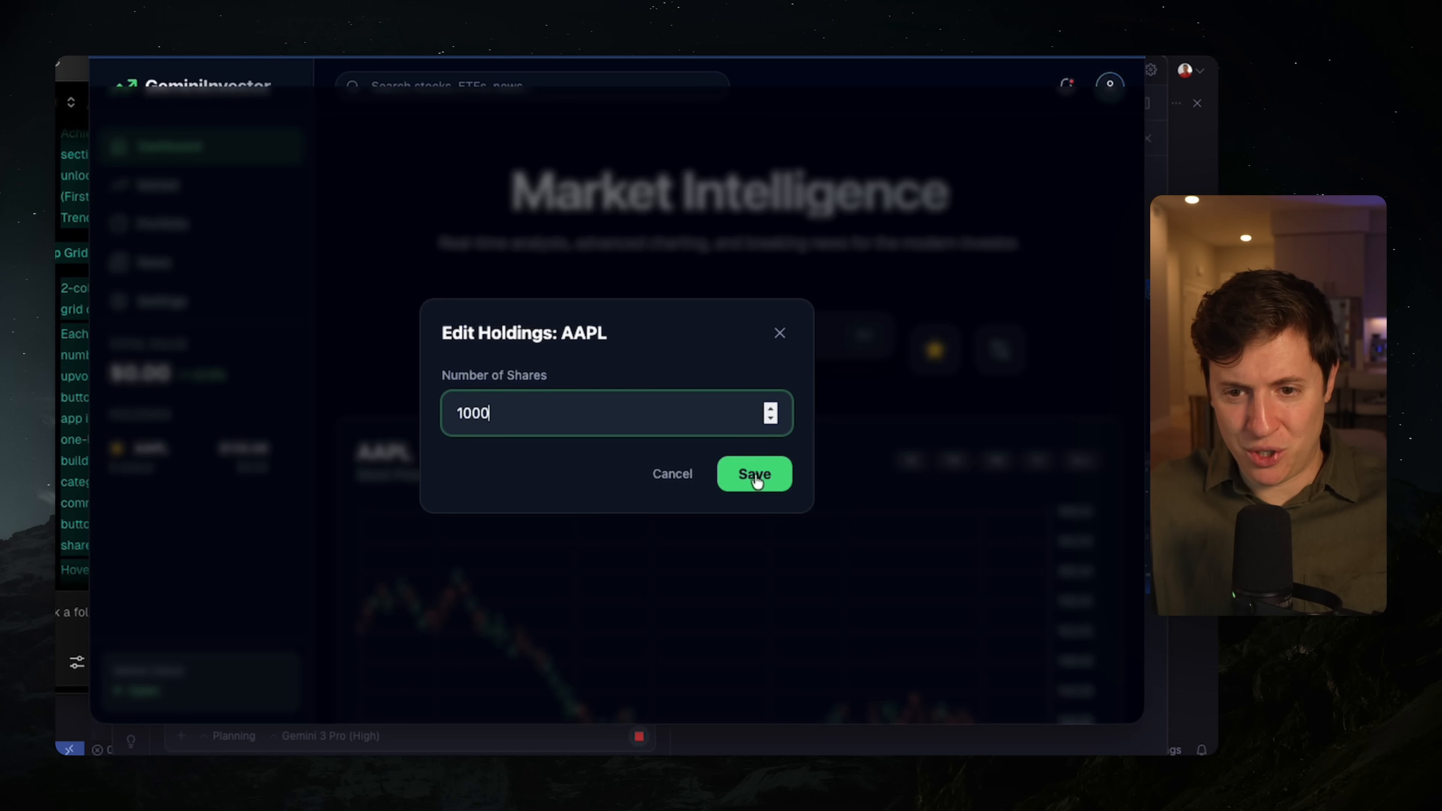
click(754, 474)
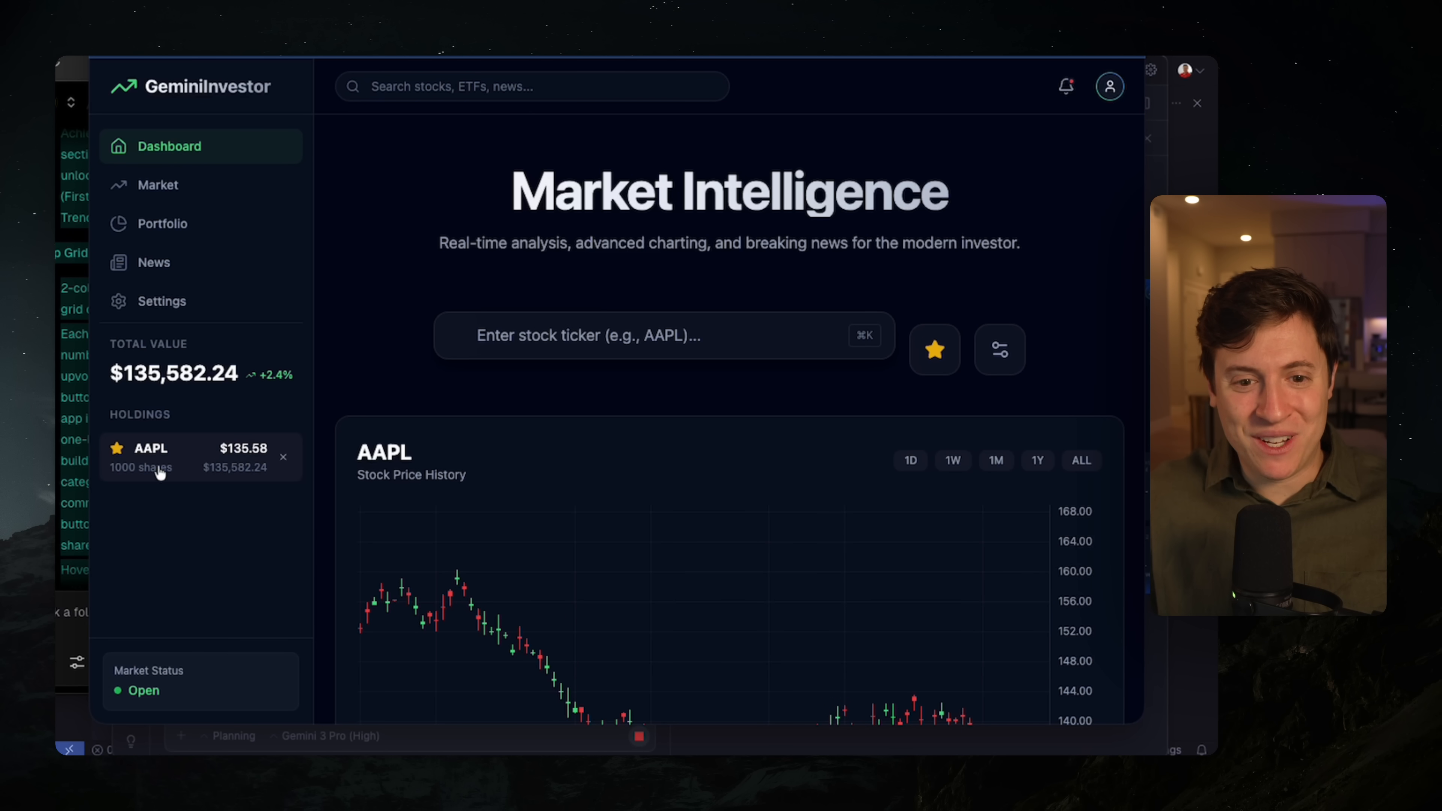
mouse_move(175, 353)
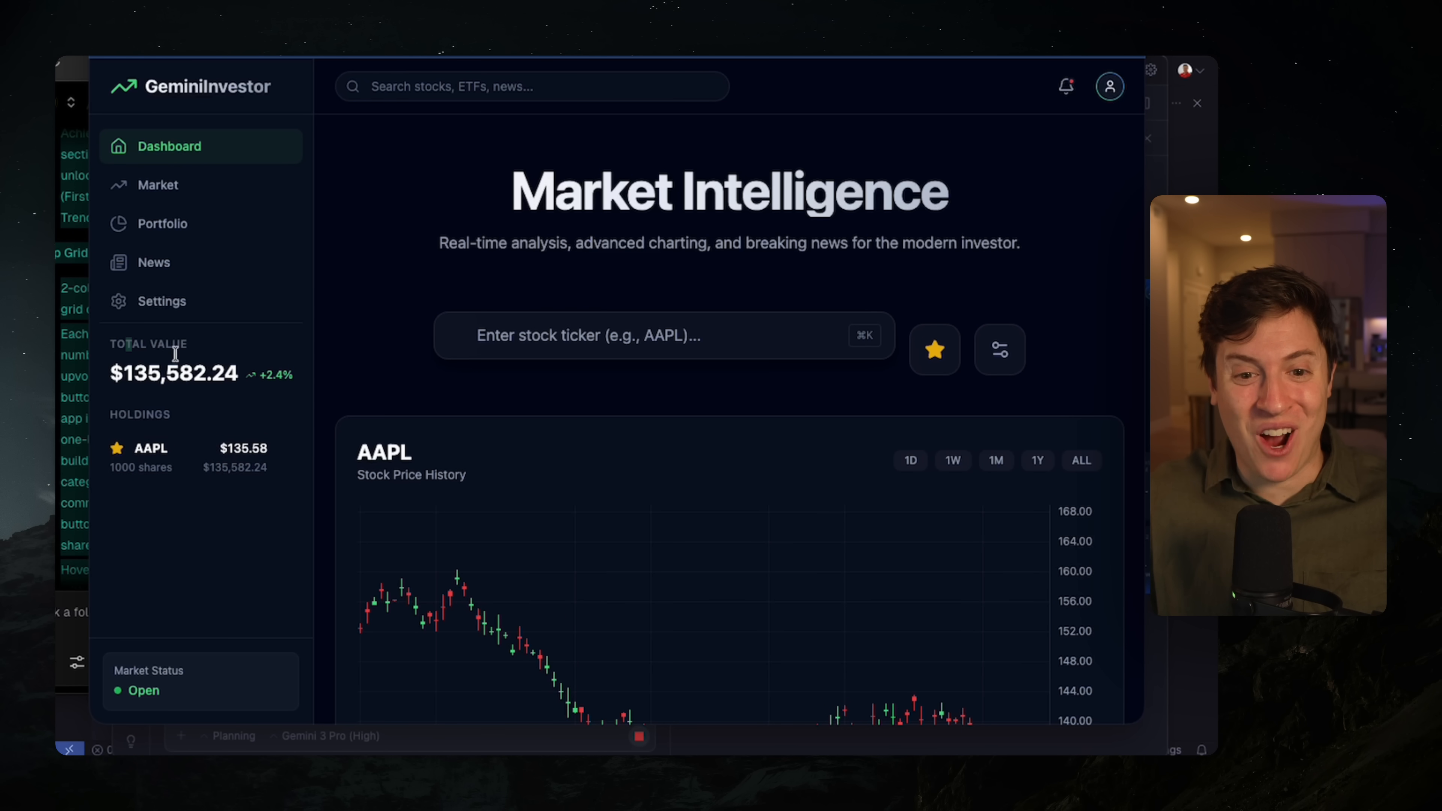
drag(111, 372, 295, 374)
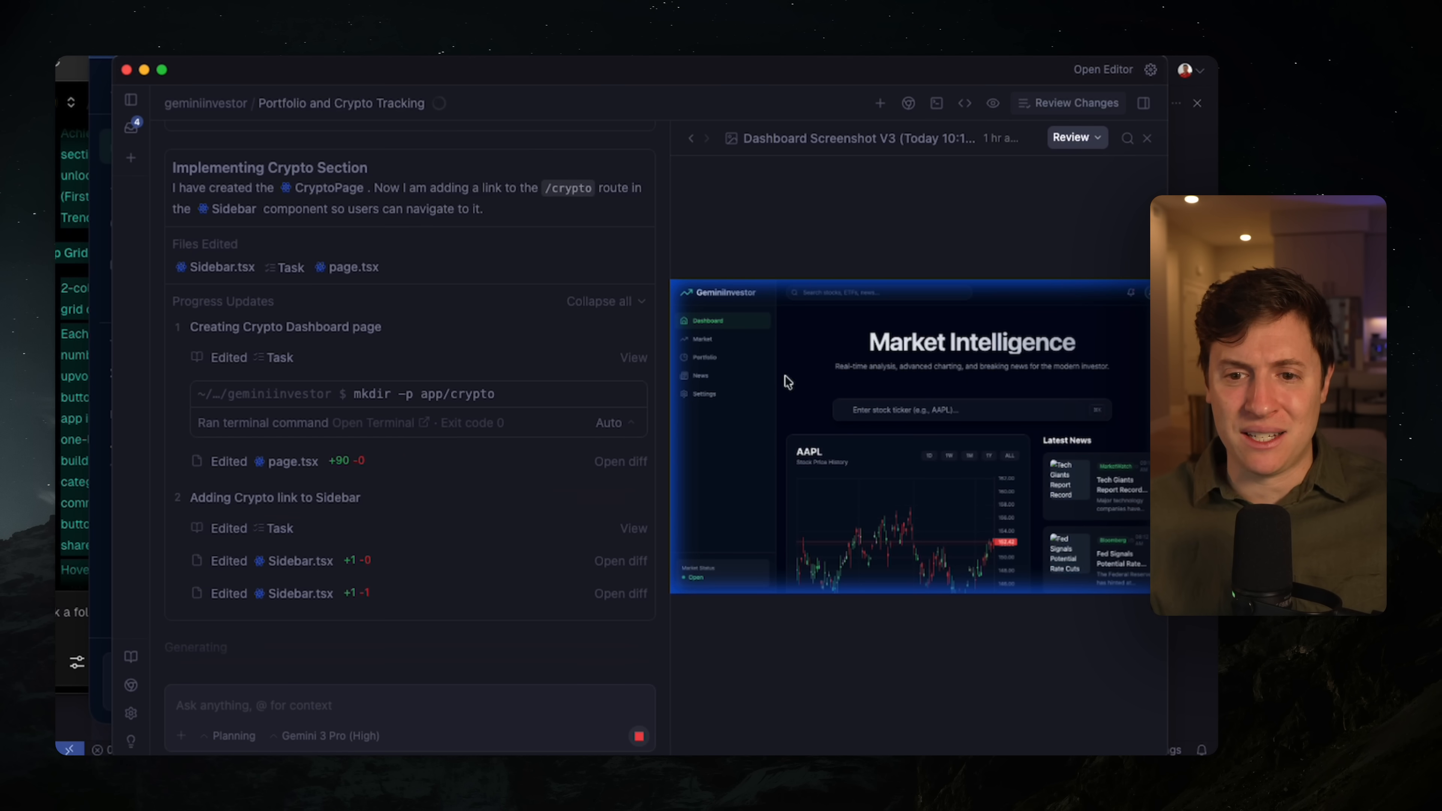
- Approve killing the old server process and review the new Crypto Markets page
click(786, 382)
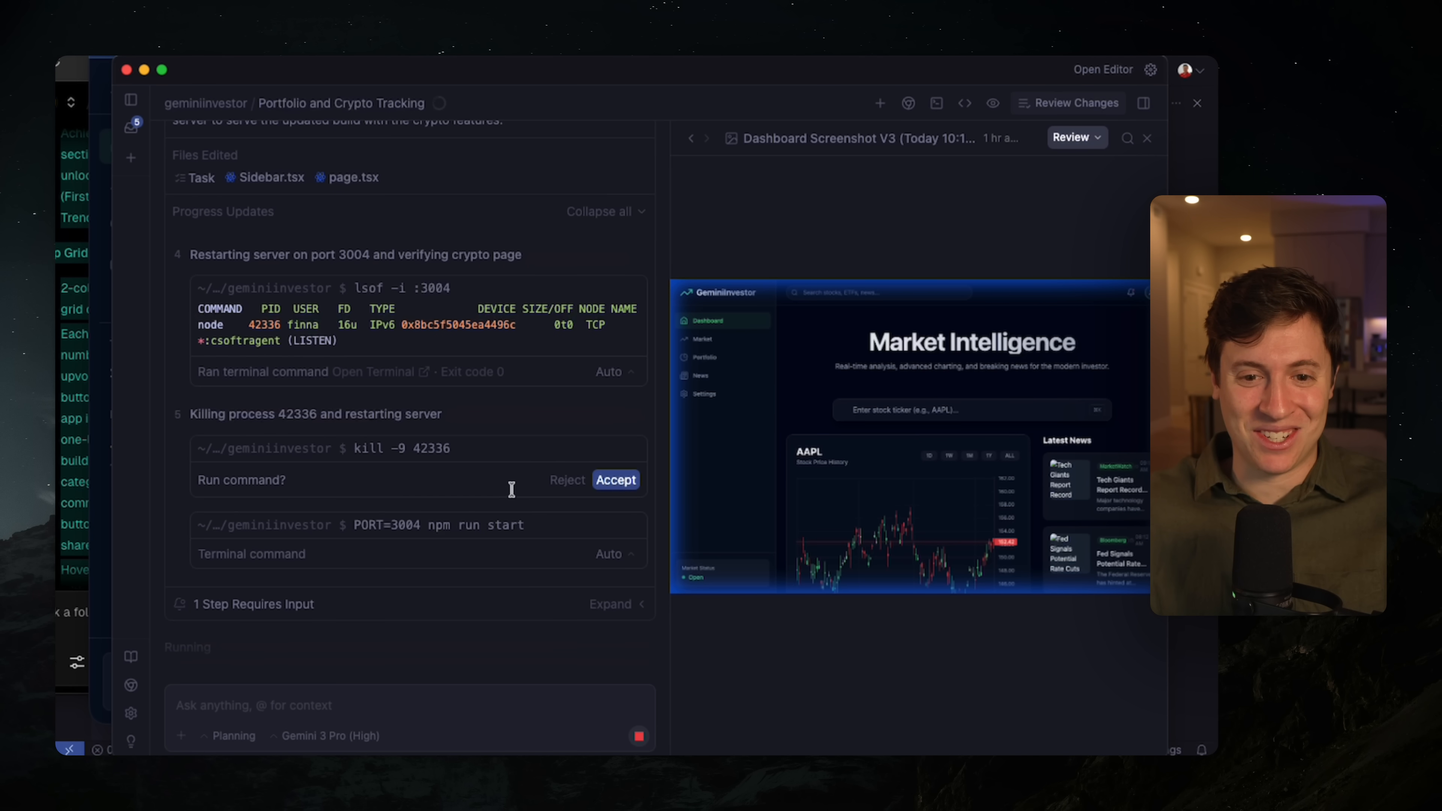
click(614, 480)
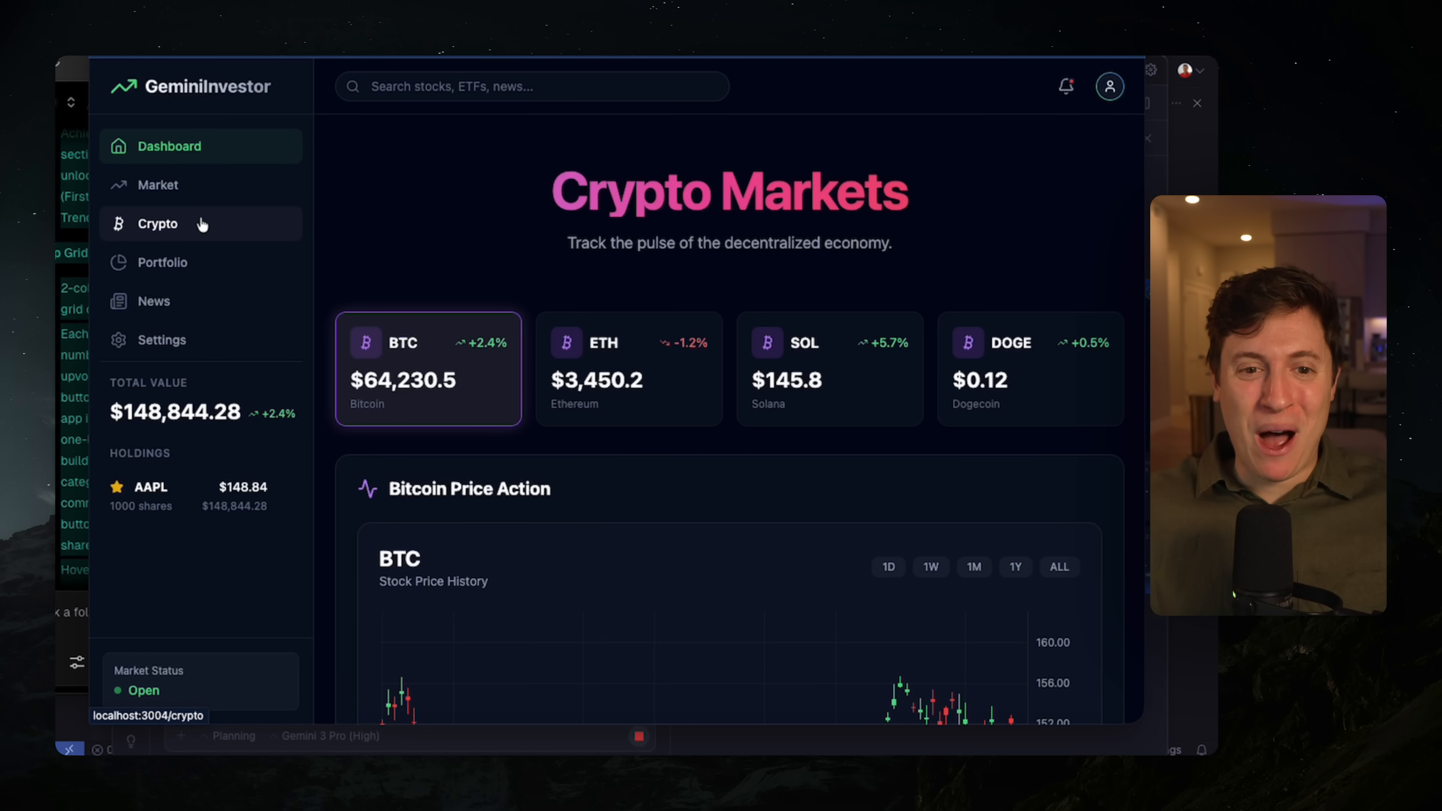
scroll(down, 3)
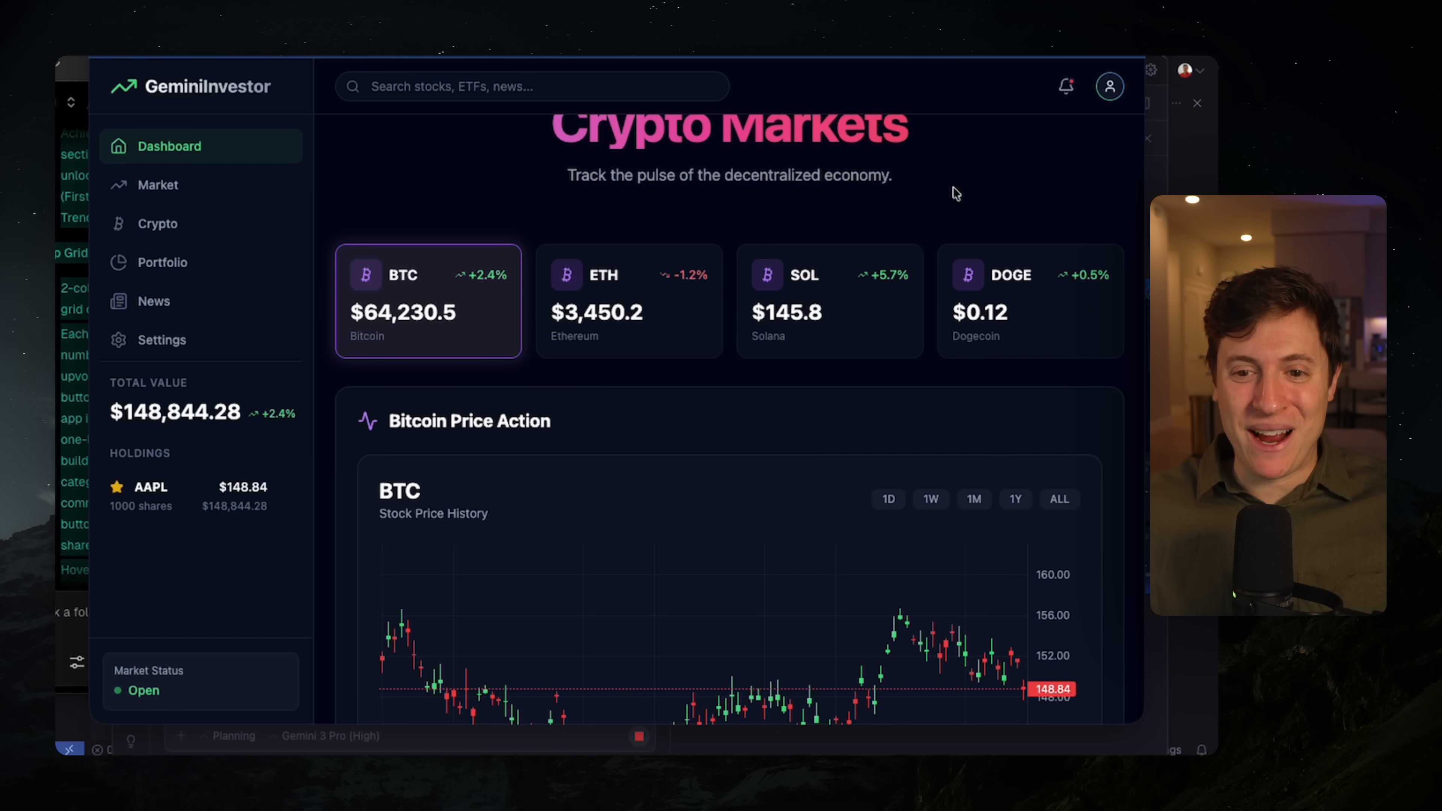
scroll(down, 3)
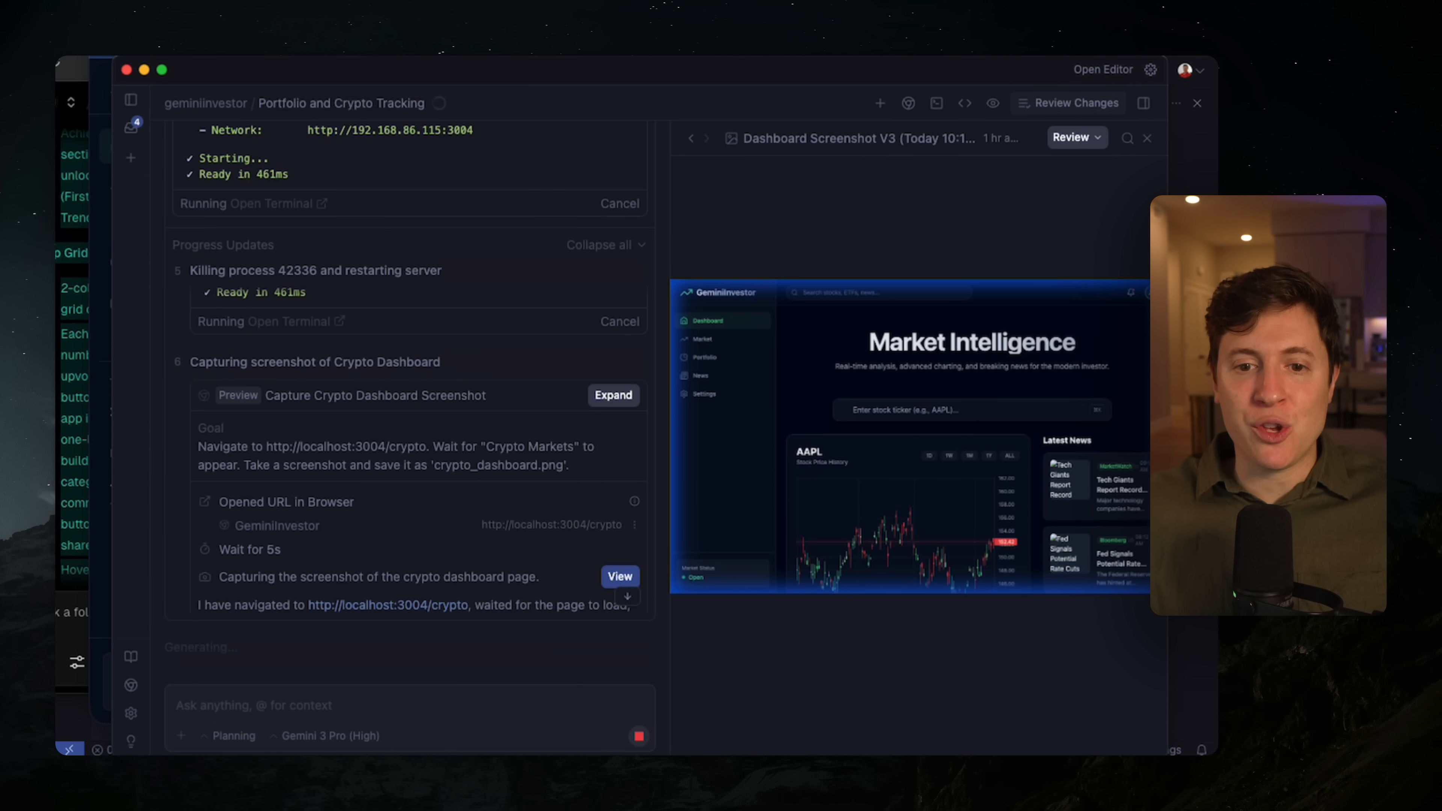
mouse_move(780, 242)
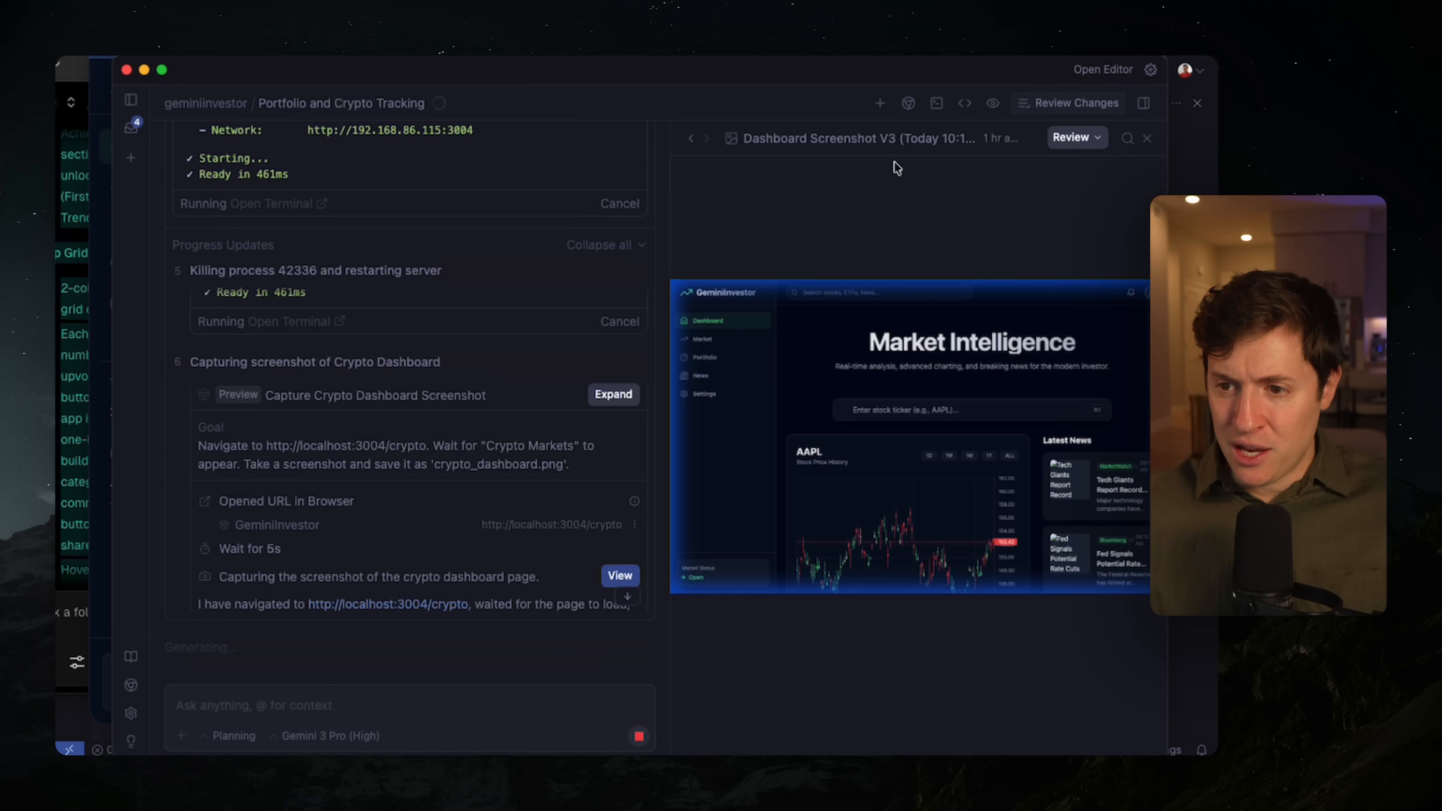
mouse_move(777, 423)
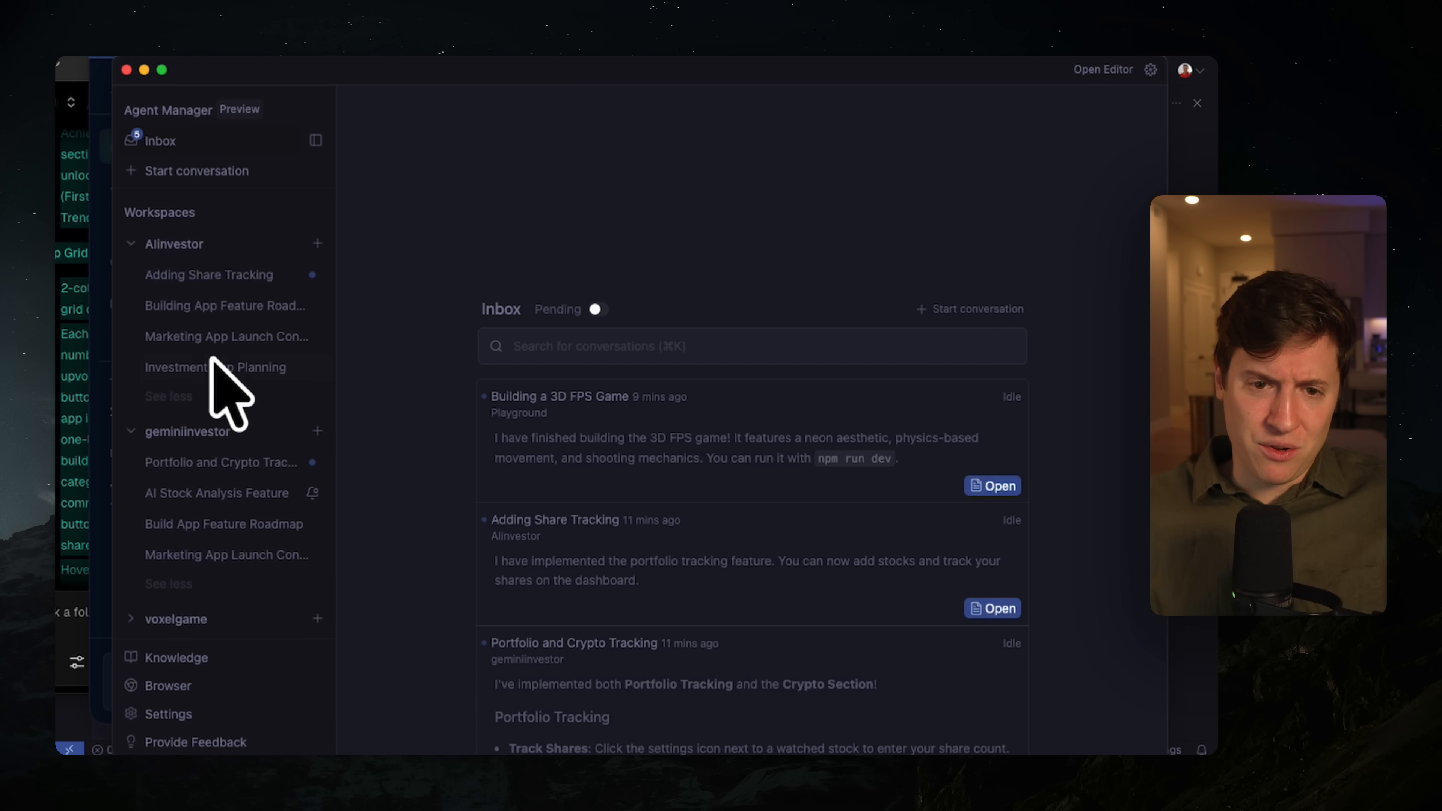
scroll(down, 3)
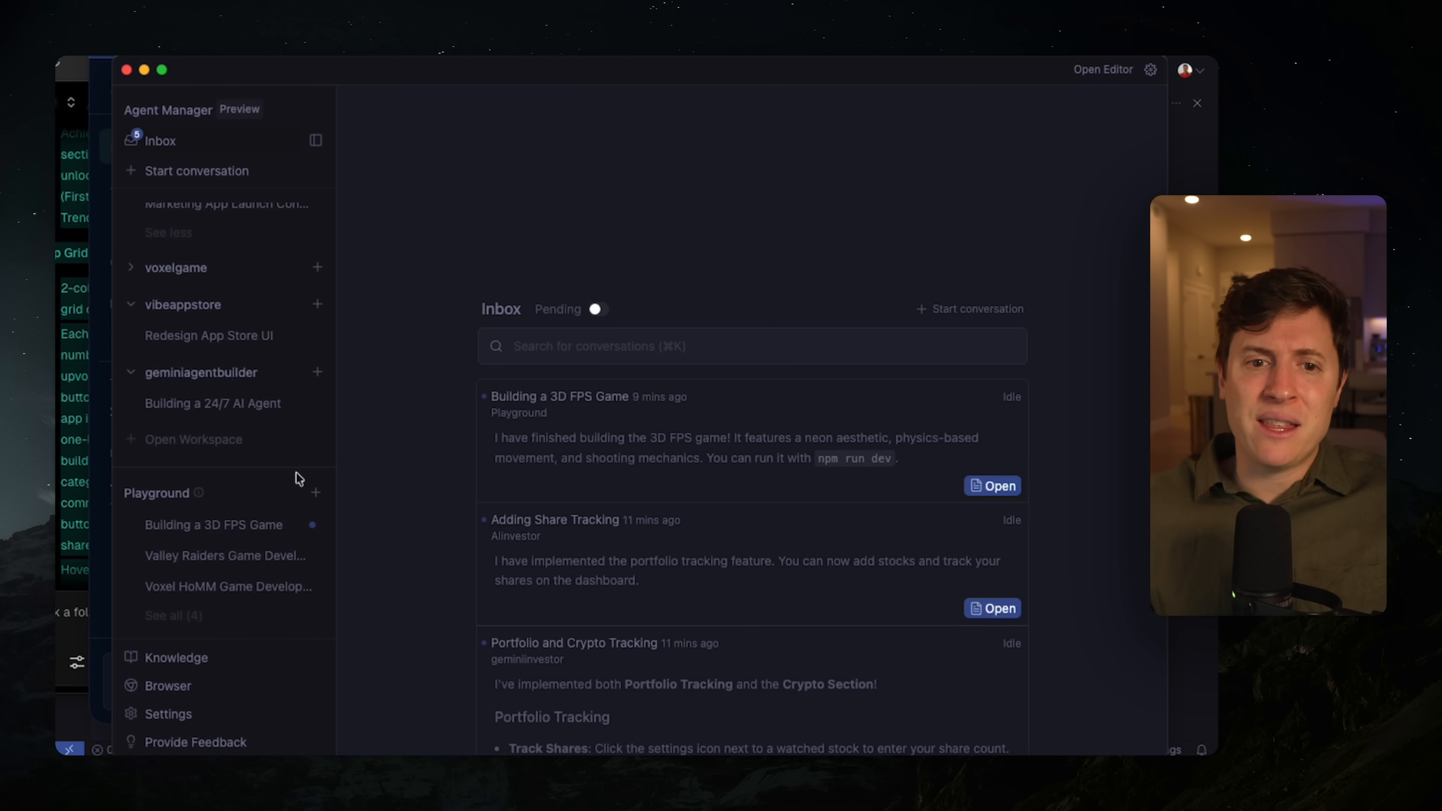
mouse_move(185, 143)
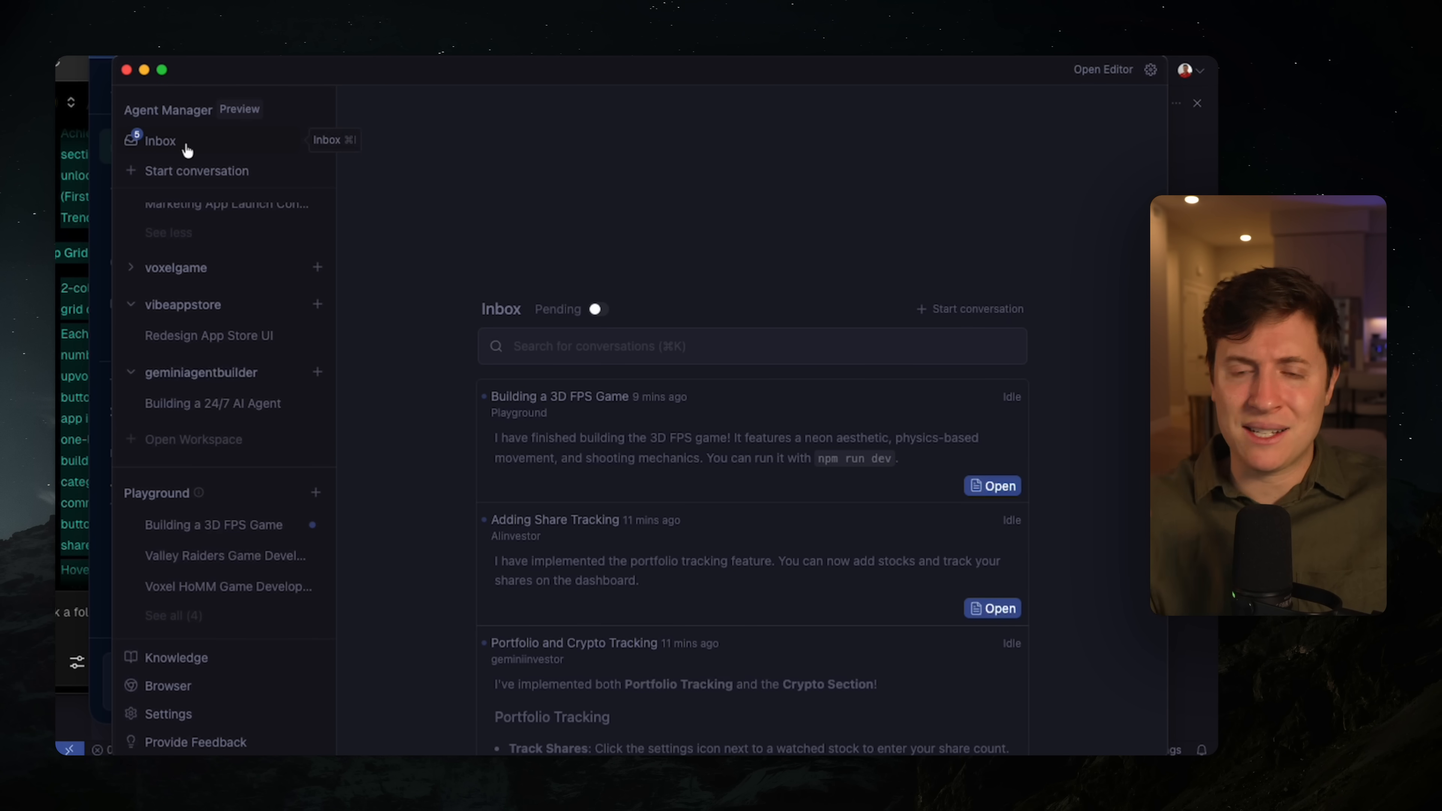